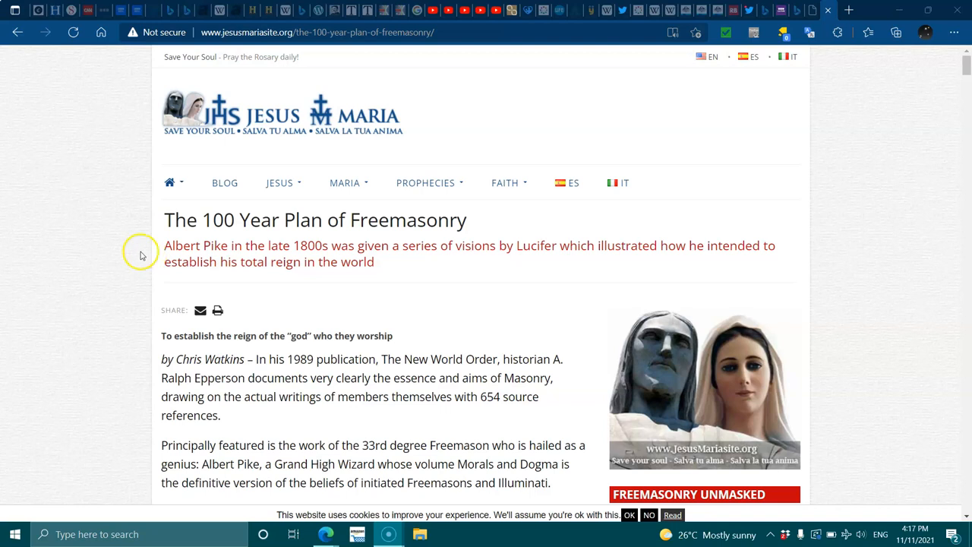
{"action": "mouse_move", "coordinate": [125, 255]}
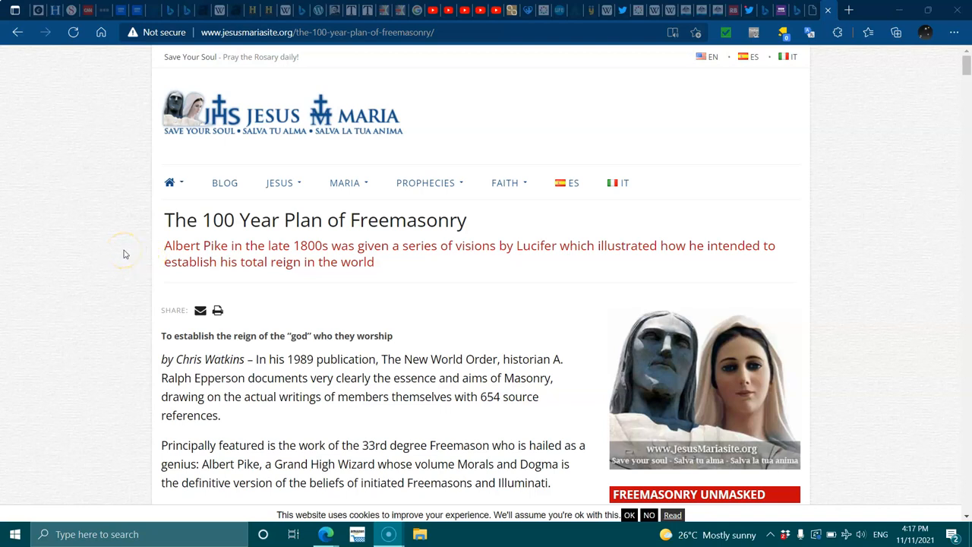
{"action": "mouse_move", "coordinate": [125, 252]}
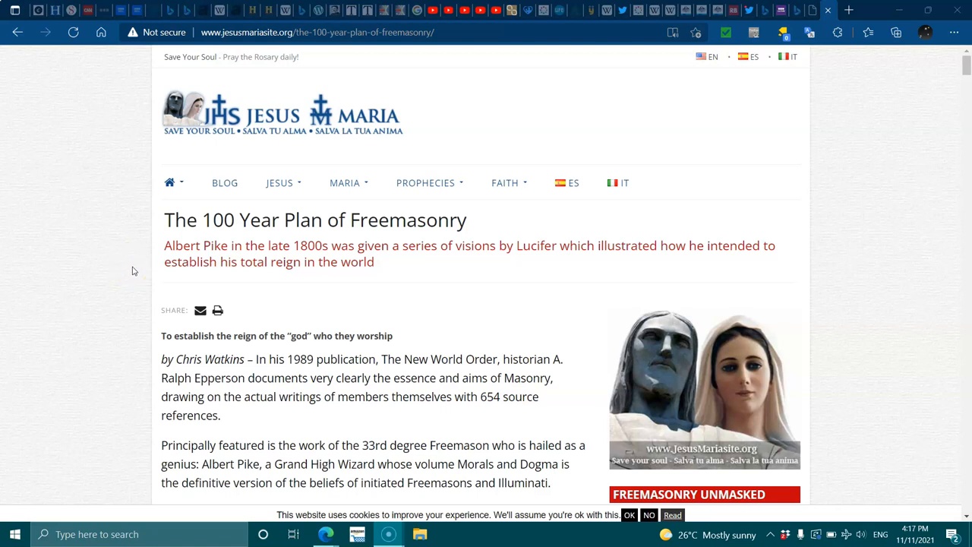
{"action": "mouse_move", "coordinate": [127, 271]}
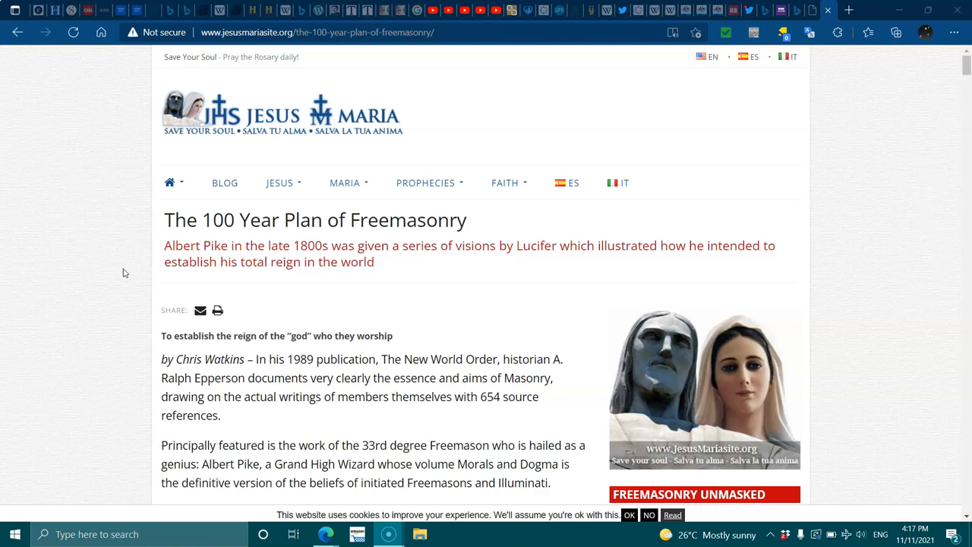
{"action": "mouse_move", "coordinate": [27, 325]}
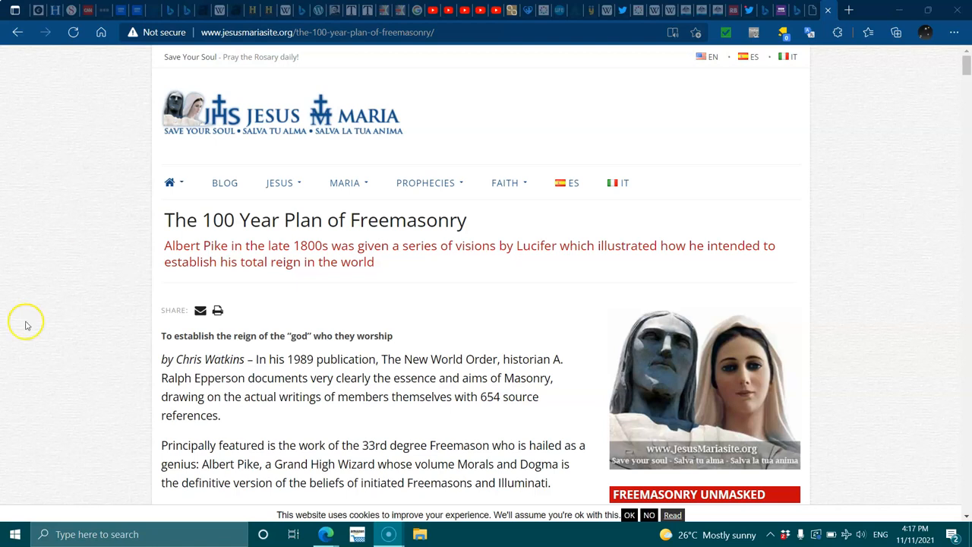
{"action": "mouse_move", "coordinate": [114, 365]}
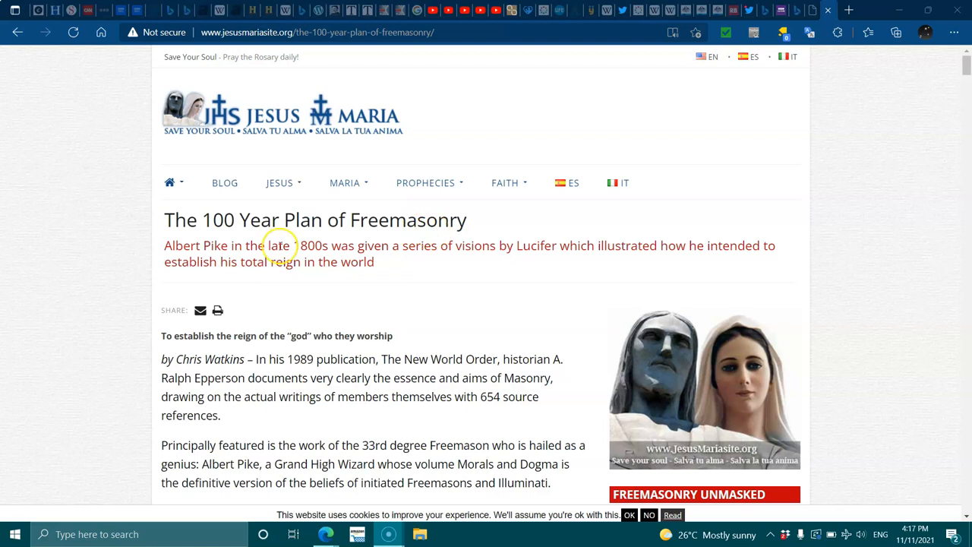
{"action": "mouse_move", "coordinate": [55, 395]}
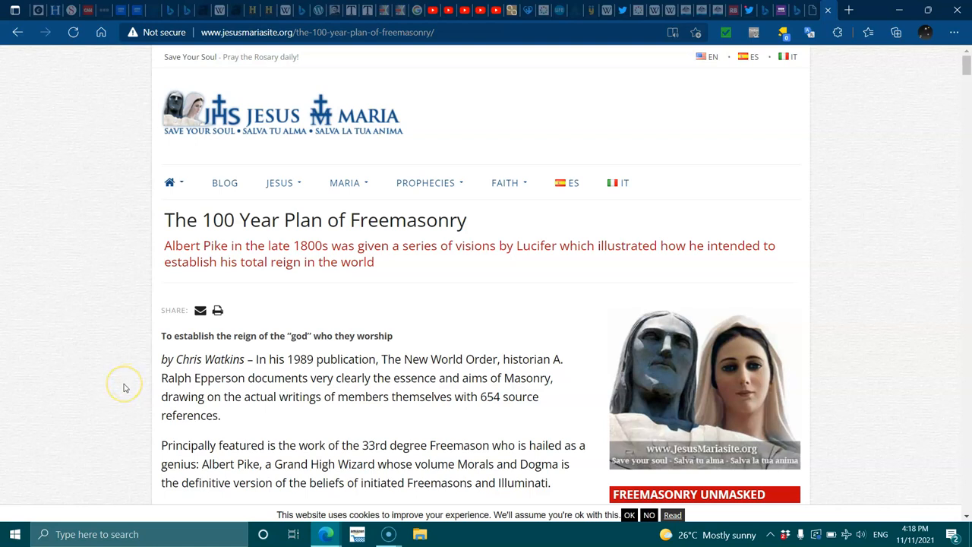
- Scroll down past Pike's visions to the 19th-century Karl Marx, Darwin and Communist Manifesto paragraph
{"action": "scroll", "scroll_direction": "down", "scroll_amount": 3}
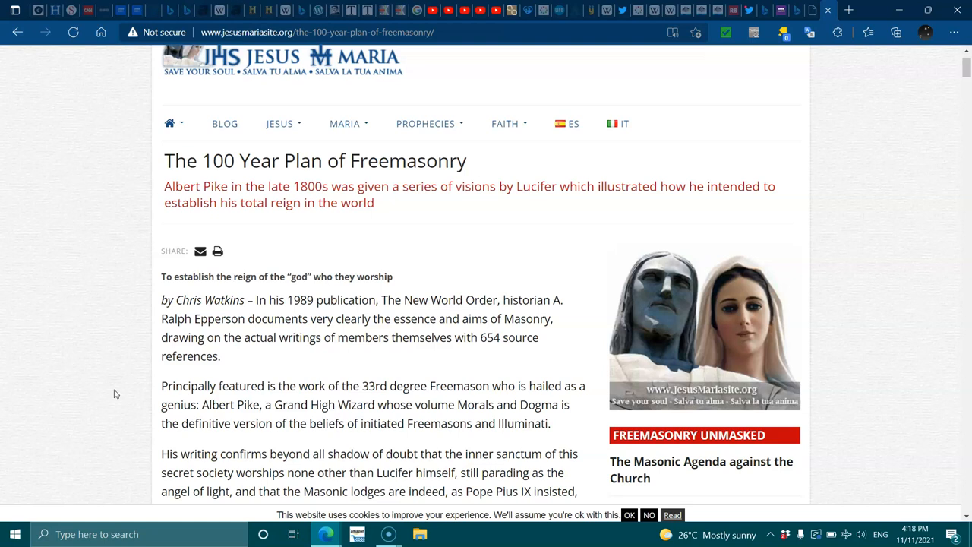
{"action": "scroll", "scroll_direction": "down", "scroll_amount": 3}
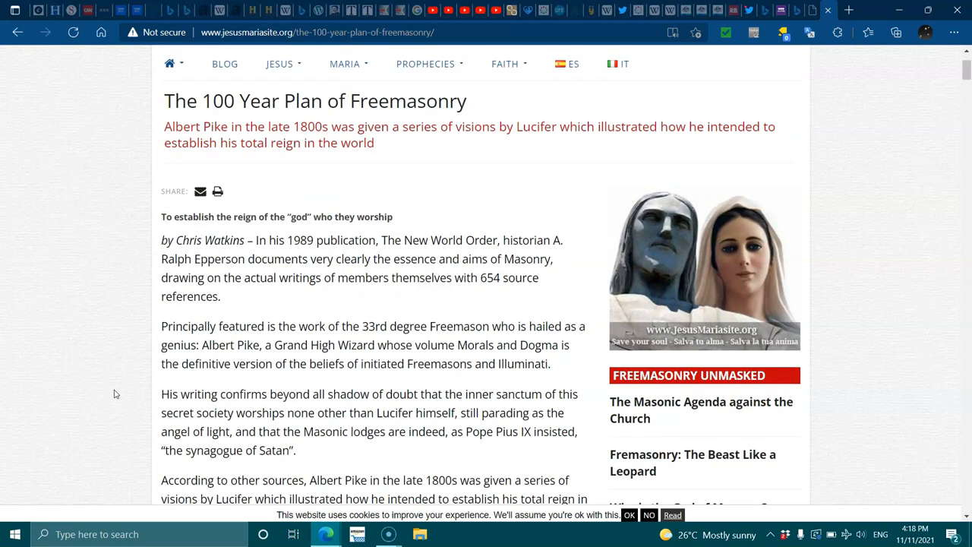
{"action": "scroll", "scroll_direction": "down", "scroll_amount": 3}
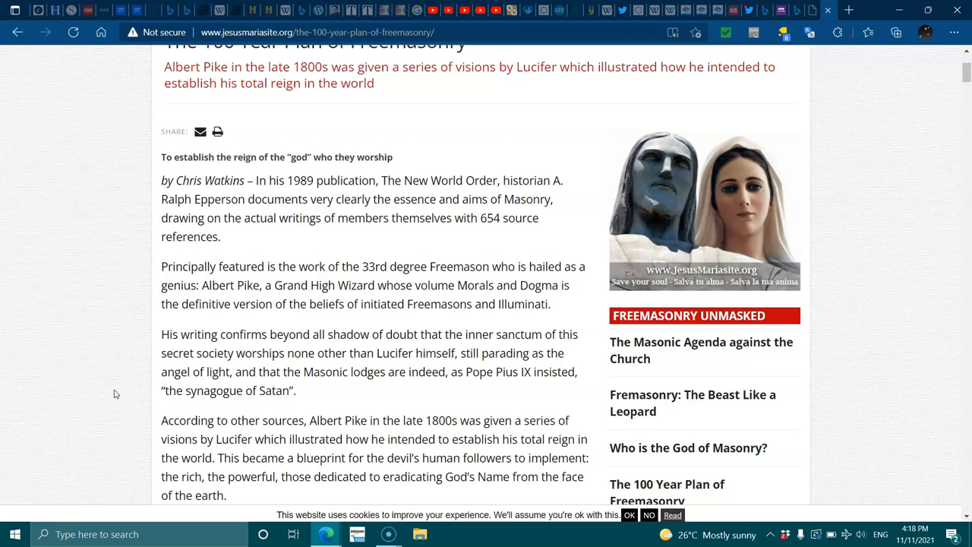
{"action": "scroll", "scroll_direction": "down", "scroll_amount": 3}
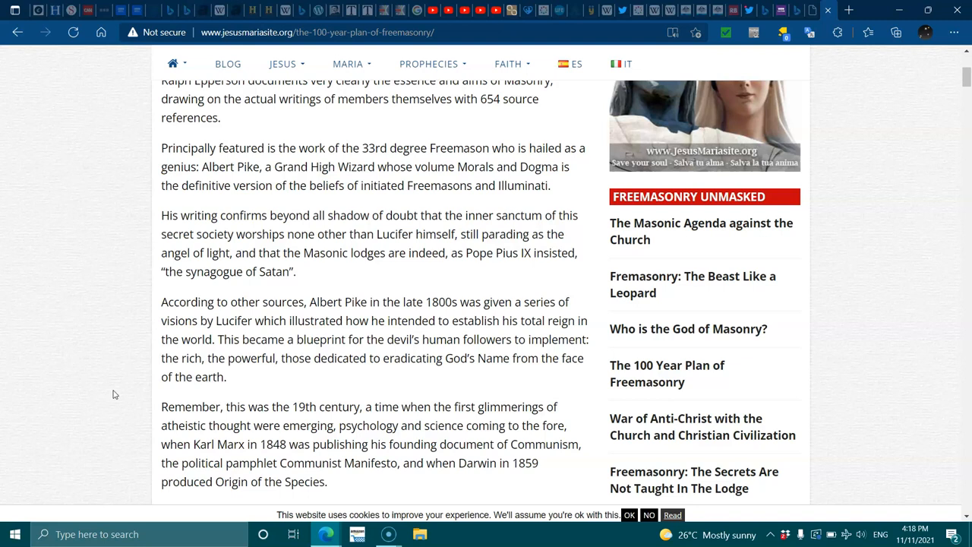
- Scroll down to the passage on Lucifer's reign through three devastating world wars and Germany's humiliation
{"action": "scroll", "scroll_direction": "down", "scroll_amount": 3}
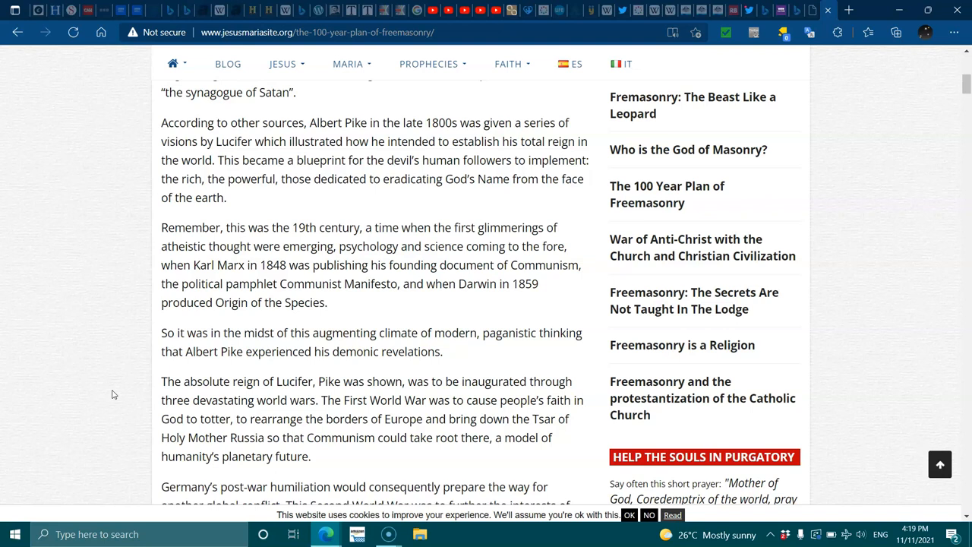
- Scroll down until the 'Firstly, an attack on the family unit' paragraph and the education front are visible
{"action": "scroll", "scroll_direction": "down", "scroll_amount": 3}
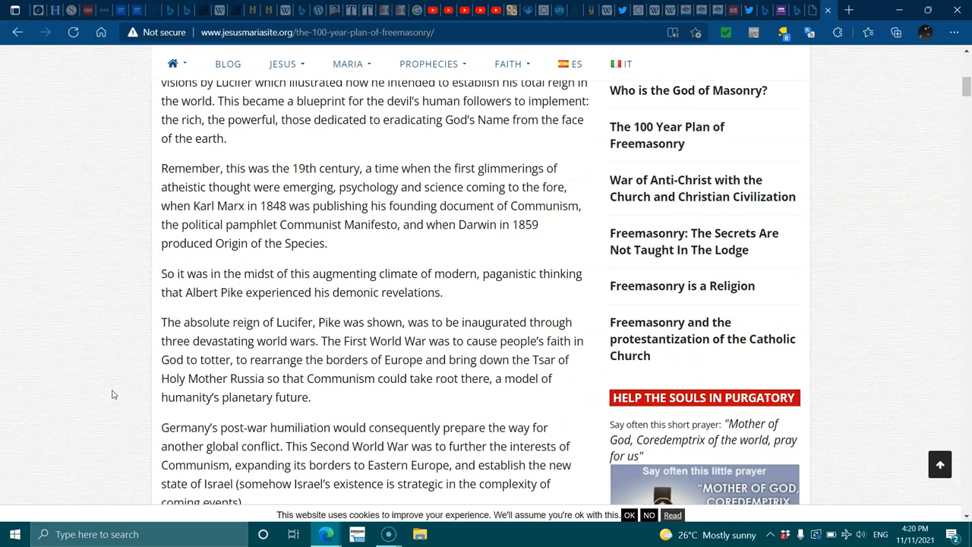
{"action": "scroll", "scroll_direction": "down", "scroll_amount": 3}
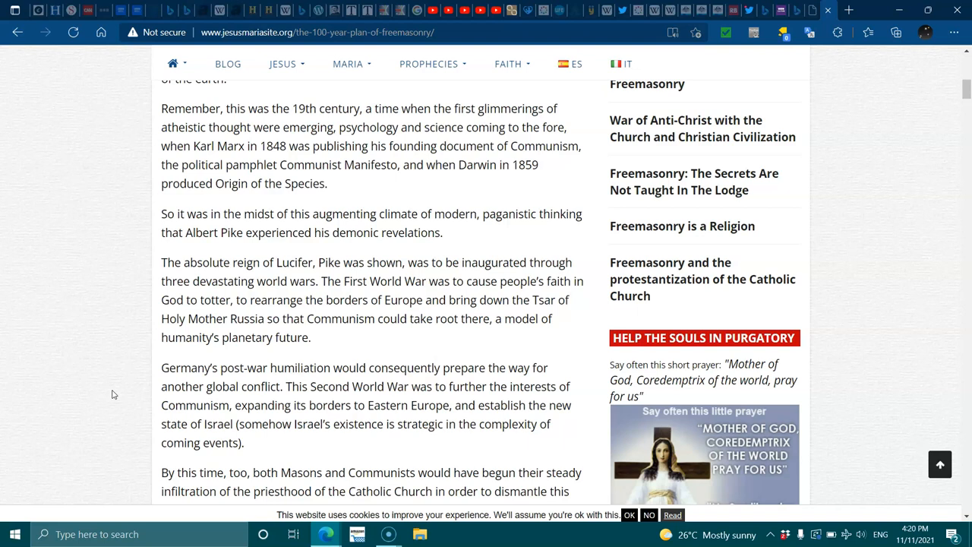
{"action": "scroll", "scroll_direction": "down", "scroll_amount": 3}
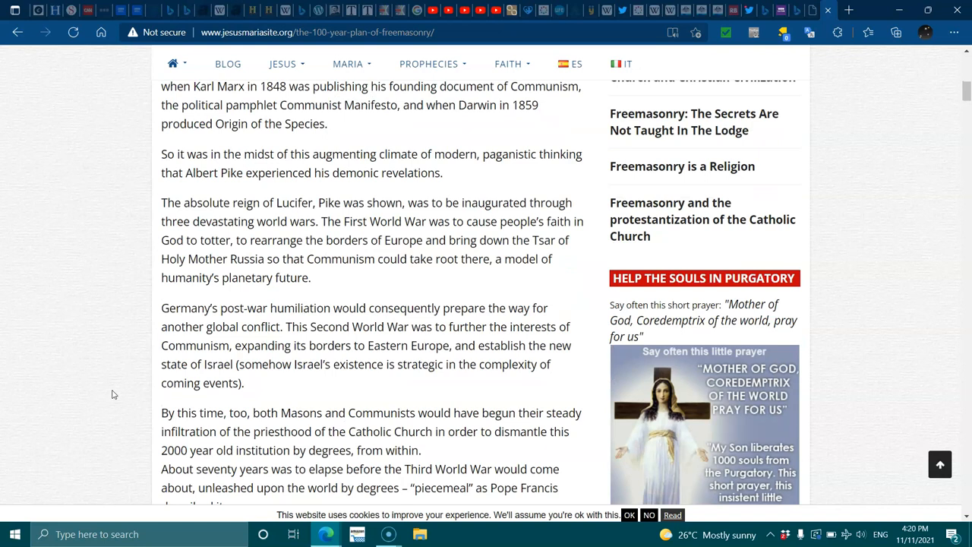
{"action": "scroll", "scroll_direction": "down", "scroll_amount": 3}
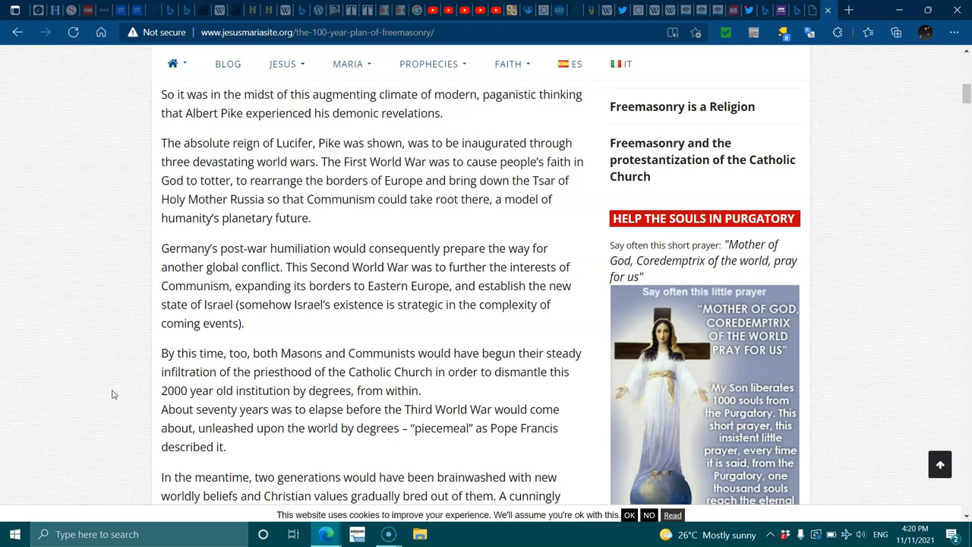
{"action": "scroll", "scroll_direction": "down", "scroll_amount": 3}
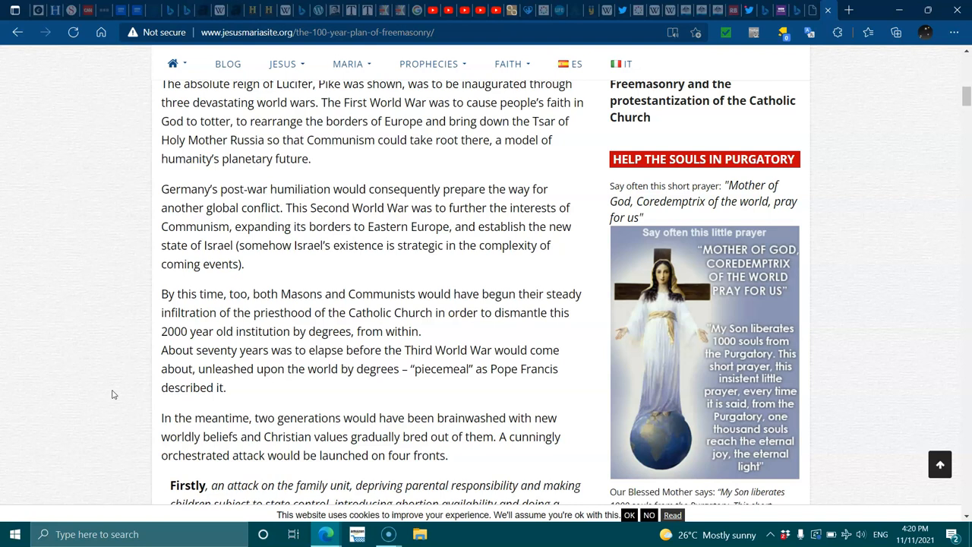
{"action": "scroll", "scroll_direction": "down", "scroll_amount": 3}
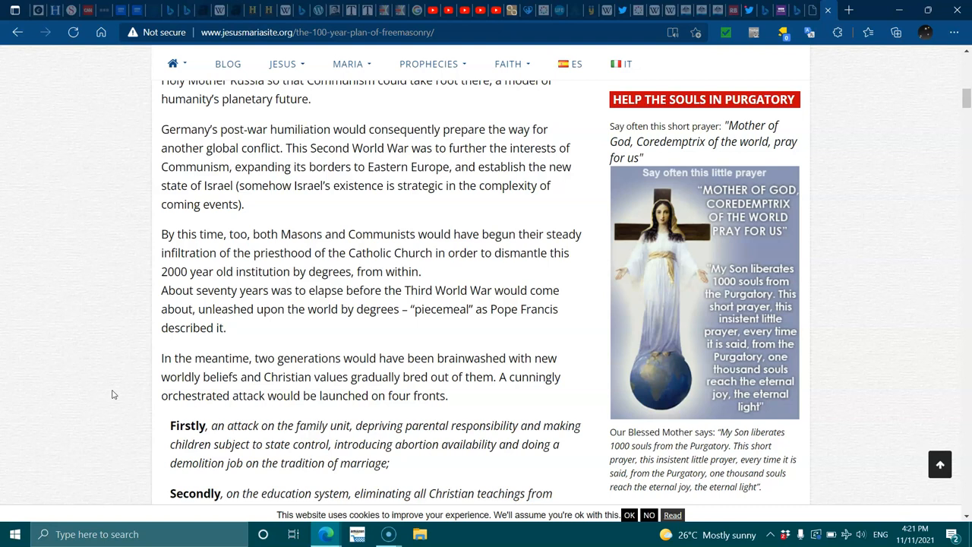
- Scroll past all four fronts to the 'Grand High Wizard Albert Pike boasted' paragraph about Islam
{"action": "scroll", "scroll_direction": "down", "scroll_amount": 3}
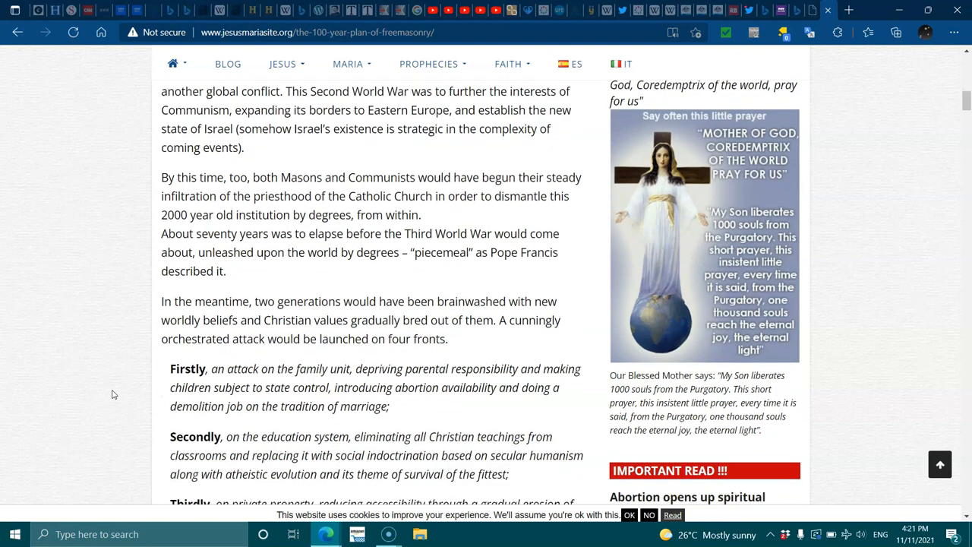
{"action": "scroll", "scroll_direction": "down", "scroll_amount": 3}
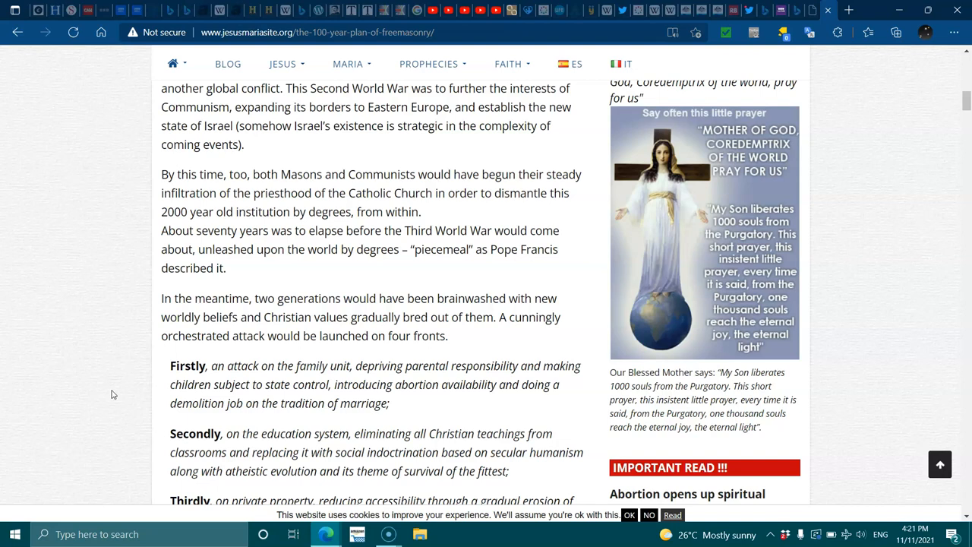
{"action": "scroll", "scroll_direction": "down", "scroll_amount": 3}
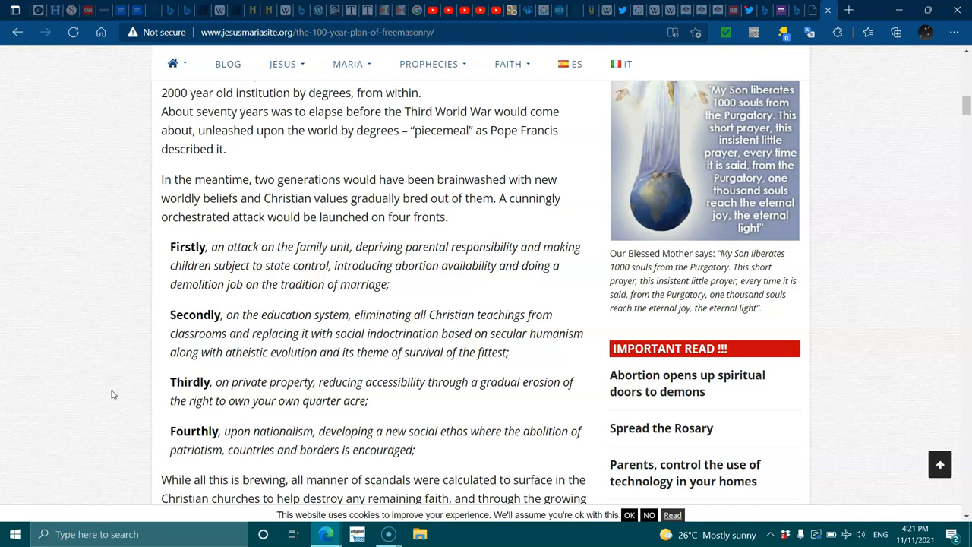
{"action": "scroll", "scroll_direction": "down", "scroll_amount": 3}
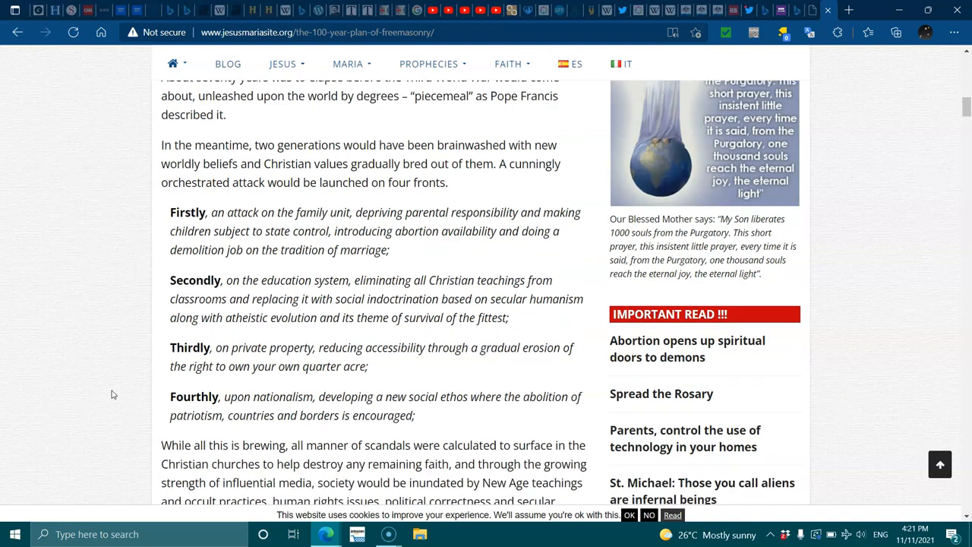
{"action": "scroll", "scroll_direction": "down", "scroll_amount": 3}
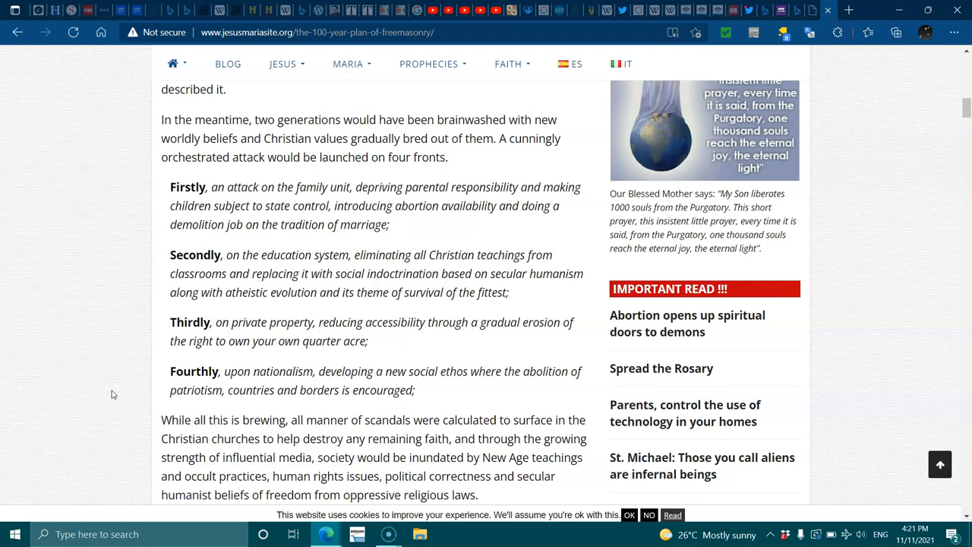
{"action": "scroll", "scroll_direction": "down", "scroll_amount": 3}
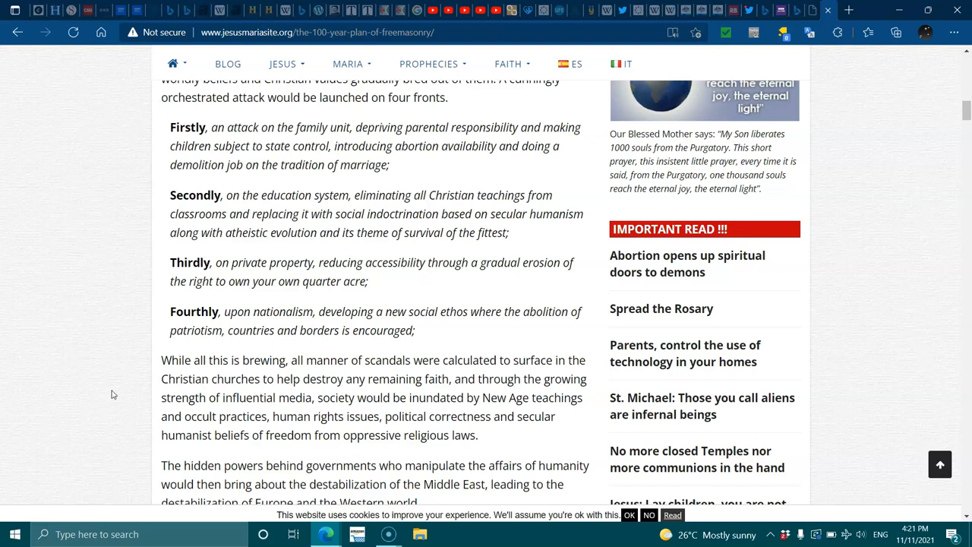
{"action": "scroll", "scroll_direction": "down", "scroll_amount": 3}
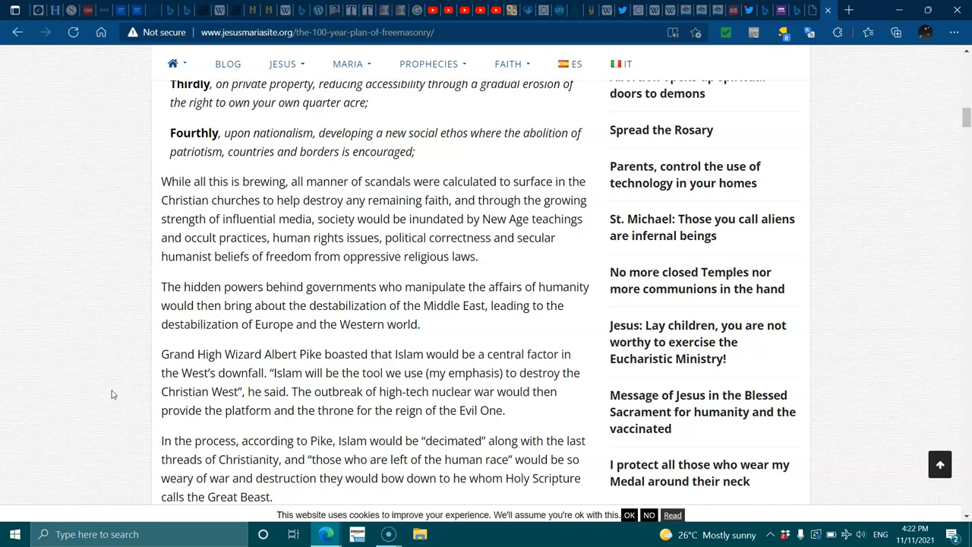
- Scroll down to the Maitreya's values paragraphs and the warning about the antichrist as mankind's saviour
{"action": "scroll", "scroll_direction": "down", "scroll_amount": 3}
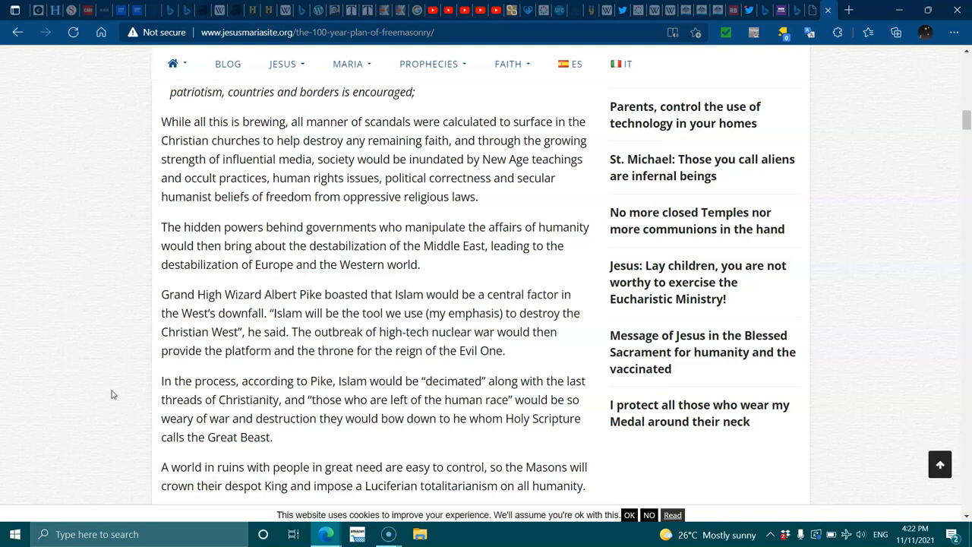
{"action": "scroll", "scroll_direction": "down", "scroll_amount": 3}
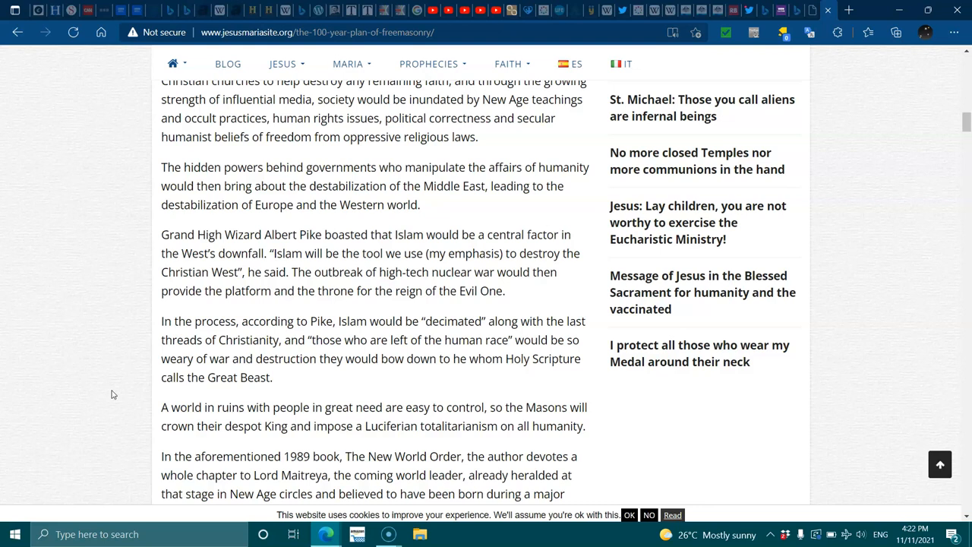
{"action": "scroll", "scroll_direction": "down", "scroll_amount": 3}
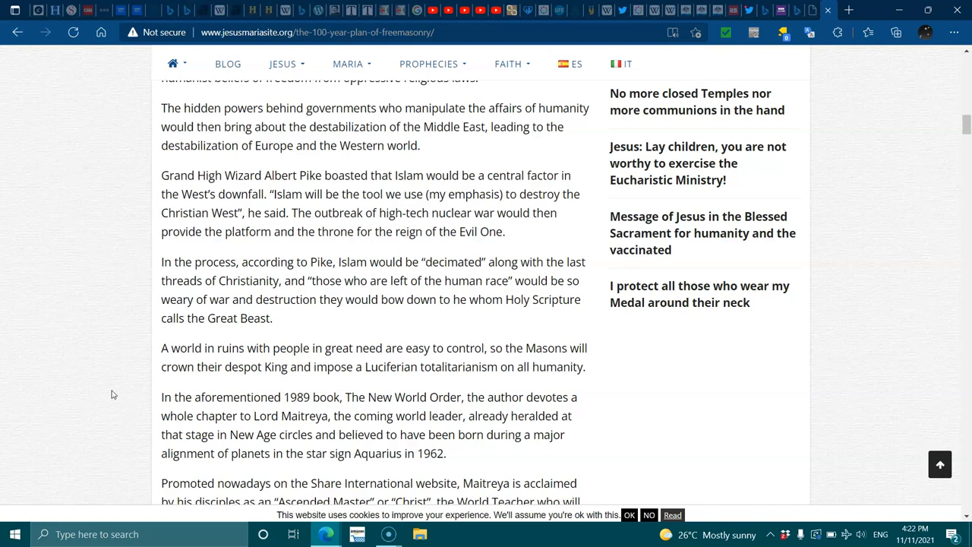
{"action": "scroll", "scroll_direction": "down", "scroll_amount": 3}
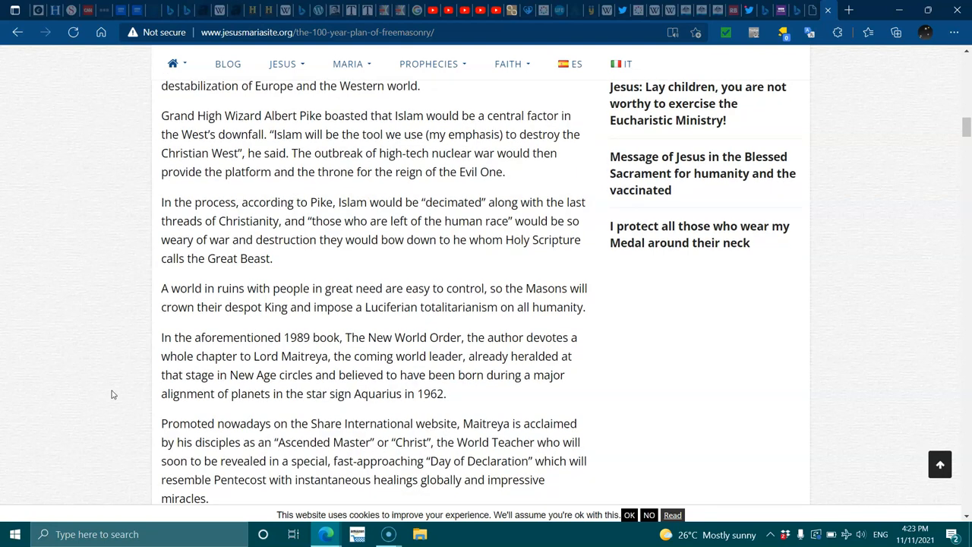
{"action": "scroll", "scroll_direction": "down", "scroll_amount": 3}
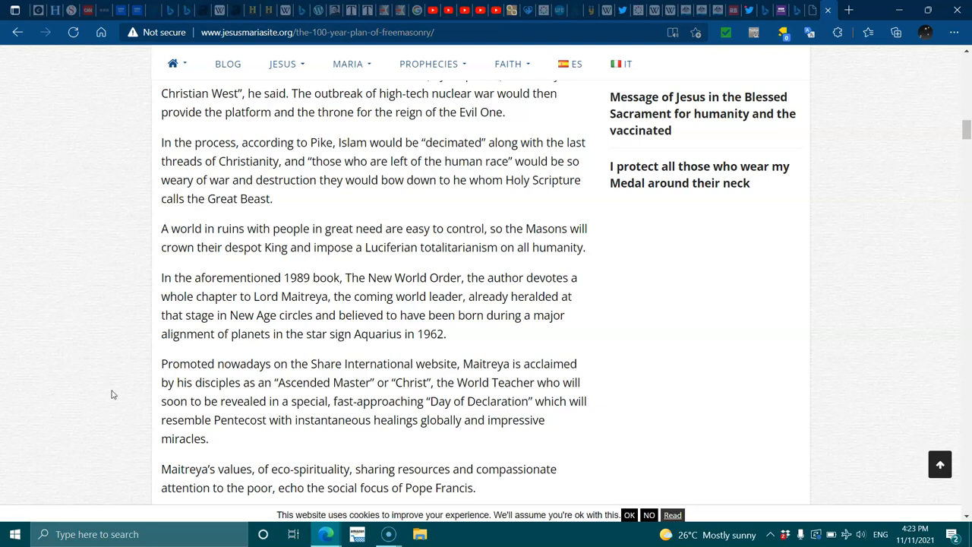
{"action": "scroll", "scroll_direction": "down", "scroll_amount": 3}
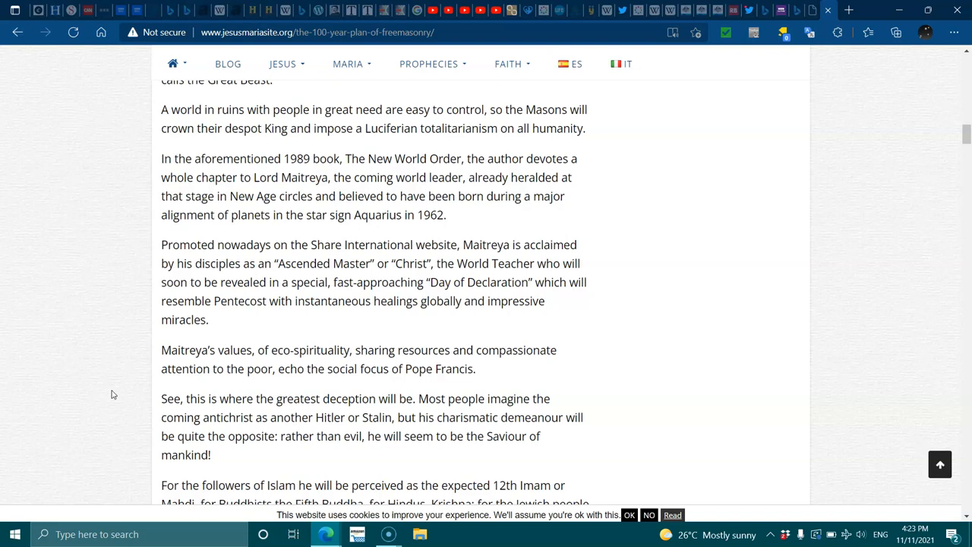
{"action": "scroll", "scroll_direction": "down", "scroll_amount": 3}
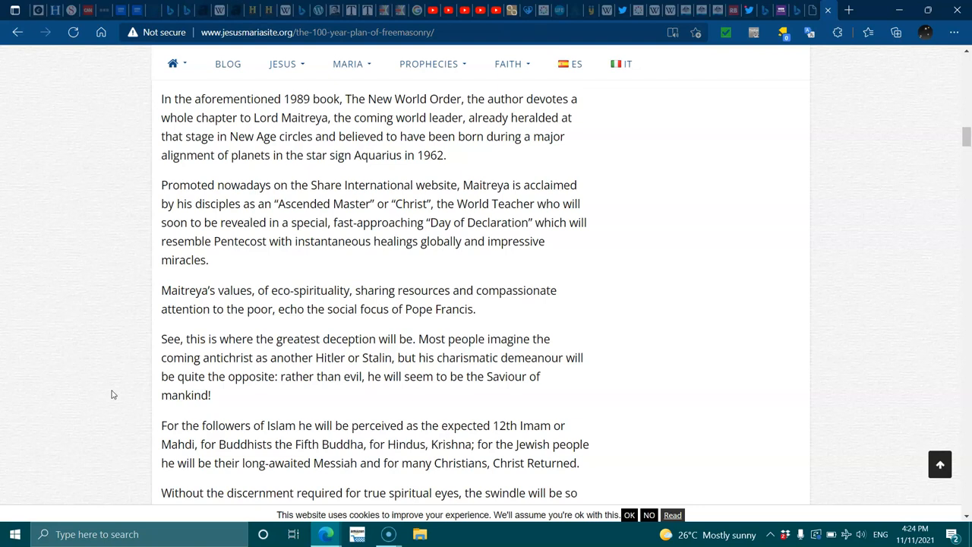
{"action": "scroll", "scroll_direction": "down", "scroll_amount": 3}
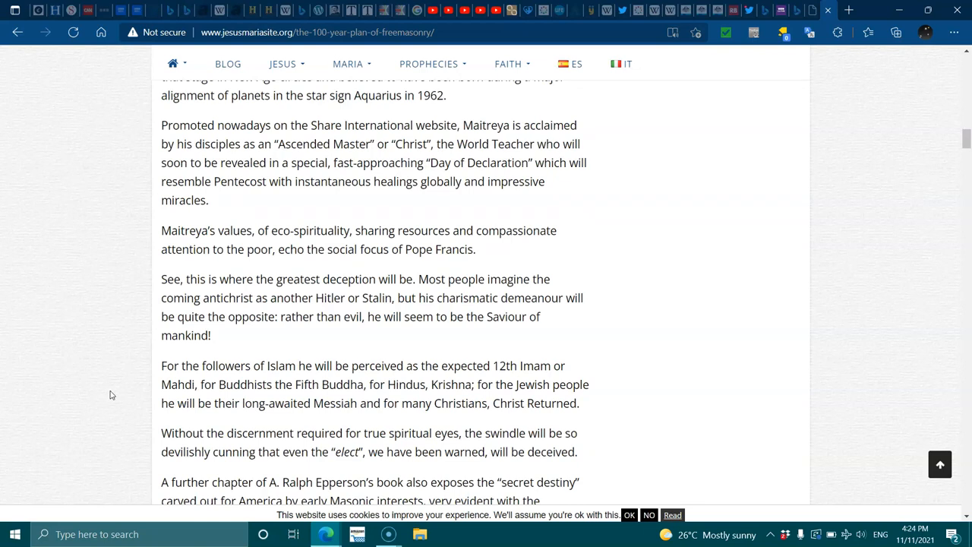
- Scroll down to the Great Seal's Novus Ordo Seclorum inscription and the USA paragraphs
{"action": "scroll", "scroll_direction": "down", "scroll_amount": 3}
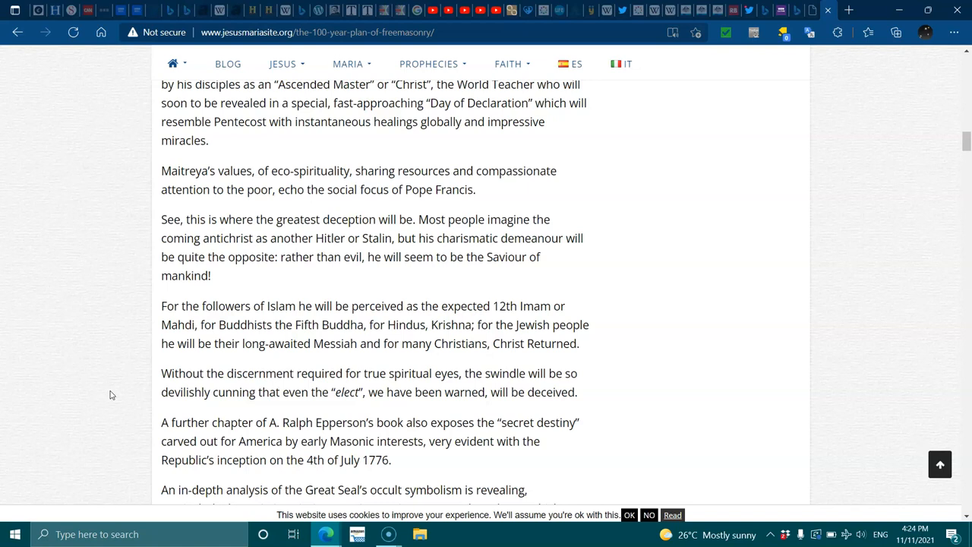
{"action": "scroll", "scroll_direction": "down", "scroll_amount": 3}
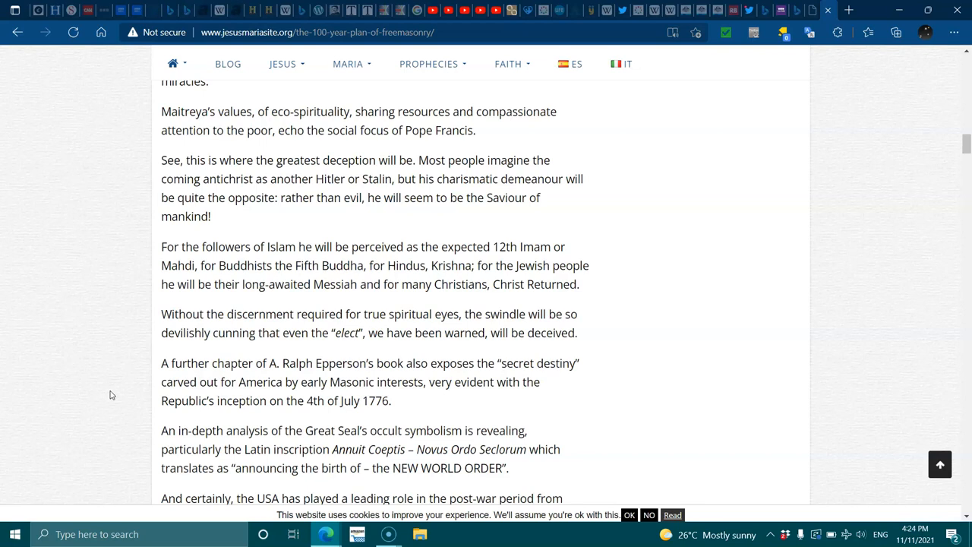
{"action": "scroll", "scroll_direction": "down", "scroll_amount": 3}
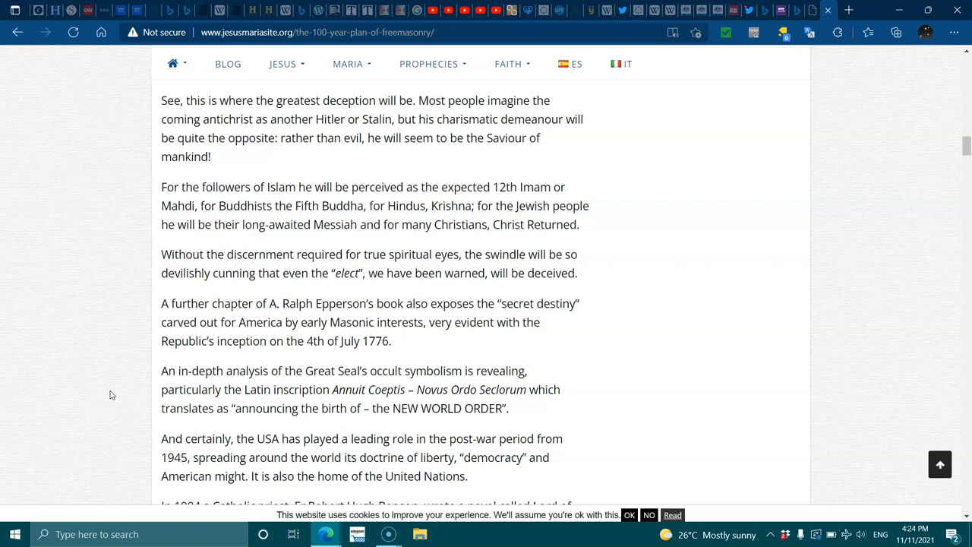
{"action": "scroll", "scroll_direction": "down", "scroll_amount": 3}
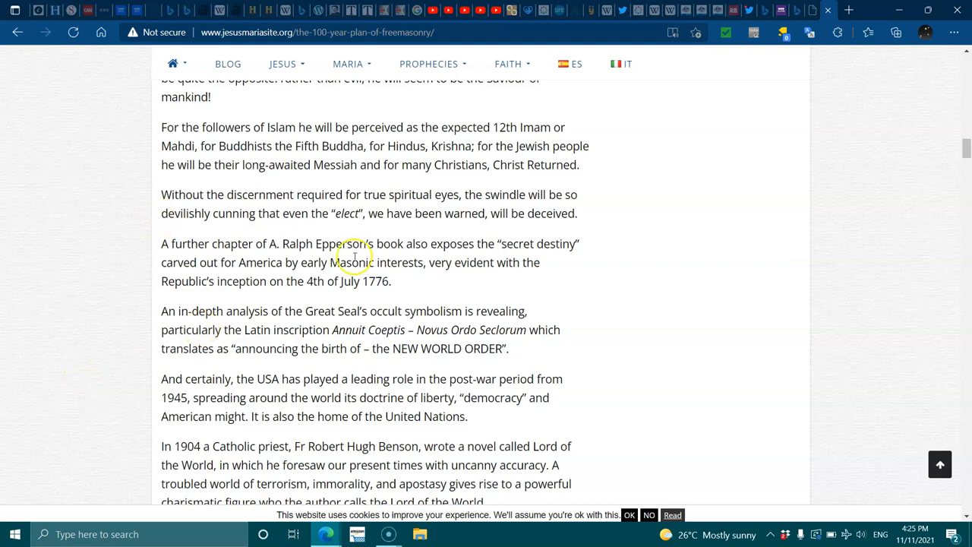
{"action": "mouse_move", "coordinate": [456, 322]}
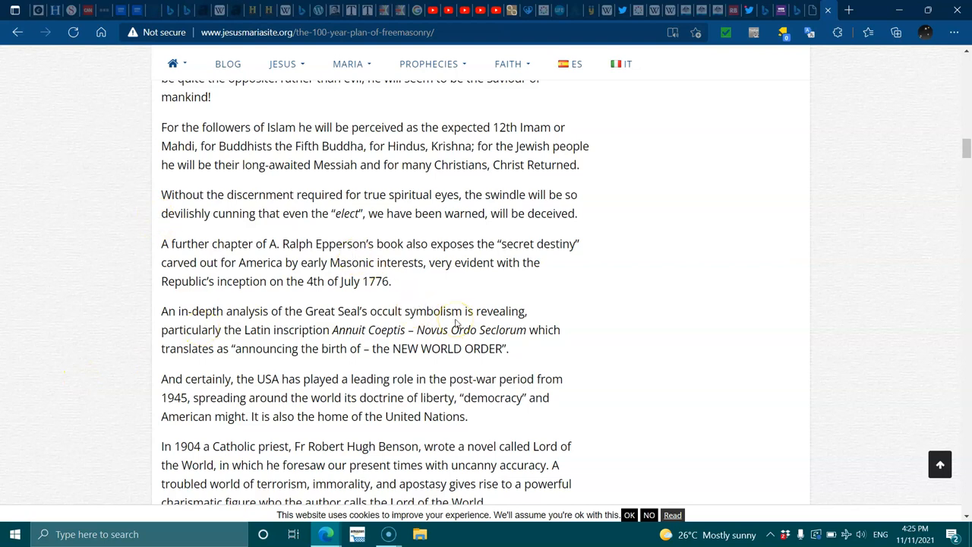
{"action": "mouse_move", "coordinate": [571, 340]}
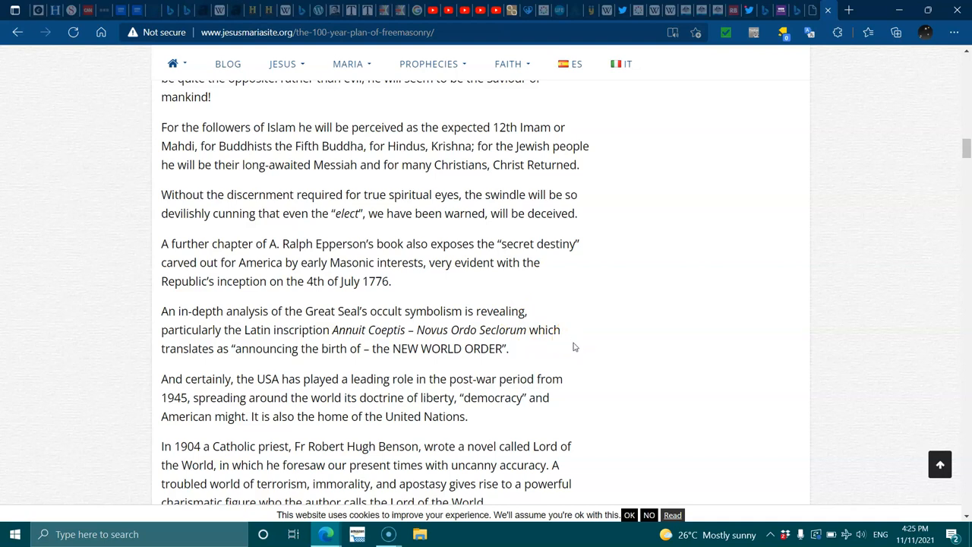
{"action": "mouse_move", "coordinate": [585, 350]}
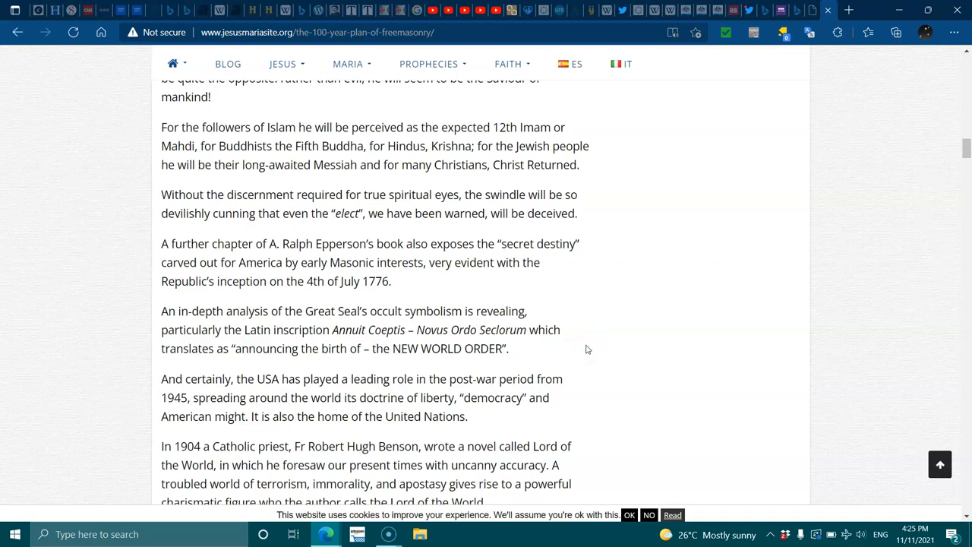
- Reach the Benson 'Lord of the World' paragraph and highlight the names 'Maitreya' and 'Felsinburgh'
{"action": "scroll", "scroll_direction": "down", "scroll_amount": 3}
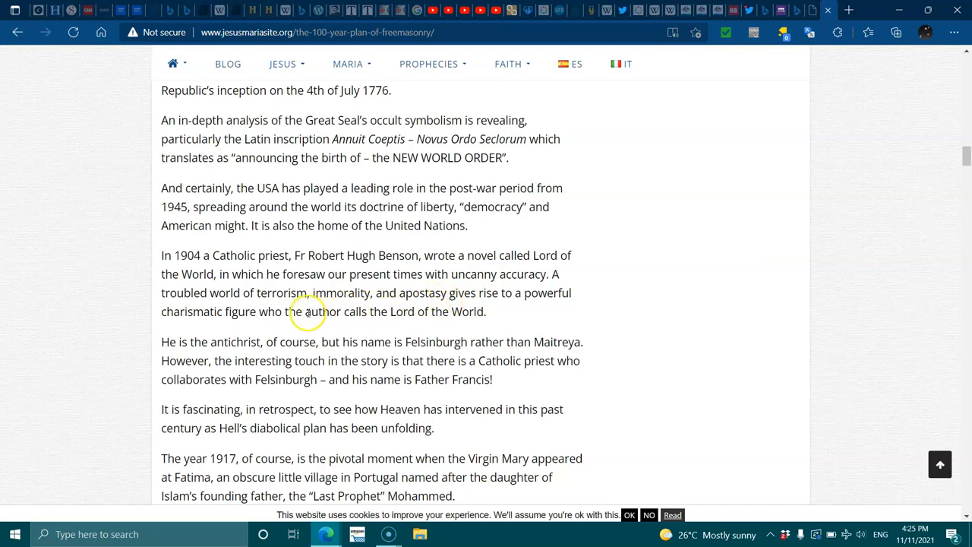
{"action": "mouse_move", "coordinate": [428, 322]}
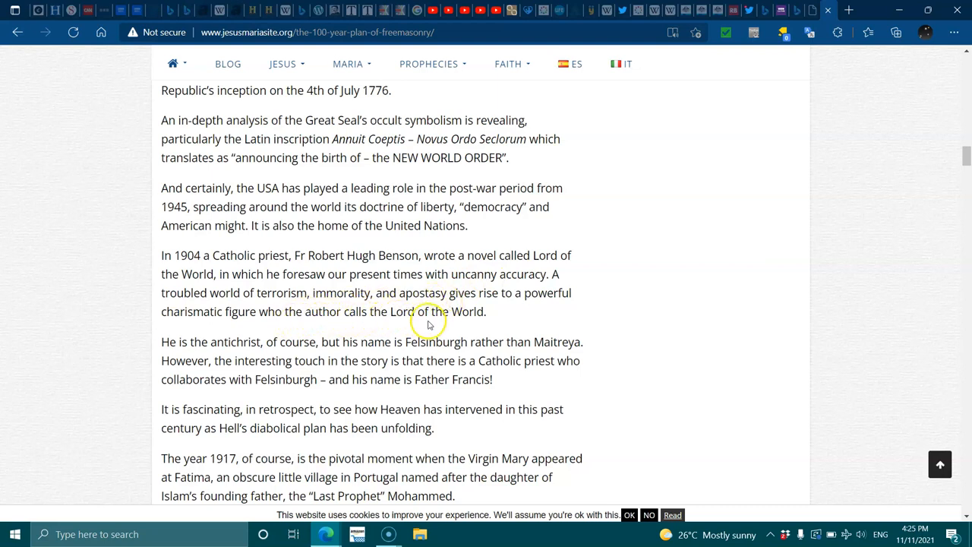
{"action": "mouse_move", "coordinate": [273, 353]}
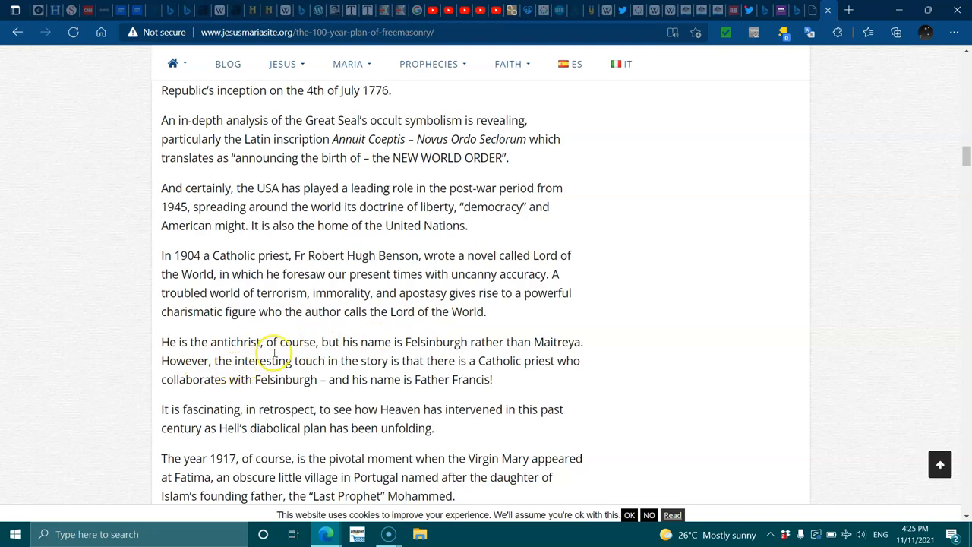
{"action": "mouse_move", "coordinate": [413, 347]}
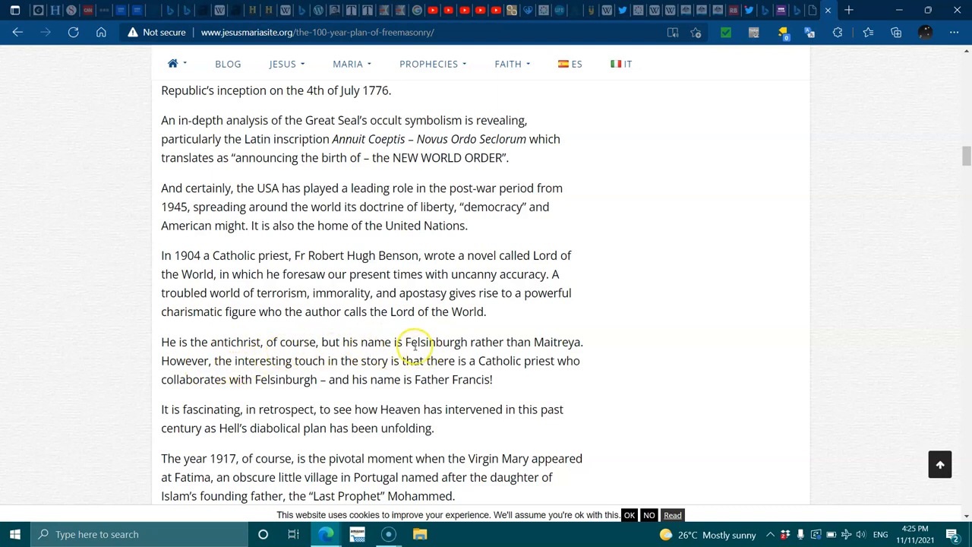
{"action": "double_click", "coordinate": [440, 341]}
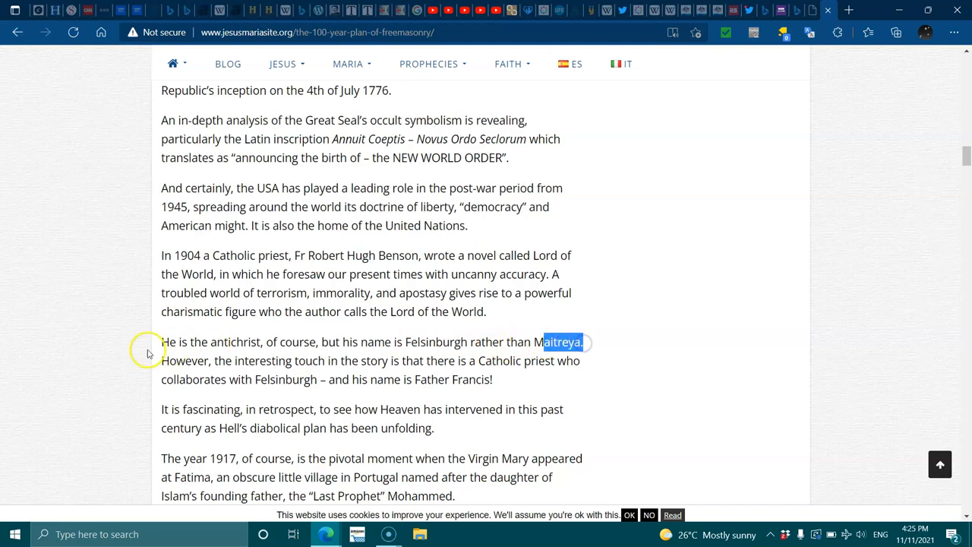
{"action": "mouse_move", "coordinate": [398, 377]}
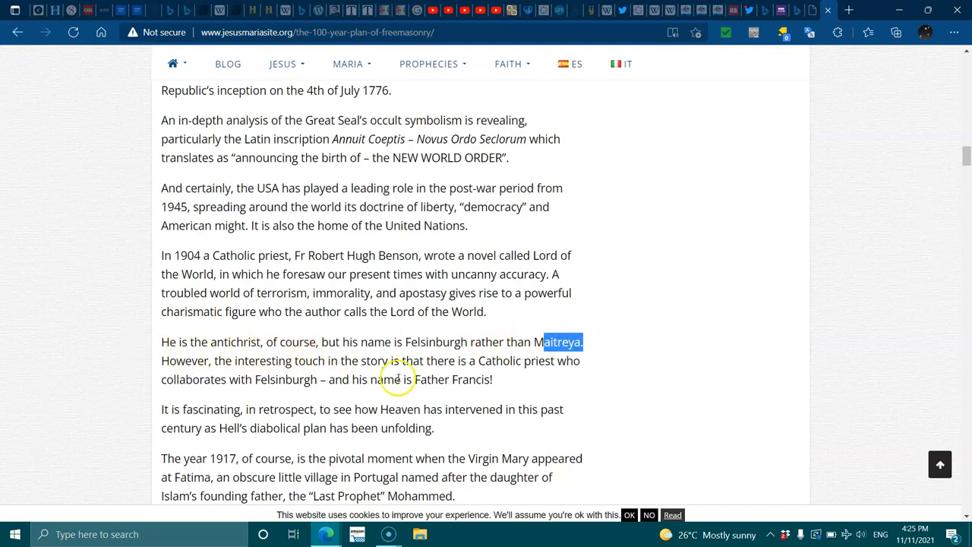
{"action": "mouse_move", "coordinate": [487, 361]}
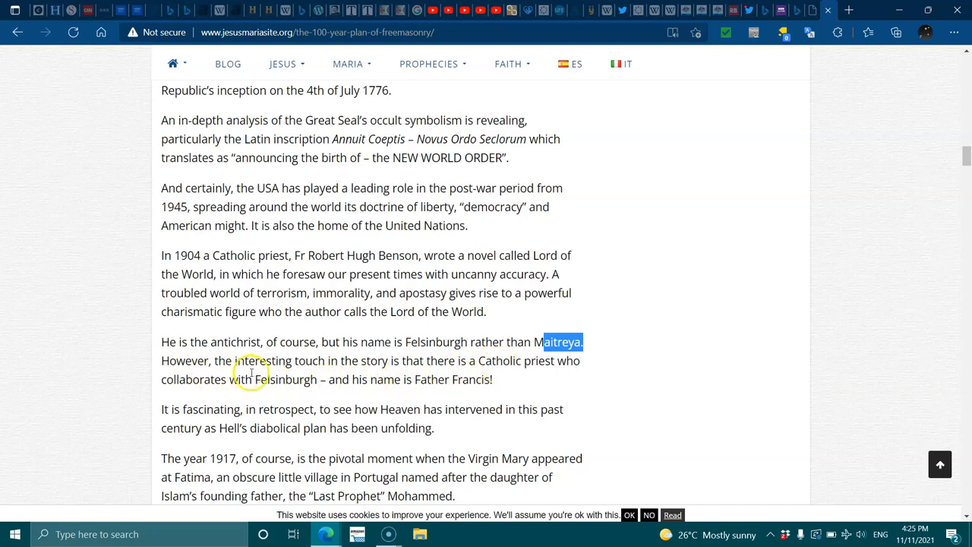
{"action": "double_click", "coordinate": [288, 380]}
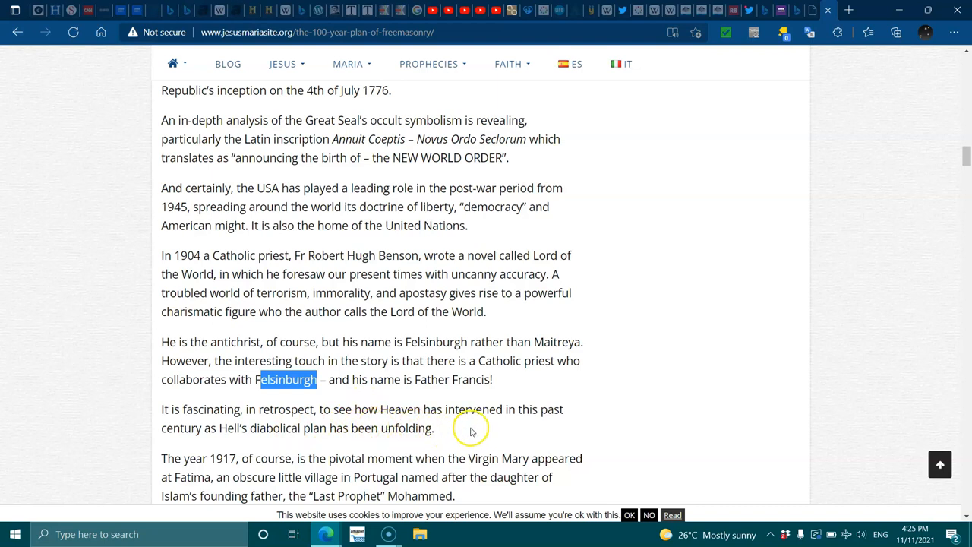
{"action": "mouse_move", "coordinate": [222, 439]}
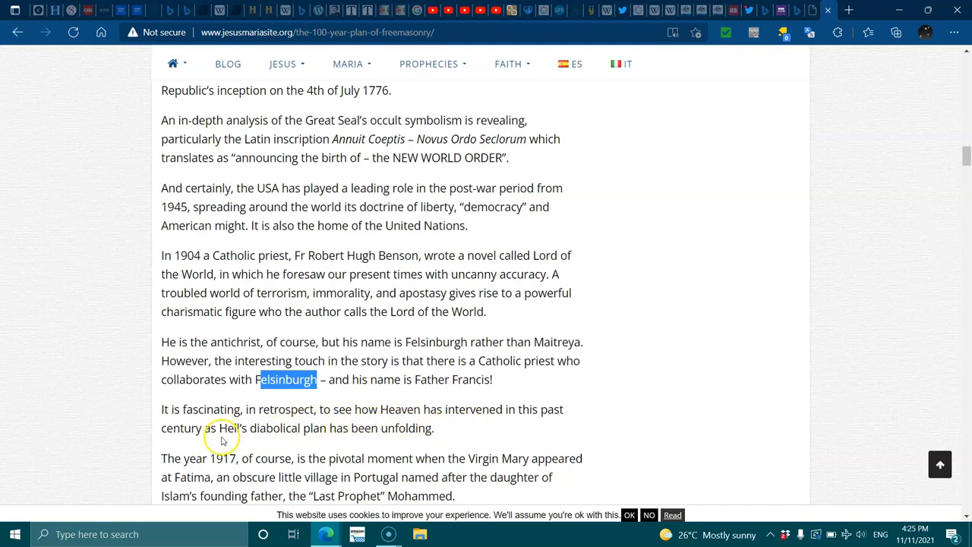
{"action": "scroll", "scroll_direction": "down", "scroll_amount": 3}
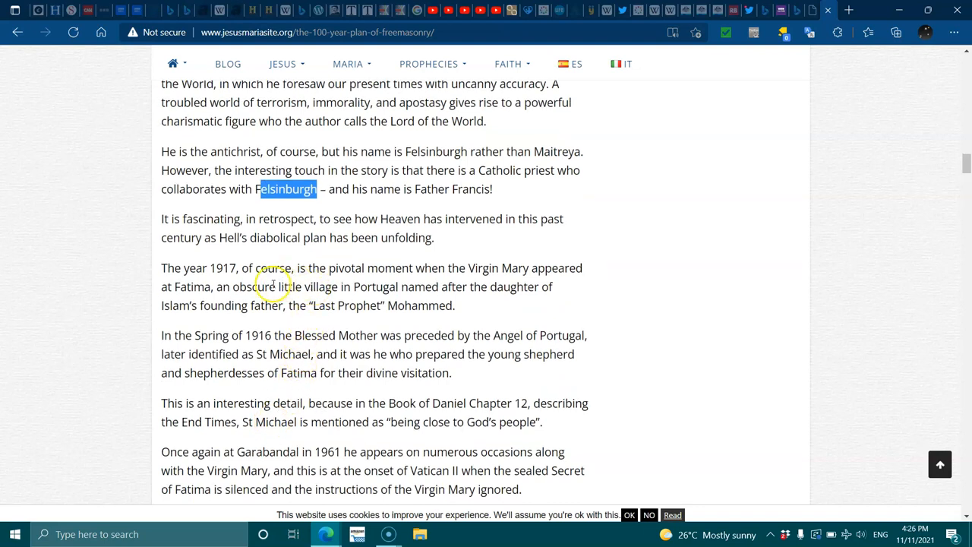
{"action": "mouse_move", "coordinate": [414, 282]}
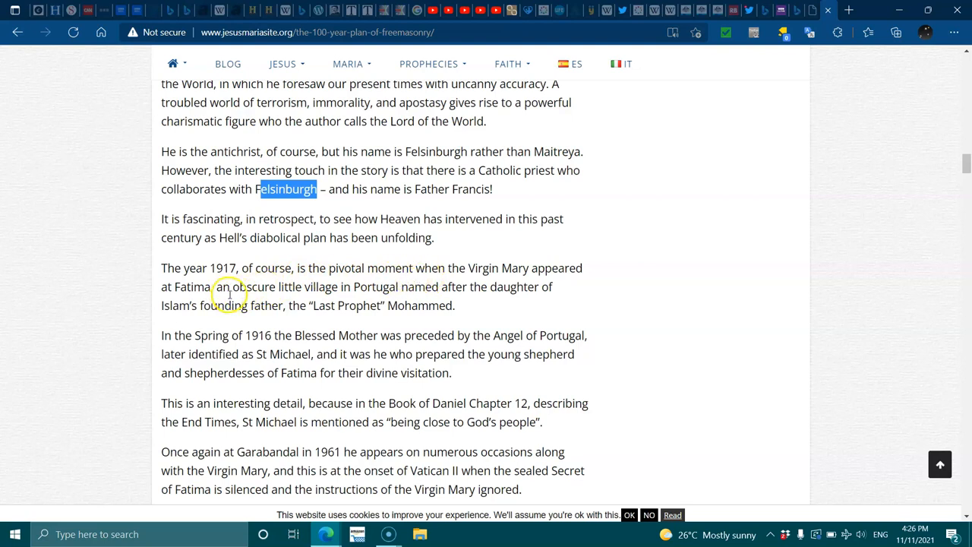
{"action": "mouse_move", "coordinate": [331, 292]}
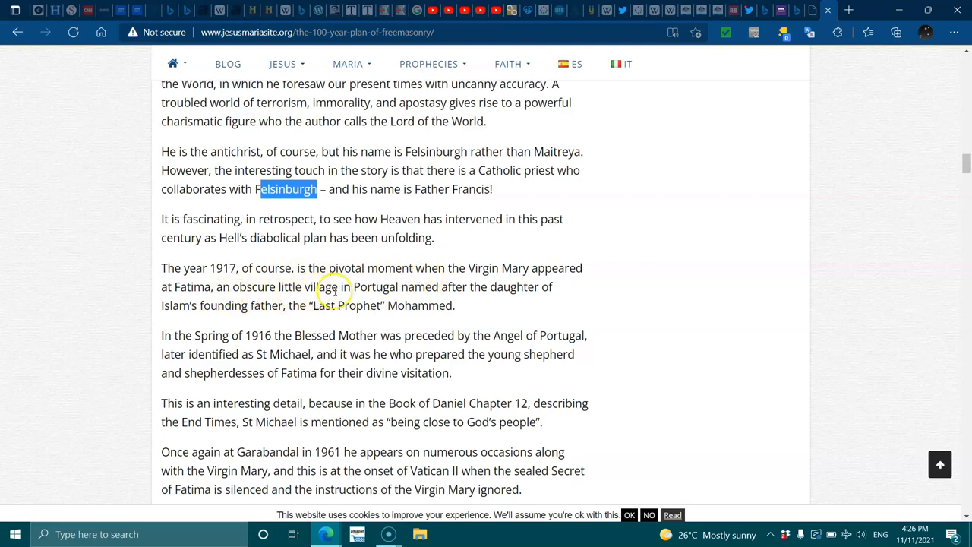
{"action": "mouse_move", "coordinate": [280, 292]}
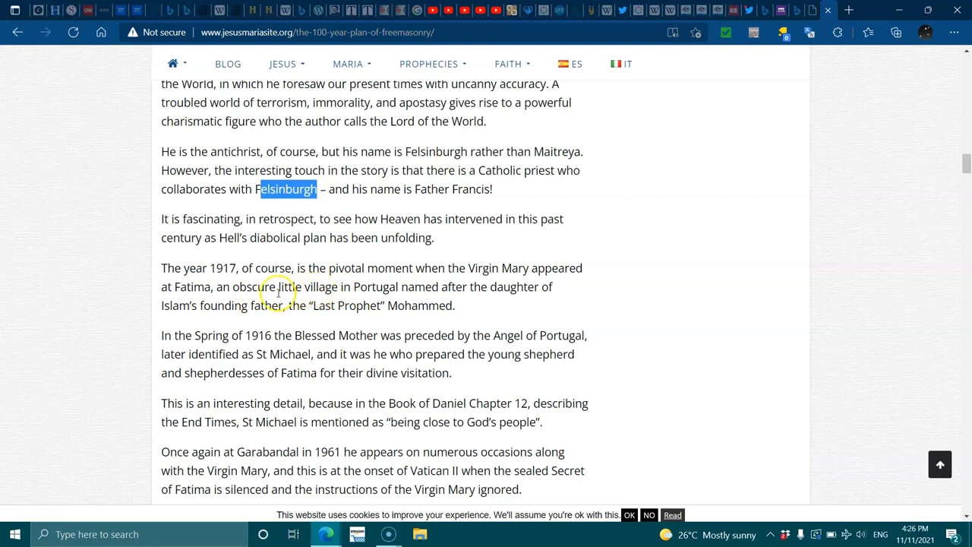
{"action": "mouse_move", "coordinate": [313, 304]}
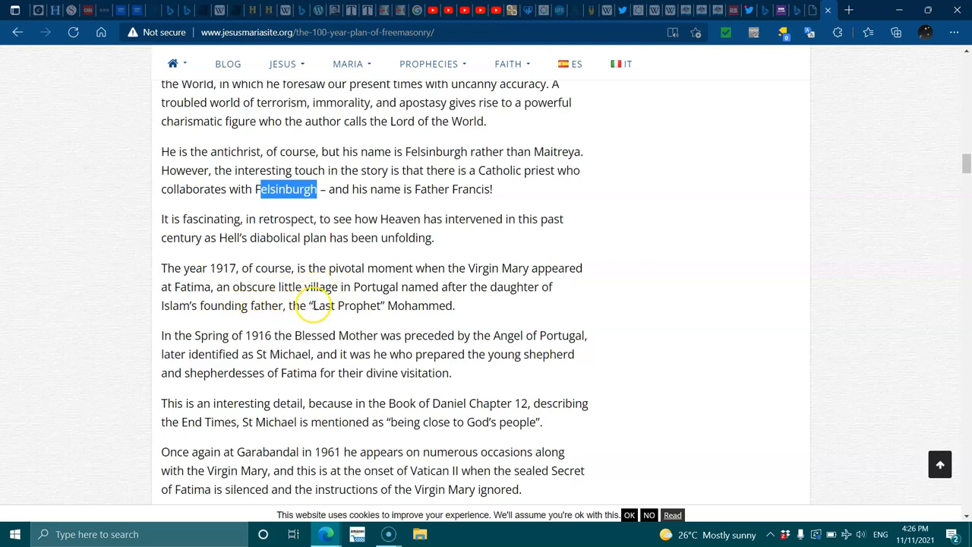
{"action": "mouse_move", "coordinate": [285, 336]}
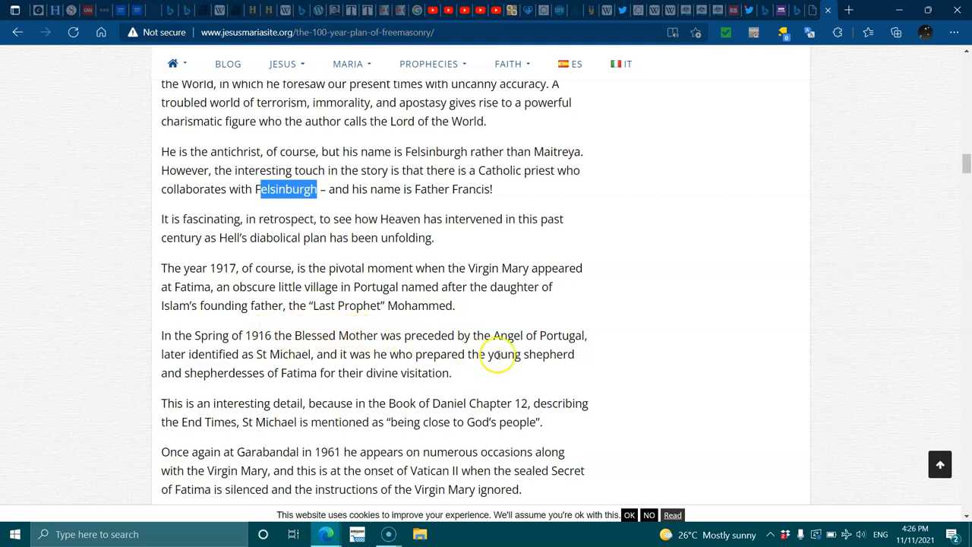
{"action": "mouse_move", "coordinate": [236, 353]}
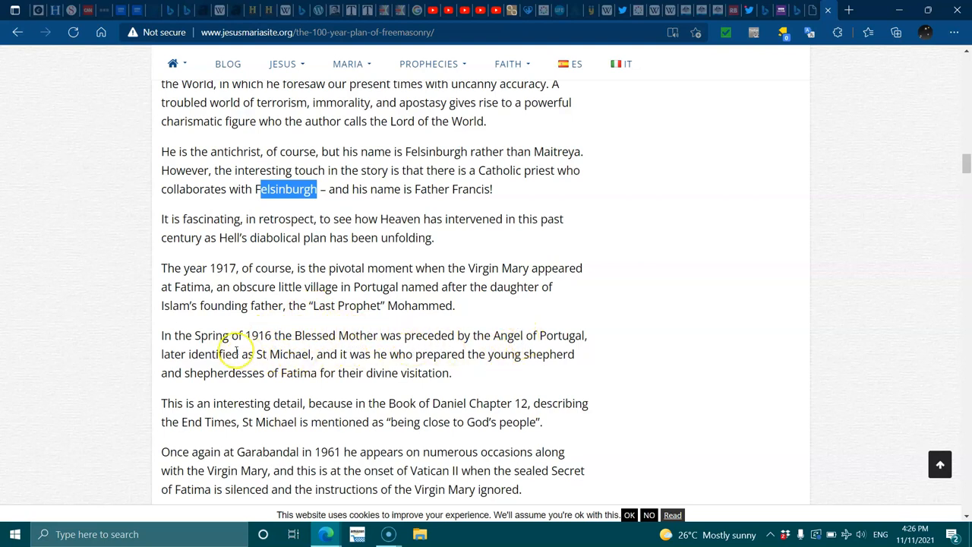
{"action": "mouse_move", "coordinate": [356, 354]}
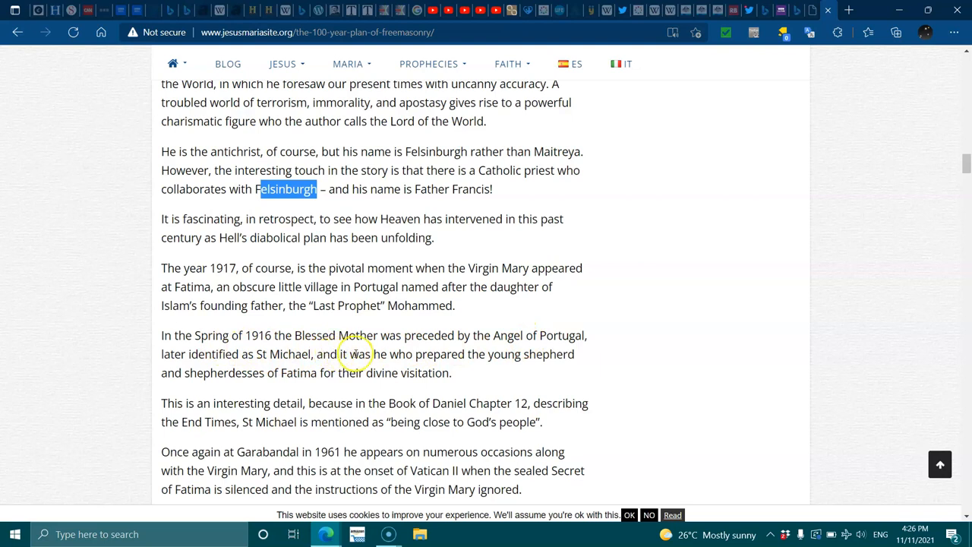
{"action": "mouse_move", "coordinate": [341, 388]}
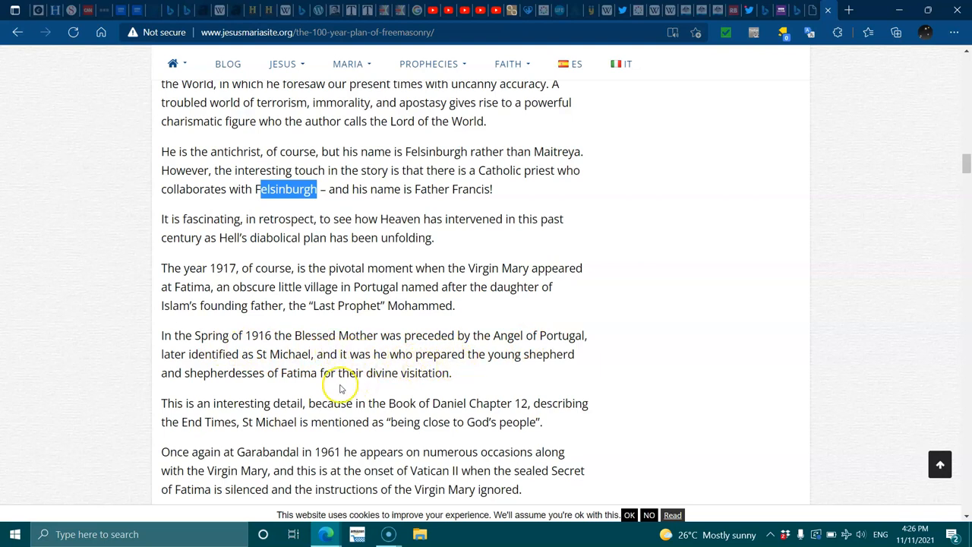
{"action": "mouse_move", "coordinate": [422, 374]}
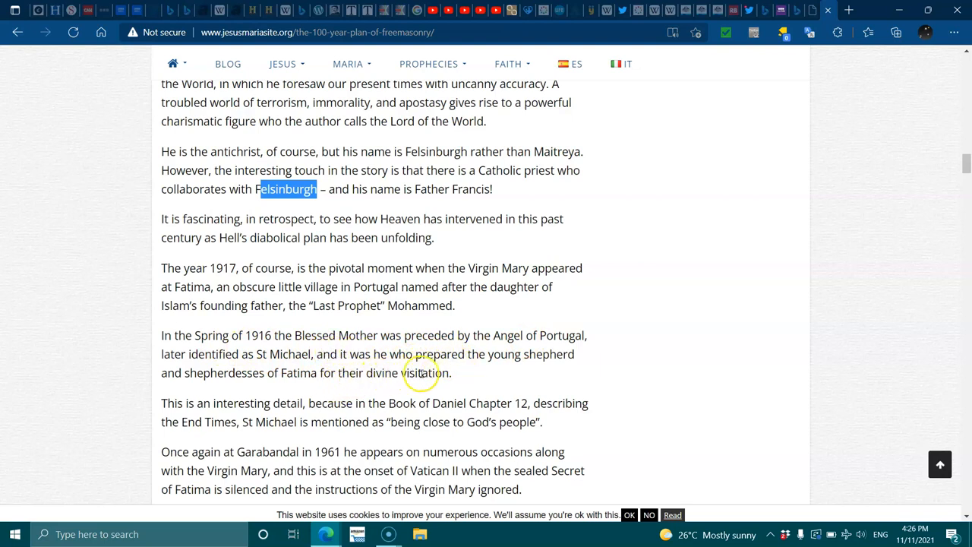
{"action": "mouse_move", "coordinate": [192, 401]}
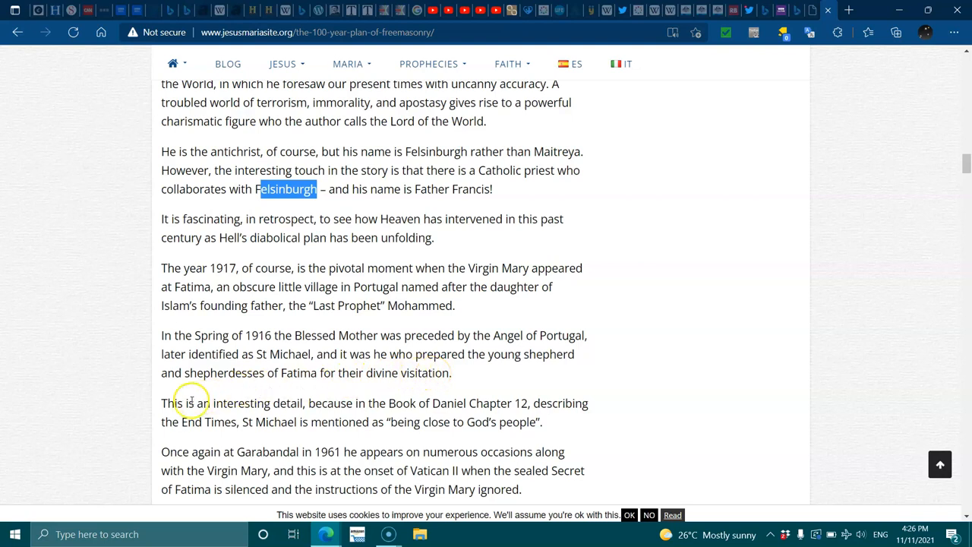
{"action": "mouse_move", "coordinate": [352, 403]}
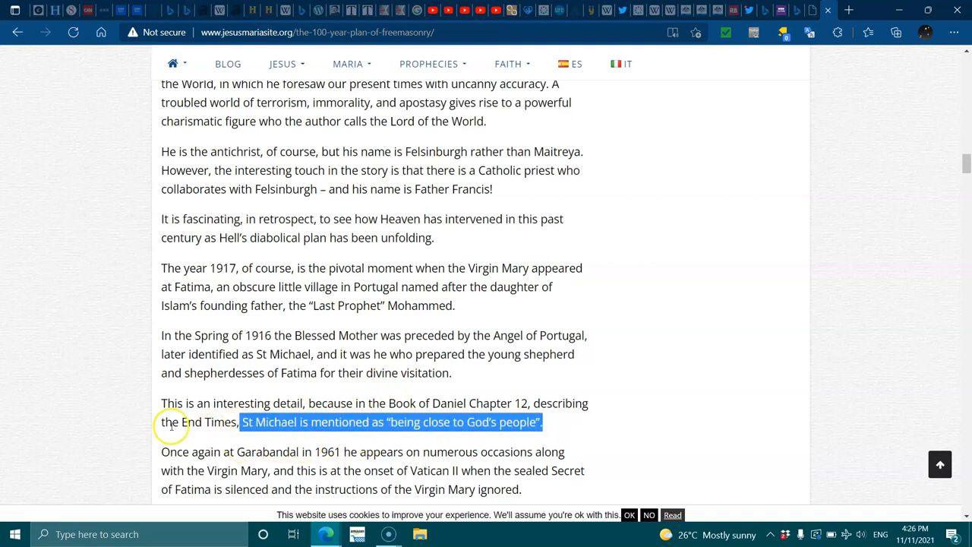
- Scroll past the 1917 Fatima and Book of Daniel paragraphs to the Garabandal 1961 section
{"action": "scroll", "scroll_direction": "down", "scroll_amount": 3}
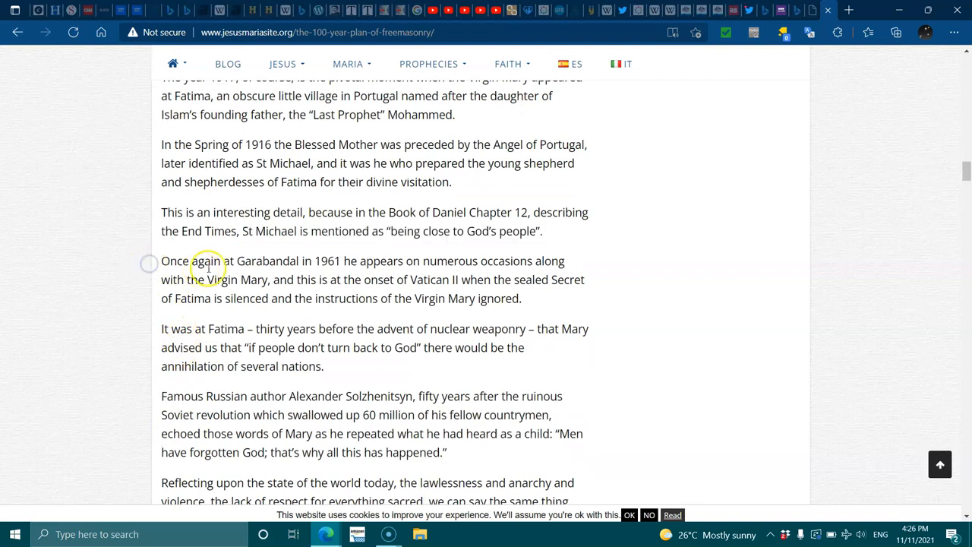
- Mark a word in the Solzhenitsyn quote, then scroll to the New World Order and Lucifer worship paragraph
{"action": "double_click", "coordinate": [267, 261]}
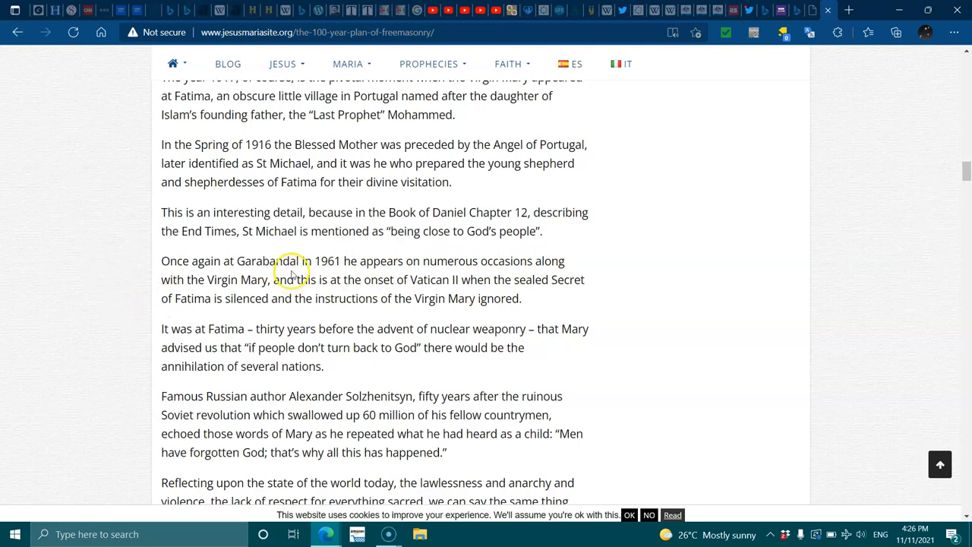
{"action": "mouse_move", "coordinate": [464, 282]}
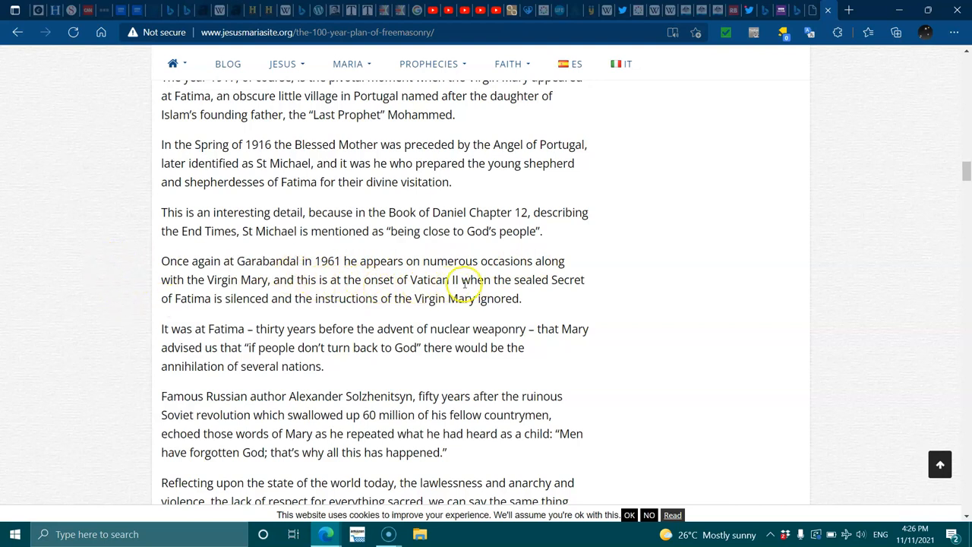
{"action": "mouse_move", "coordinate": [401, 292]}
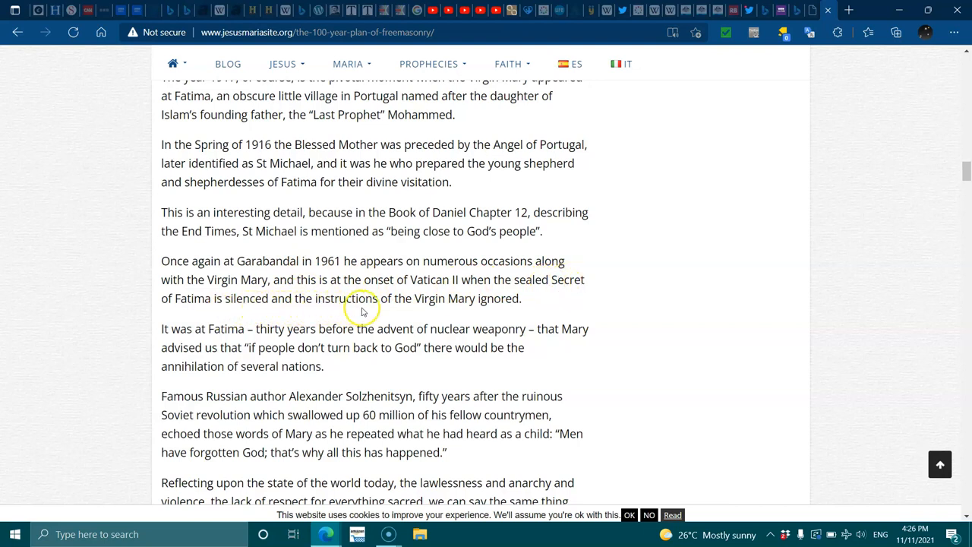
{"action": "mouse_move", "coordinate": [298, 336]}
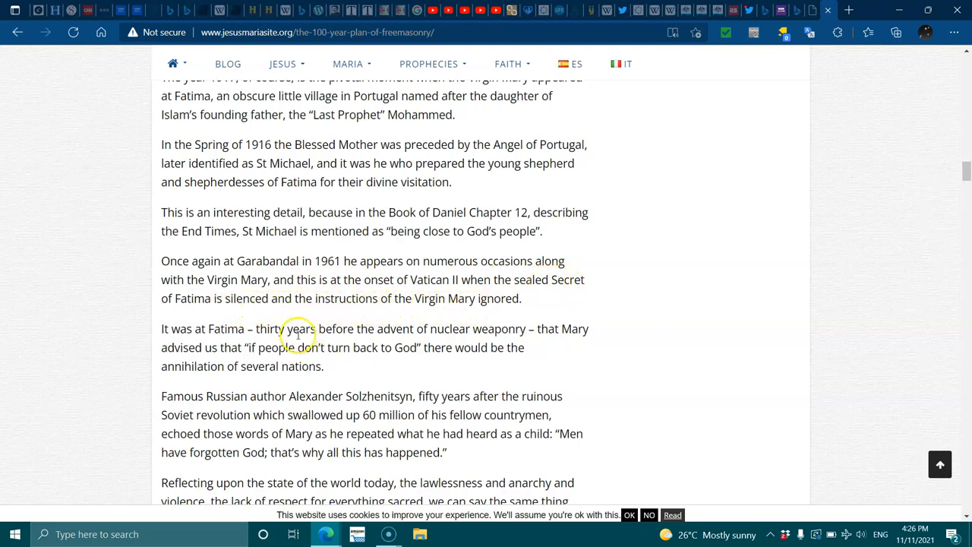
{"action": "mouse_move", "coordinate": [328, 335]}
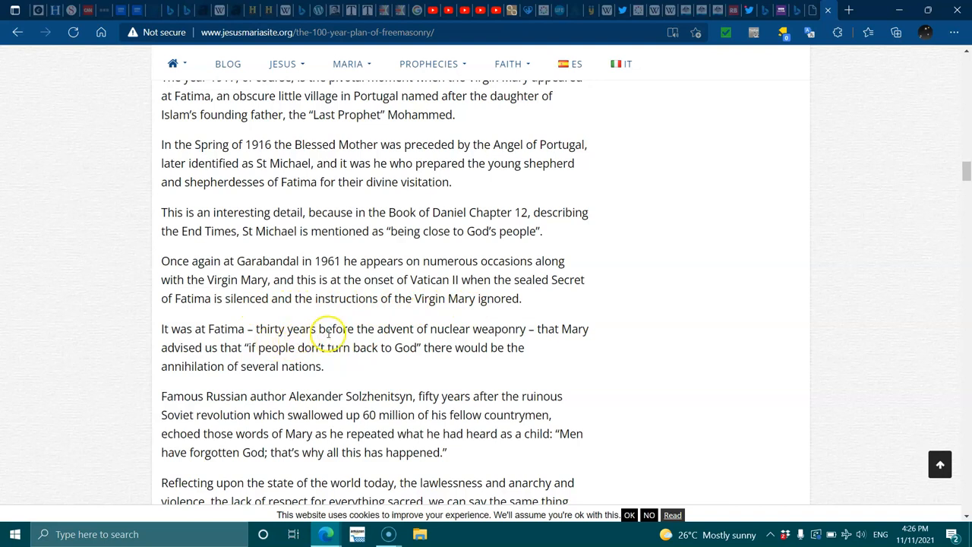
{"action": "mouse_move", "coordinate": [492, 341]}
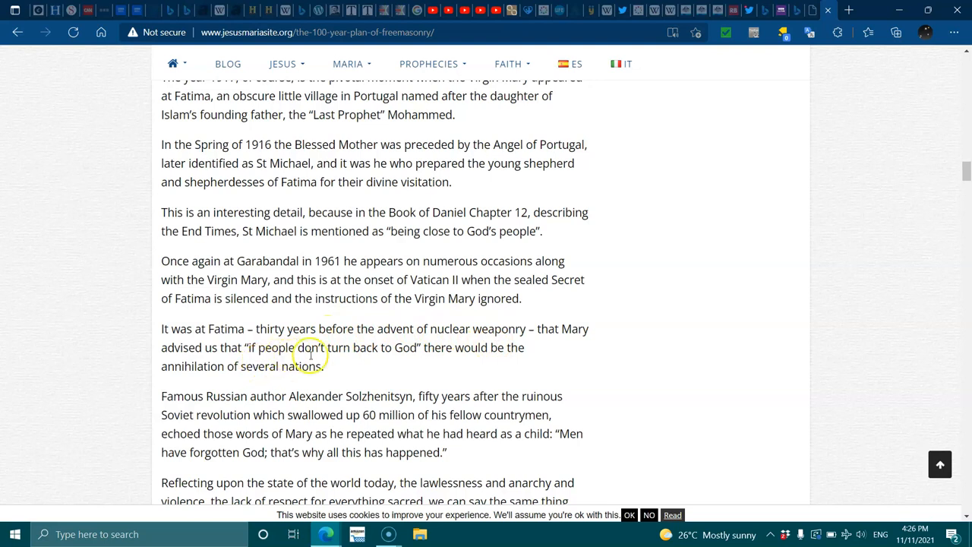
{"action": "mouse_move", "coordinate": [428, 356]}
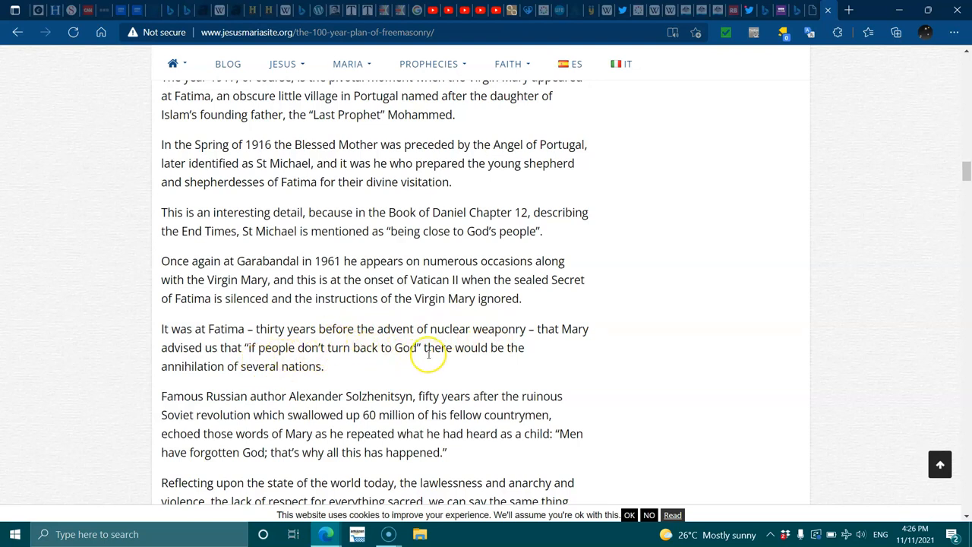
{"action": "mouse_move", "coordinate": [266, 366]}
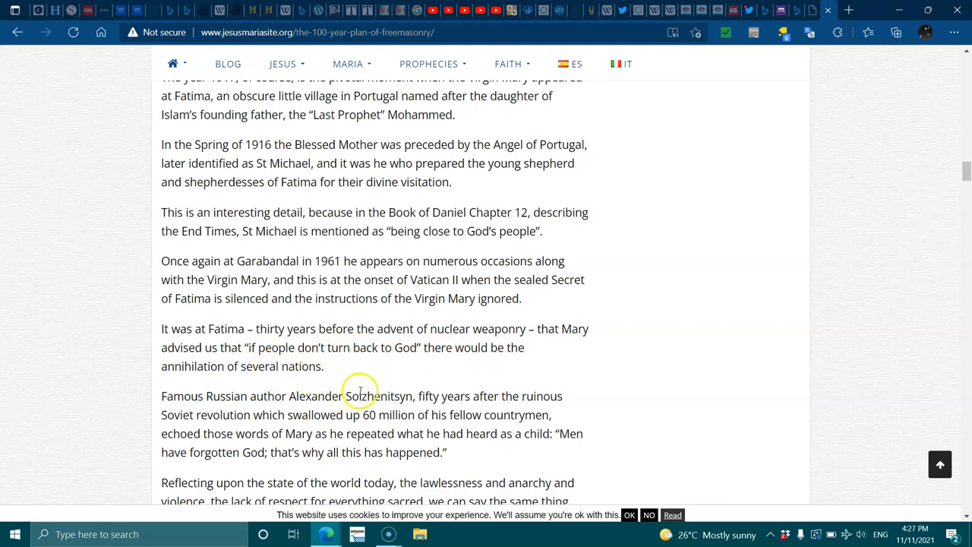
{"action": "mouse_move", "coordinate": [465, 405]}
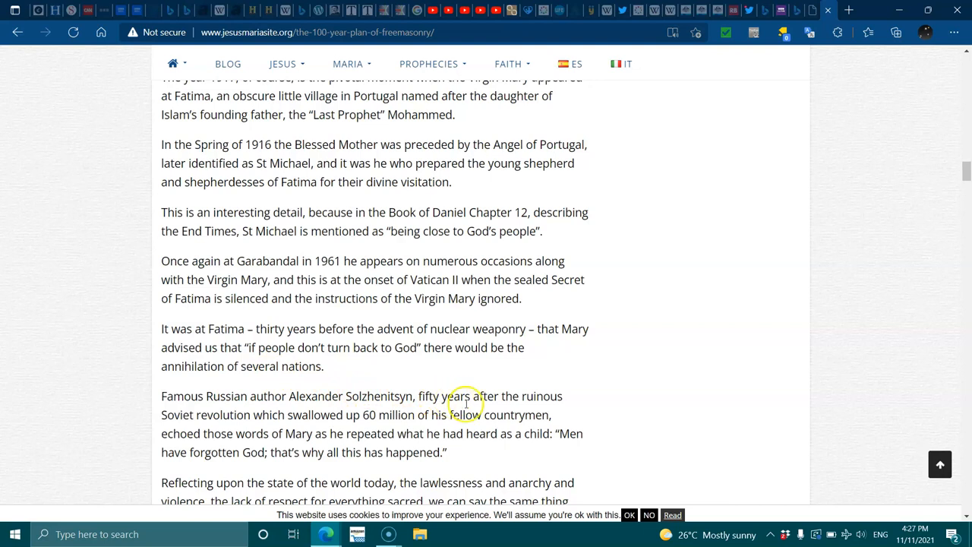
{"action": "mouse_move", "coordinate": [226, 418]}
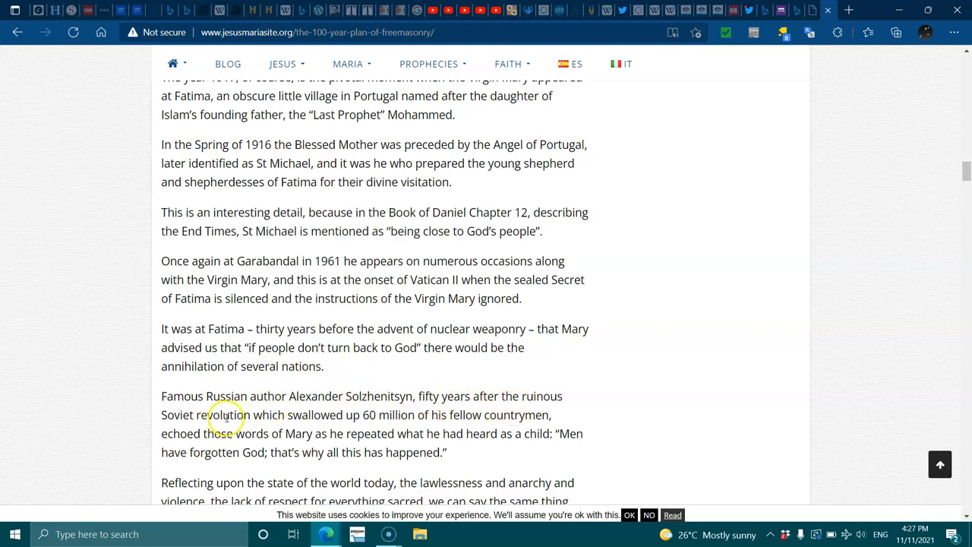
{"action": "mouse_move", "coordinate": [392, 426]}
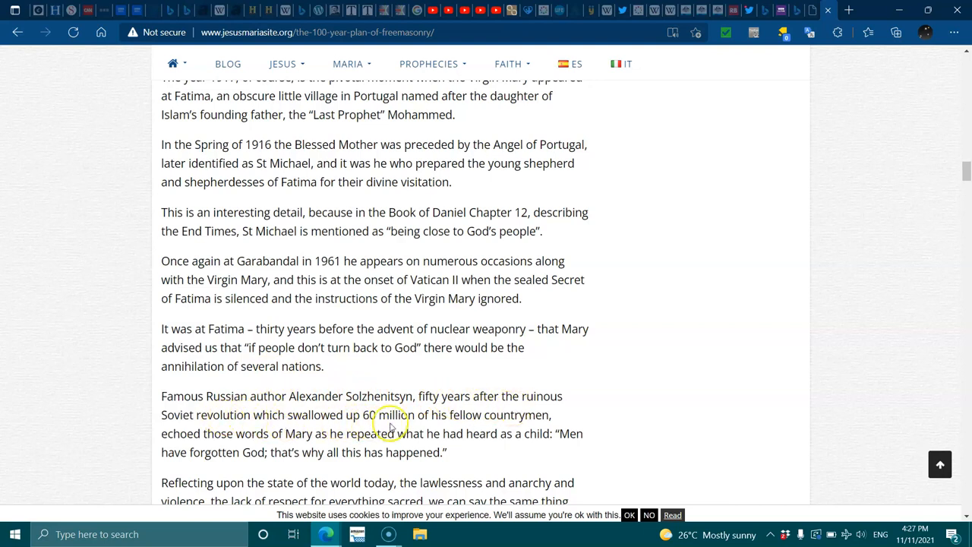
{"action": "mouse_move", "coordinate": [244, 440]}
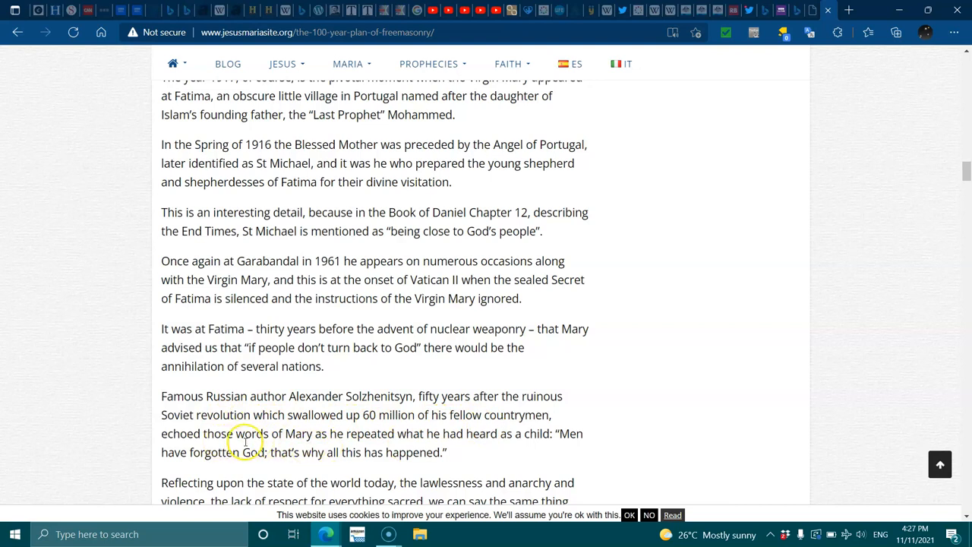
{"action": "mouse_move", "coordinate": [426, 441]}
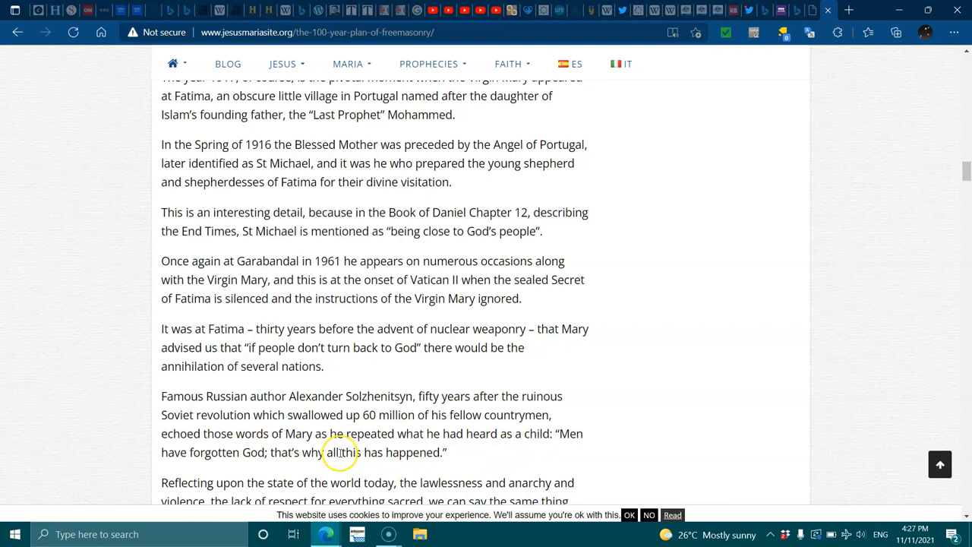
{"action": "mouse_move", "coordinate": [395, 468]}
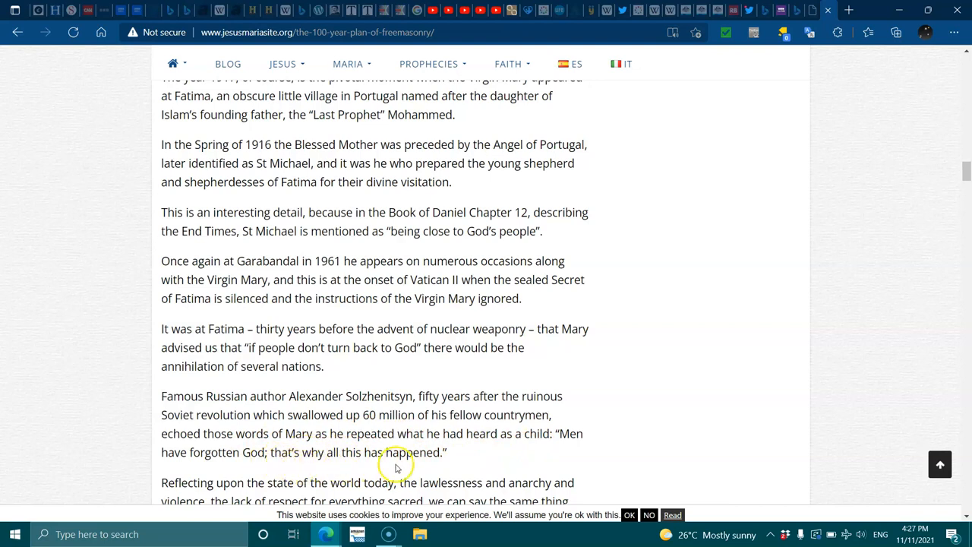
{"action": "scroll", "scroll_direction": "down", "scroll_amount": 3}
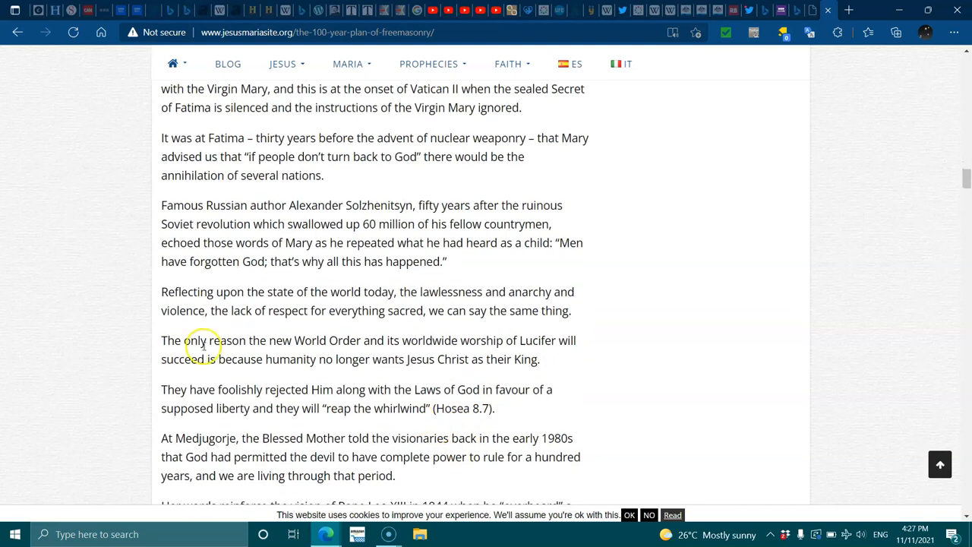
{"action": "mouse_move", "coordinate": [370, 292]}
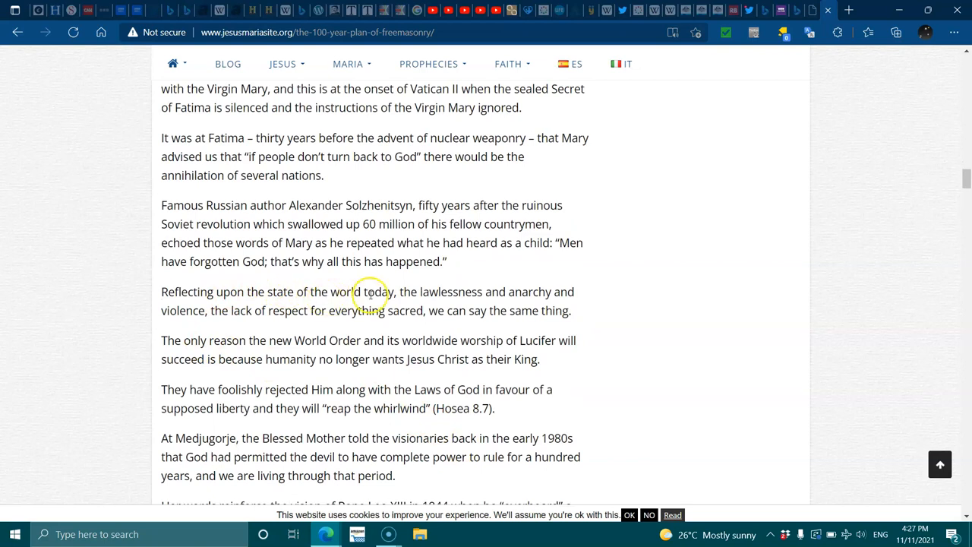
{"action": "mouse_move", "coordinate": [439, 304]}
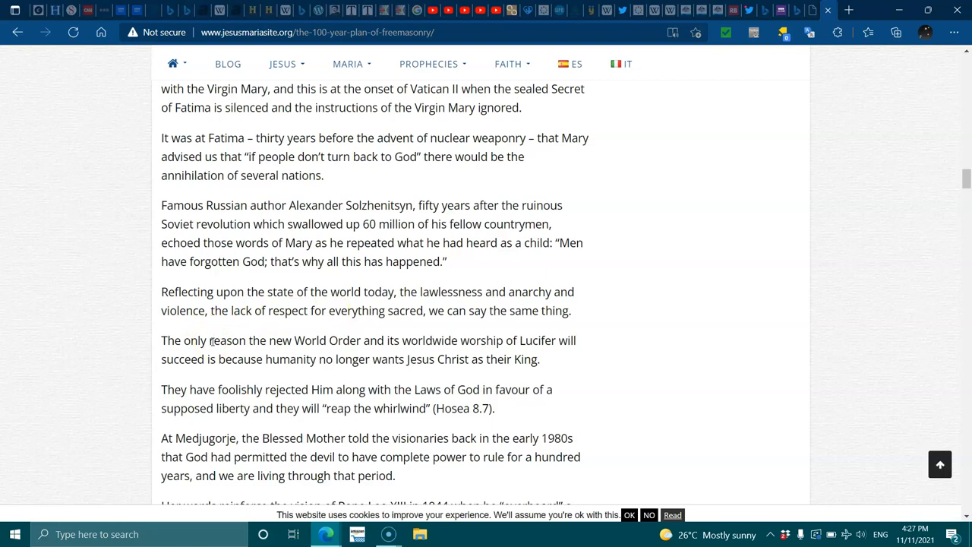
{"action": "mouse_move", "coordinate": [213, 344]}
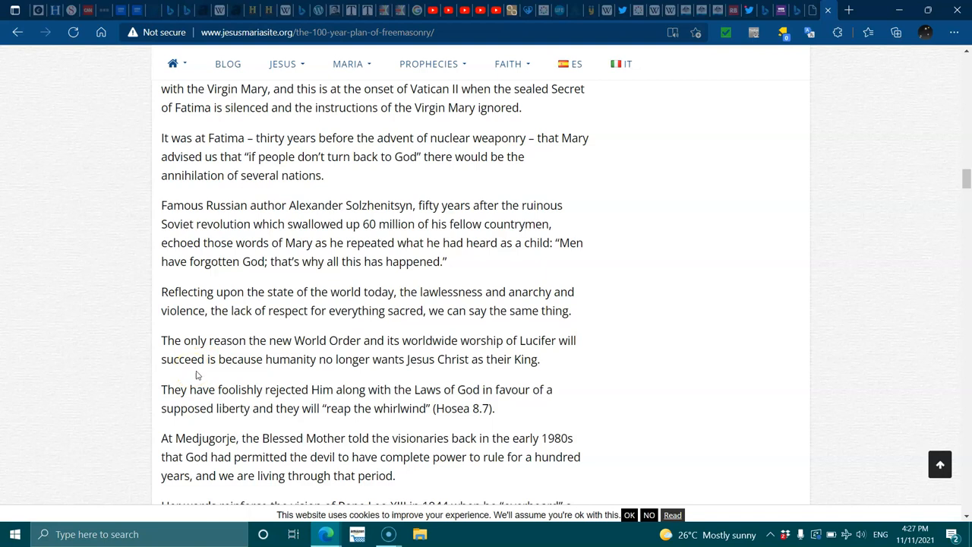
{"action": "mouse_move", "coordinate": [211, 380]}
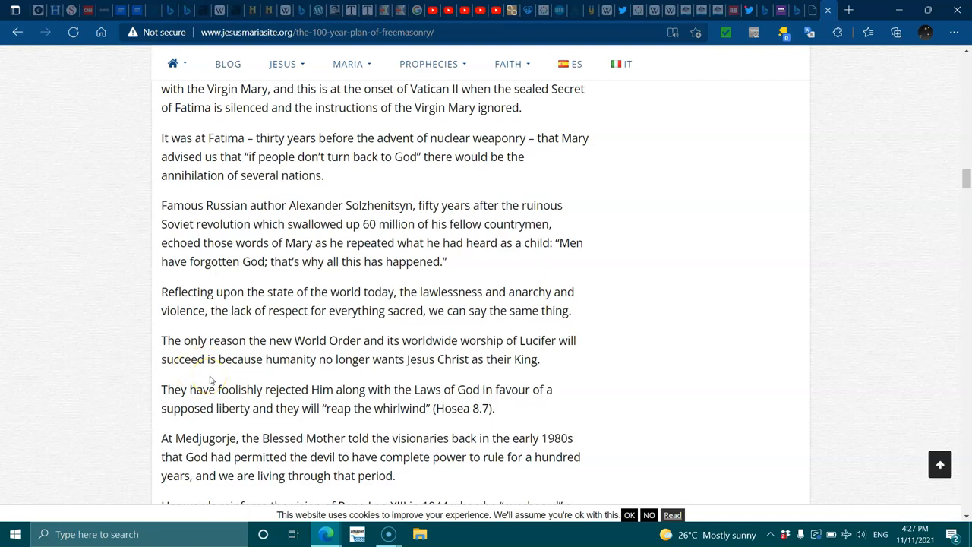
{"action": "mouse_move", "coordinate": [221, 380]}
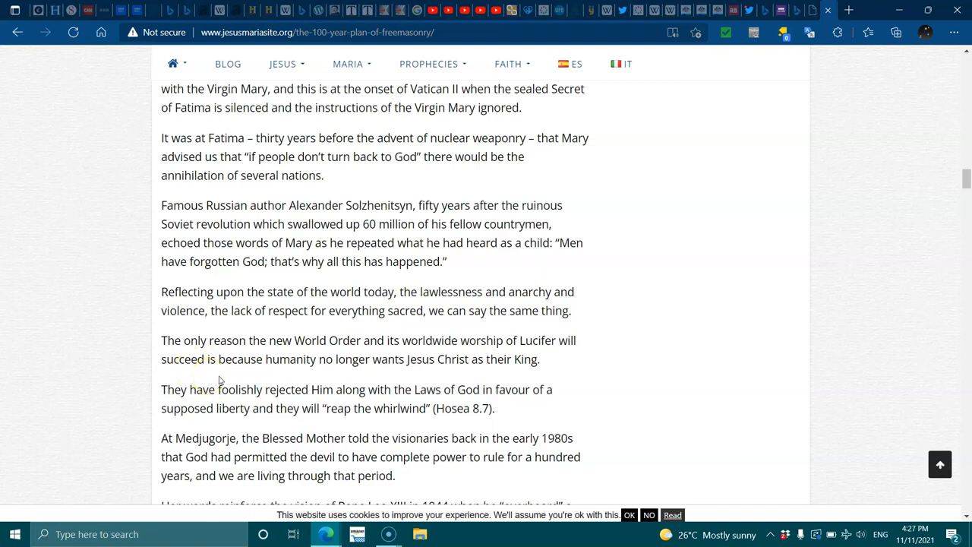
- Scroll further so the Medjugorje message and Pope Leo XIII's vision with the St Michael prayer are visible
{"action": "scroll", "scroll_direction": "down", "scroll_amount": 3}
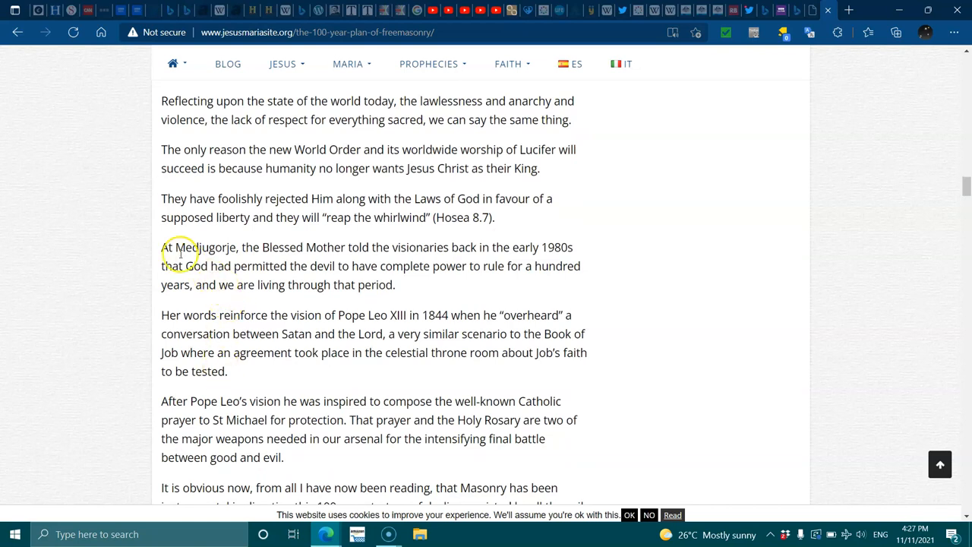
- Select the place name Medjugorje and scroll on past the St Michael prayer passage
{"action": "double_click", "coordinate": [204, 246]}
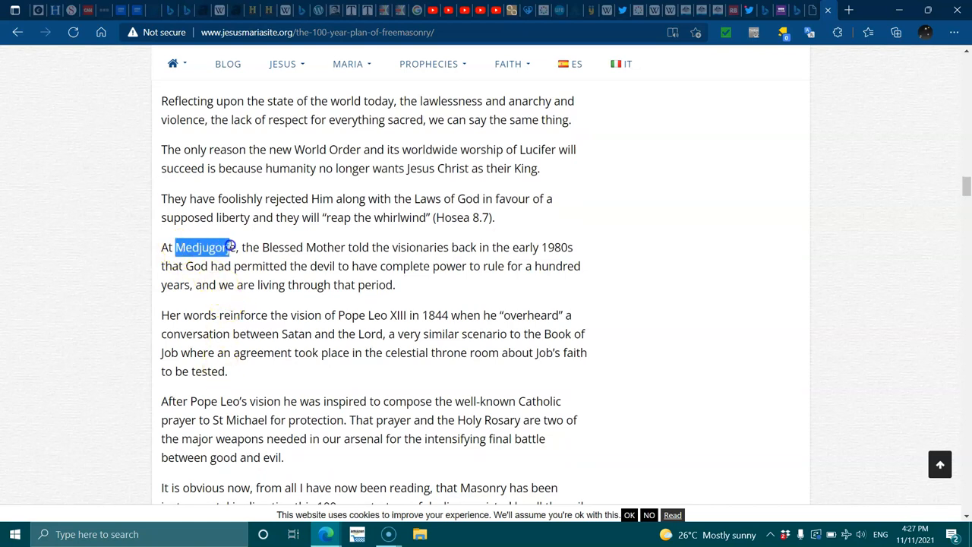
{"action": "mouse_move", "coordinate": [435, 242]}
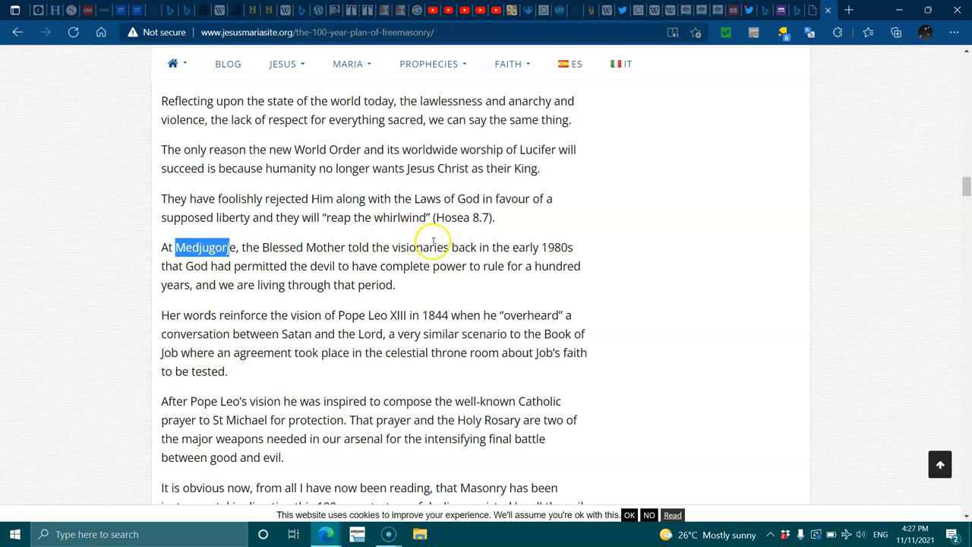
{"action": "mouse_move", "coordinate": [322, 271]}
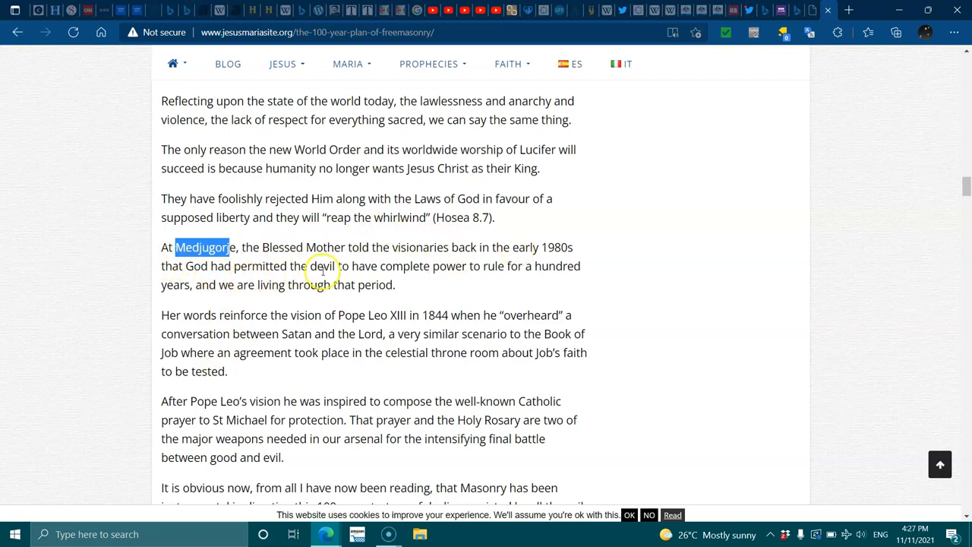
{"action": "mouse_move", "coordinate": [471, 268]}
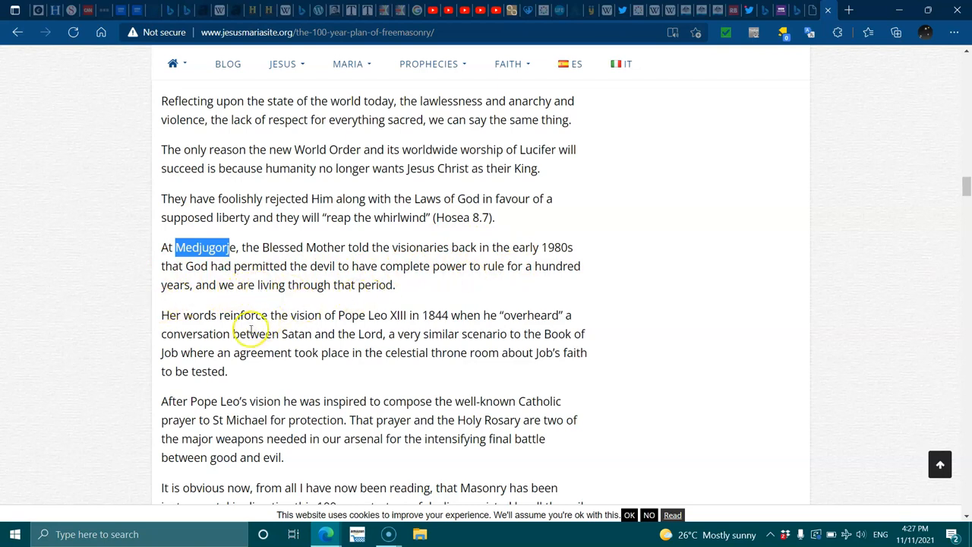
{"action": "mouse_move", "coordinate": [332, 328]}
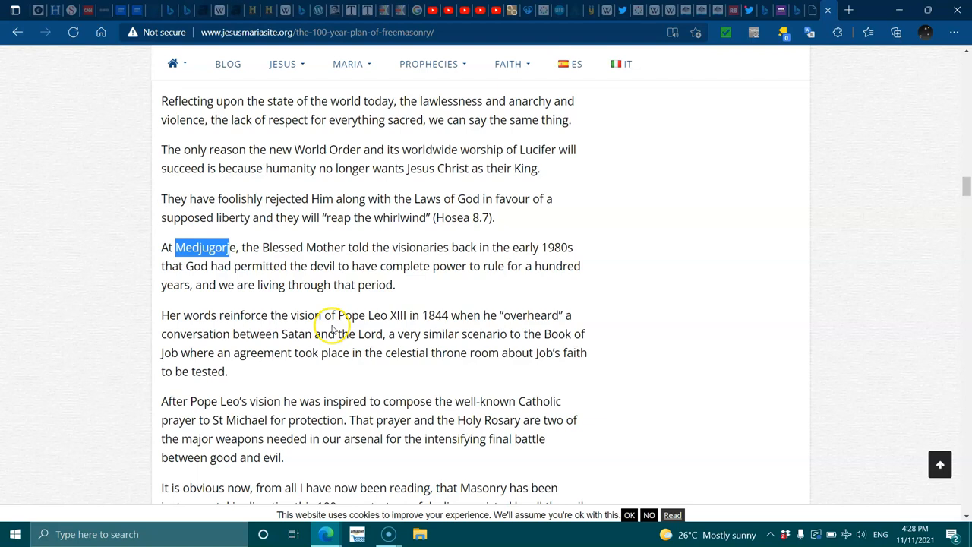
{"action": "mouse_move", "coordinate": [444, 319]}
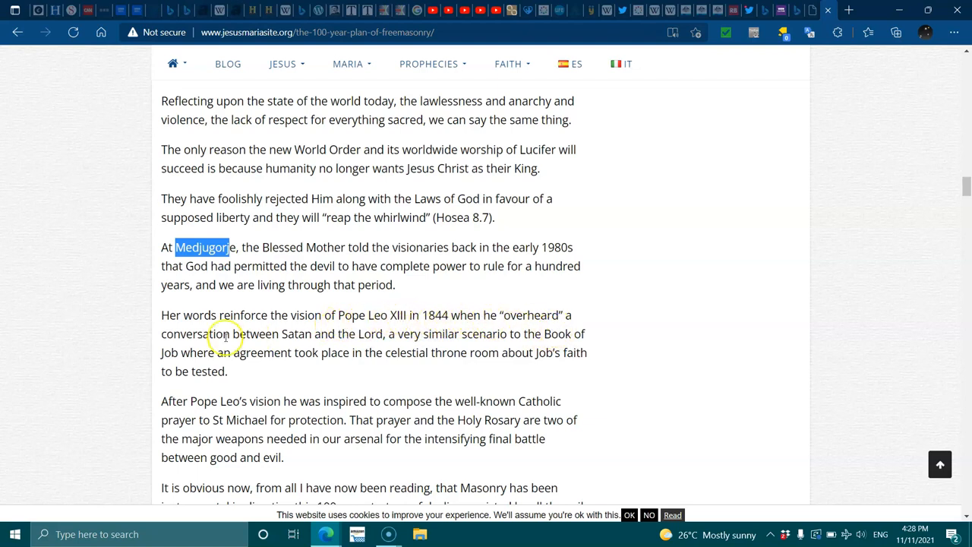
{"action": "mouse_move", "coordinate": [362, 346]}
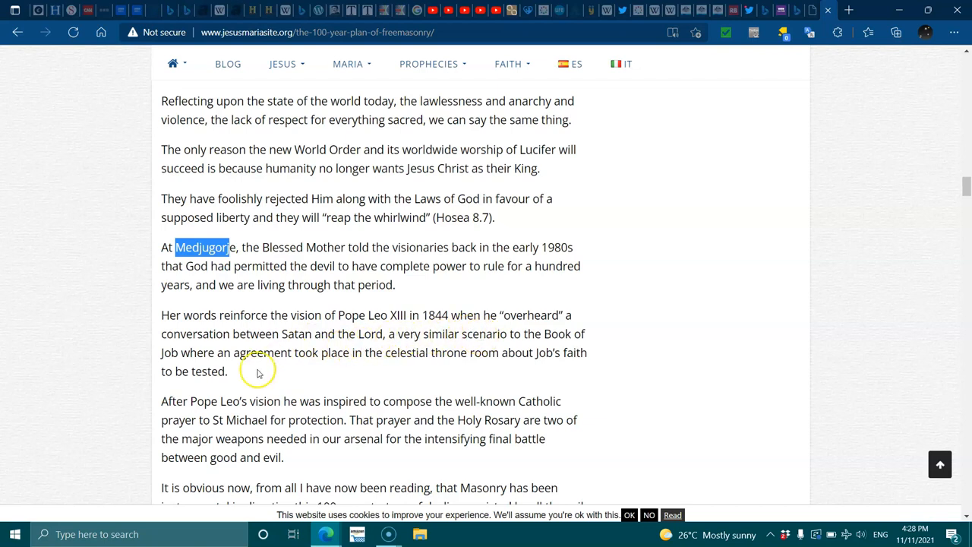
{"action": "mouse_move", "coordinate": [392, 362]}
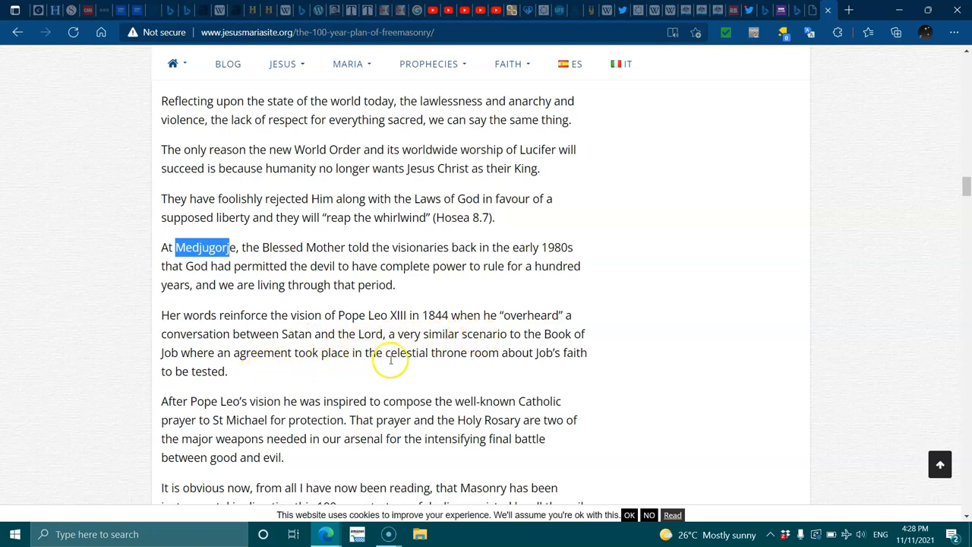
{"action": "mouse_move", "coordinate": [242, 352]}
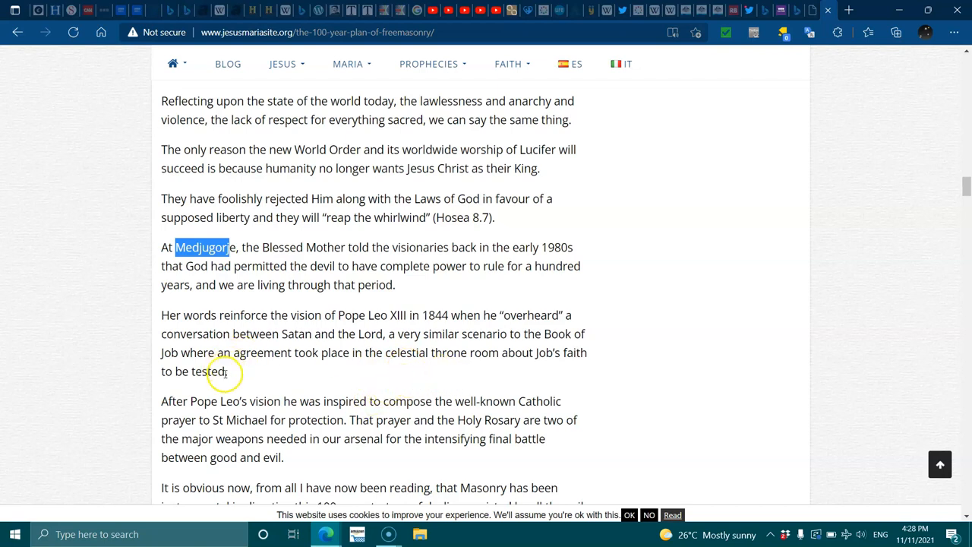
{"action": "mouse_move", "coordinate": [418, 413]}
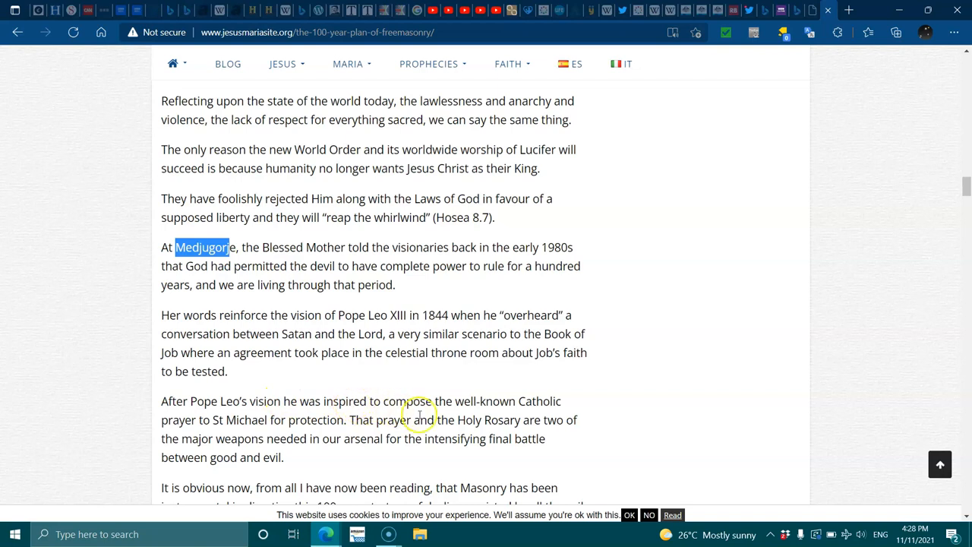
{"action": "mouse_move", "coordinate": [319, 431]}
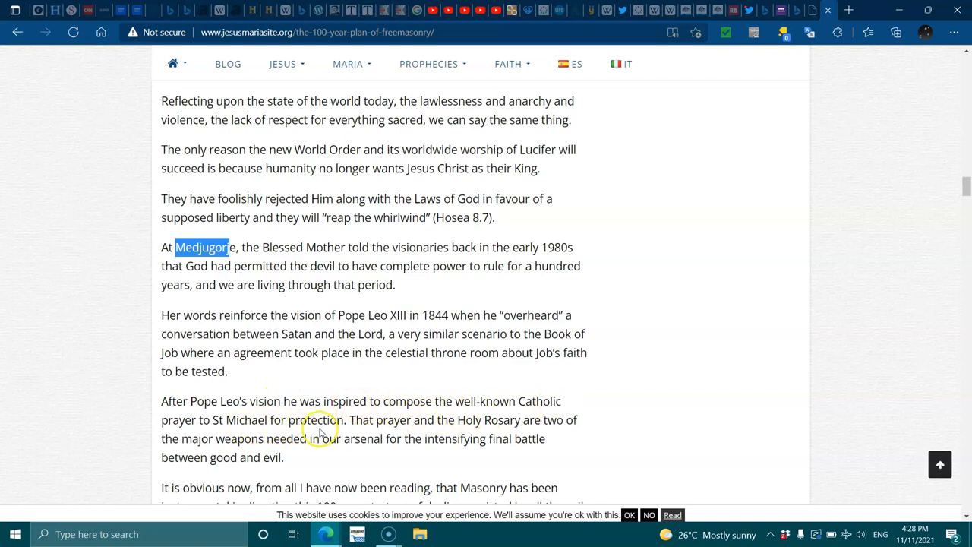
{"action": "mouse_move", "coordinate": [388, 422]}
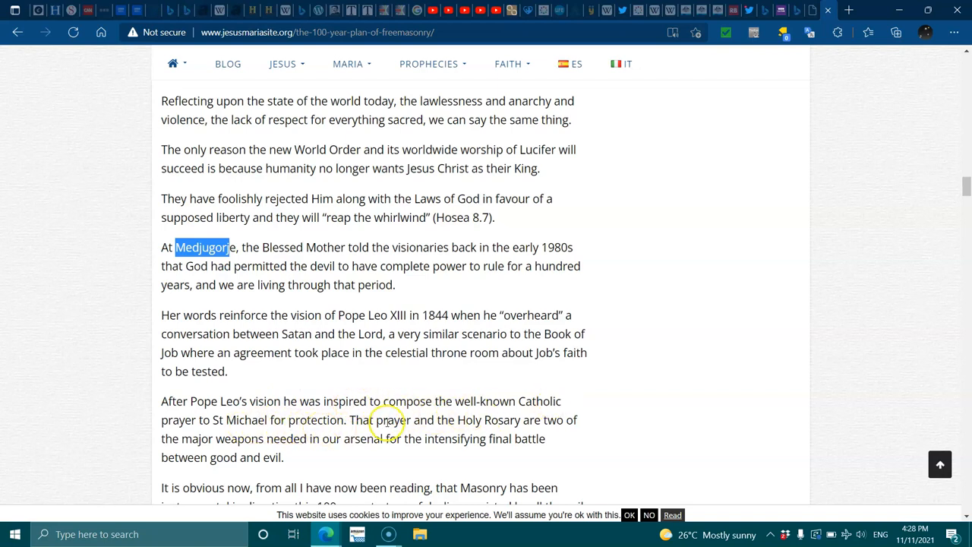
{"action": "mouse_move", "coordinate": [393, 443]}
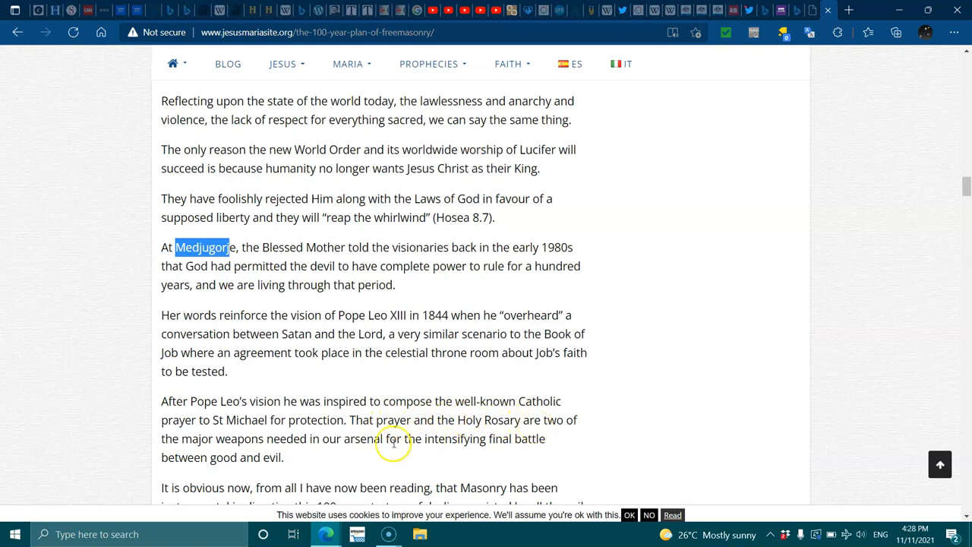
{"action": "mouse_move", "coordinate": [379, 444]}
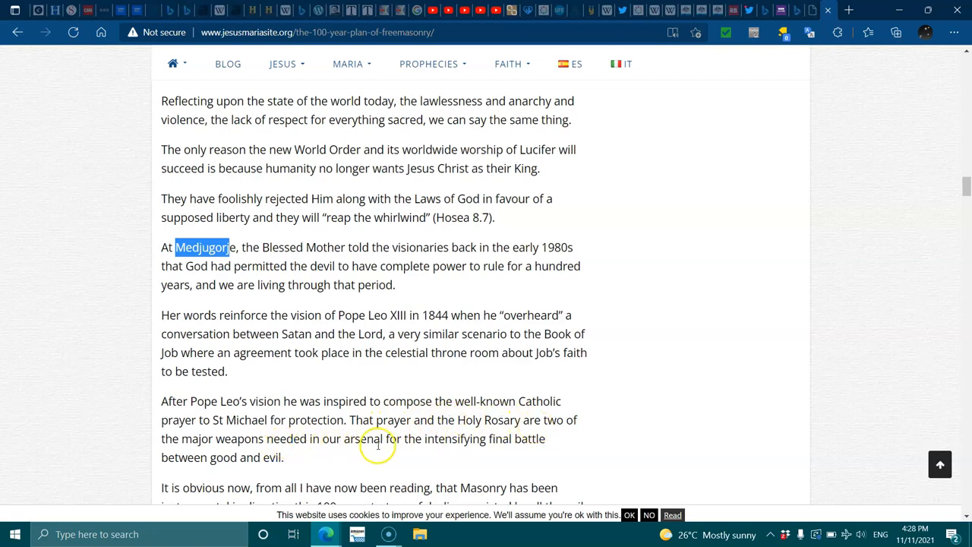
{"action": "mouse_move", "coordinate": [275, 474]}
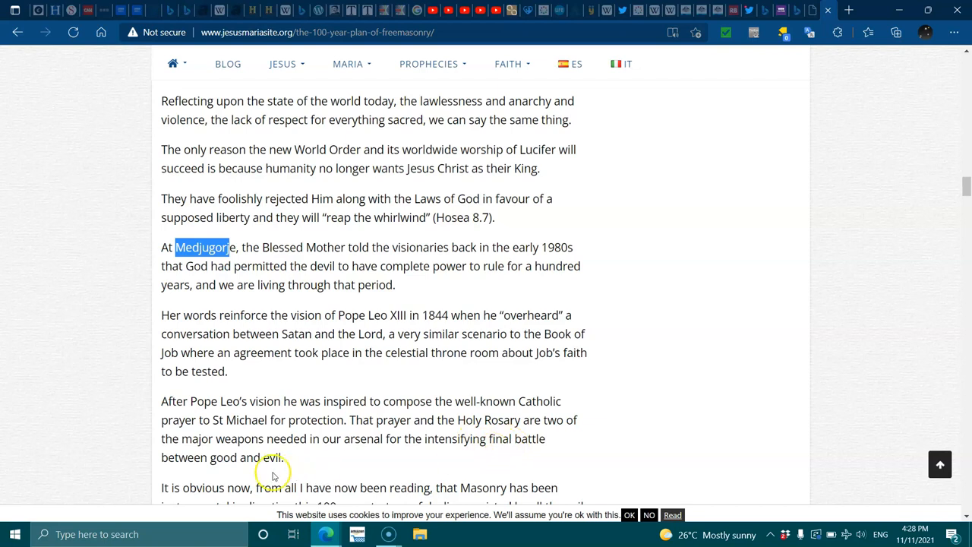
{"action": "scroll", "scroll_direction": "down", "scroll_amount": 3}
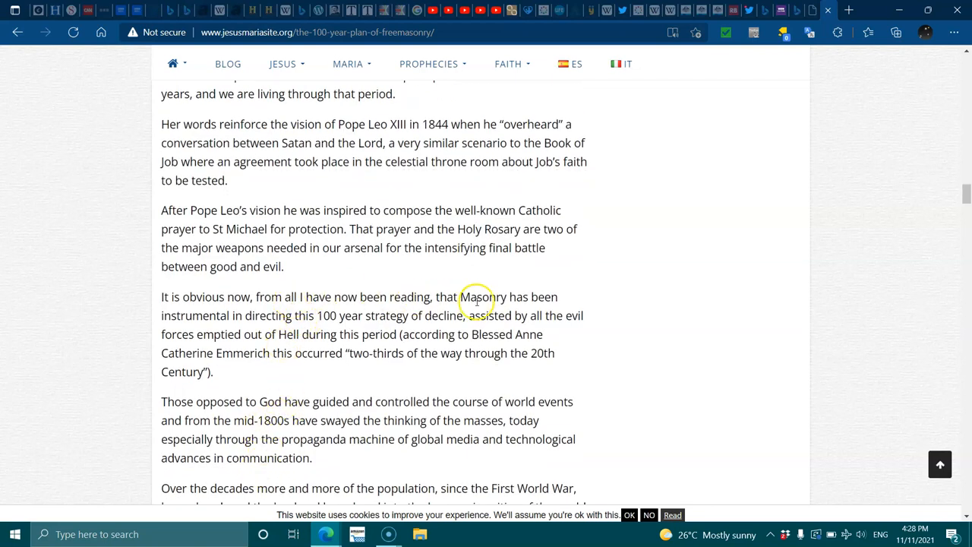
{"action": "mouse_move", "coordinate": [247, 327]}
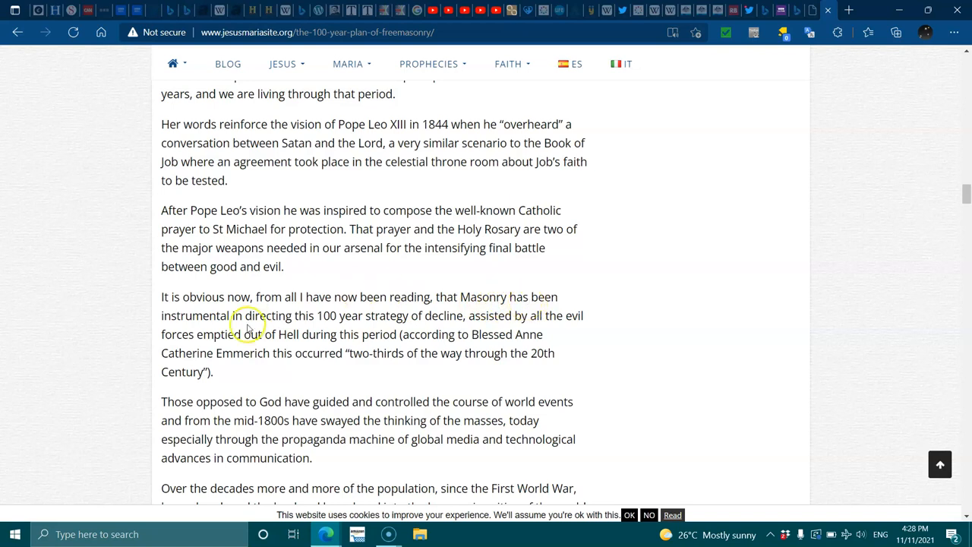
{"action": "mouse_move", "coordinate": [422, 319]}
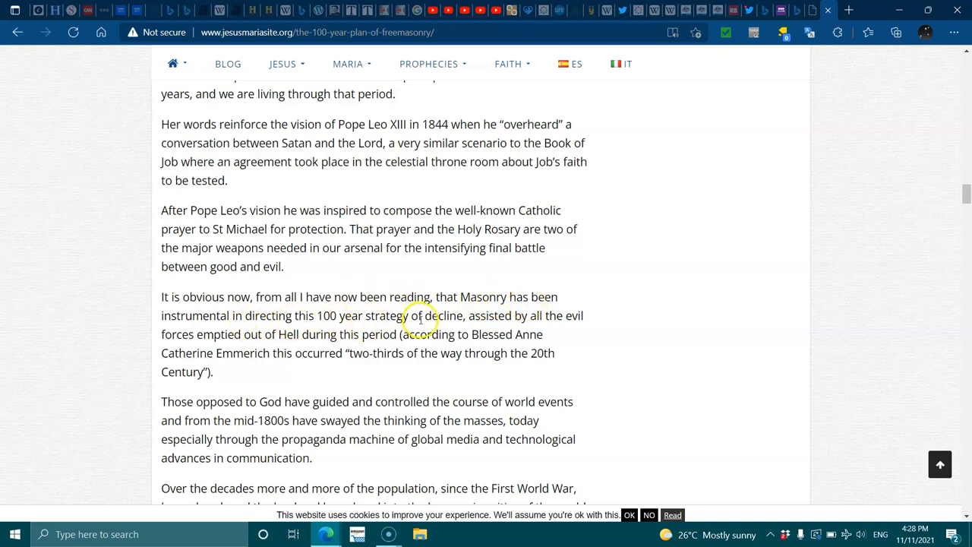
{"action": "mouse_move", "coordinate": [535, 321]}
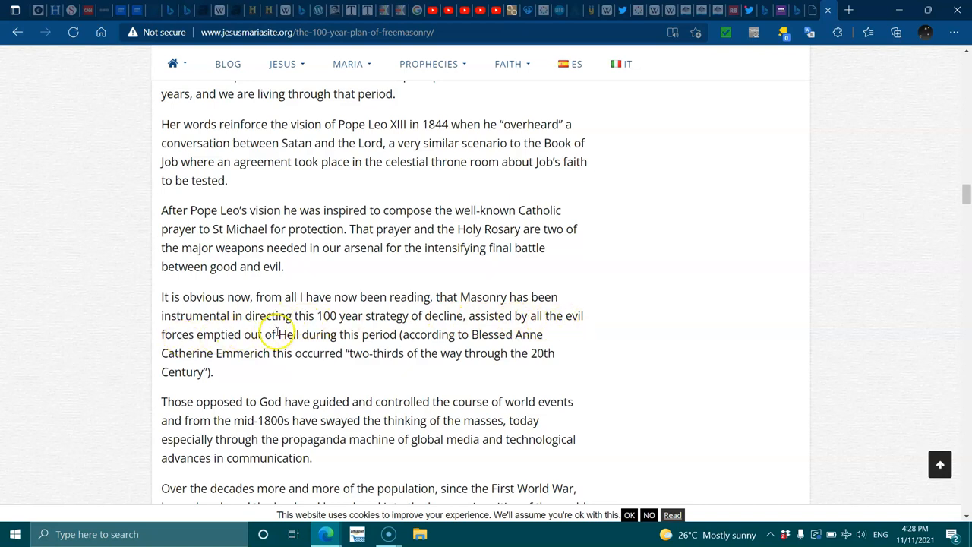
{"action": "mouse_move", "coordinate": [332, 379]}
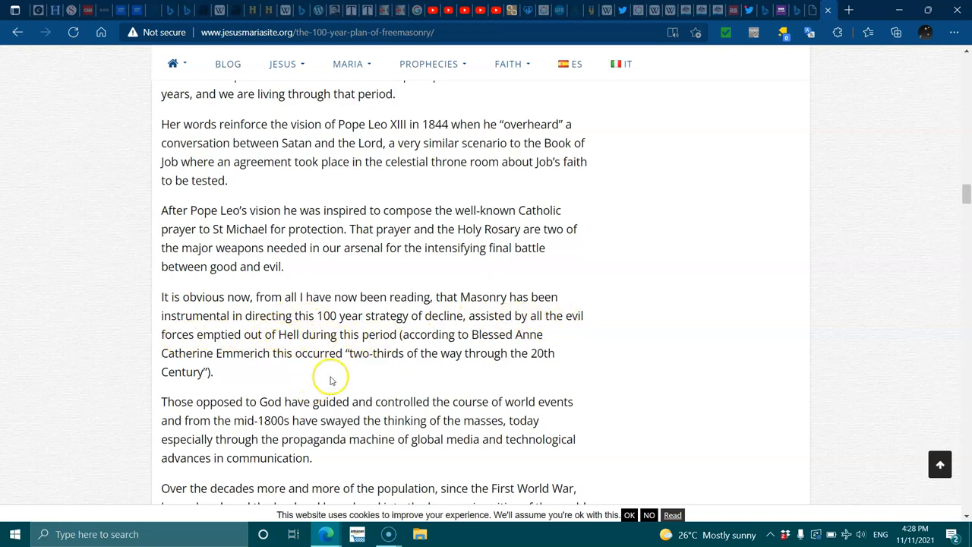
{"action": "mouse_move", "coordinate": [240, 351]}
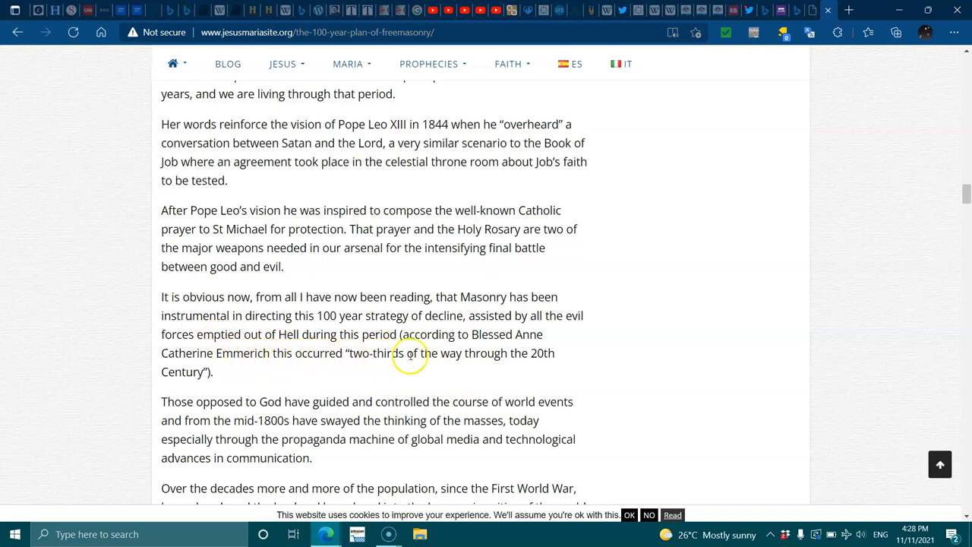
{"action": "mouse_move", "coordinate": [213, 437]}
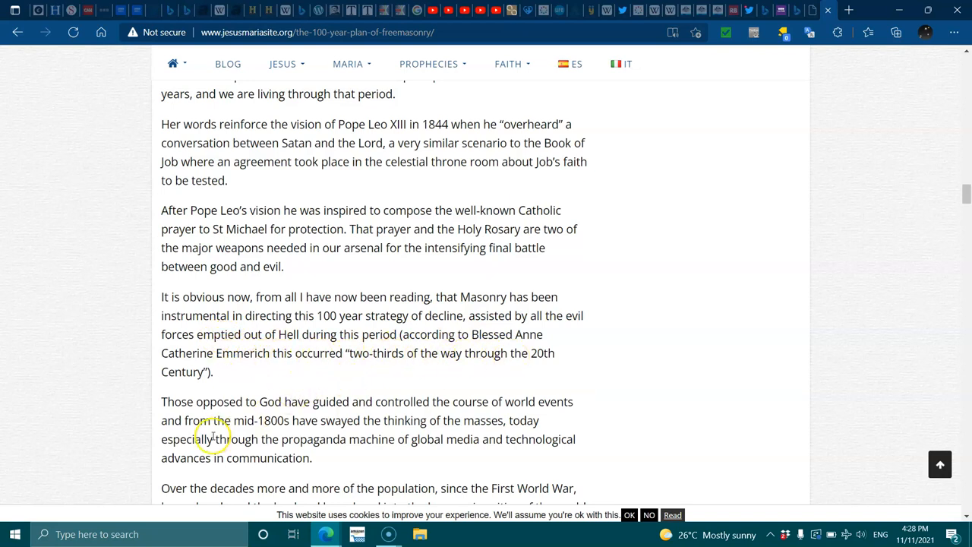
{"action": "mouse_move", "coordinate": [312, 401]}
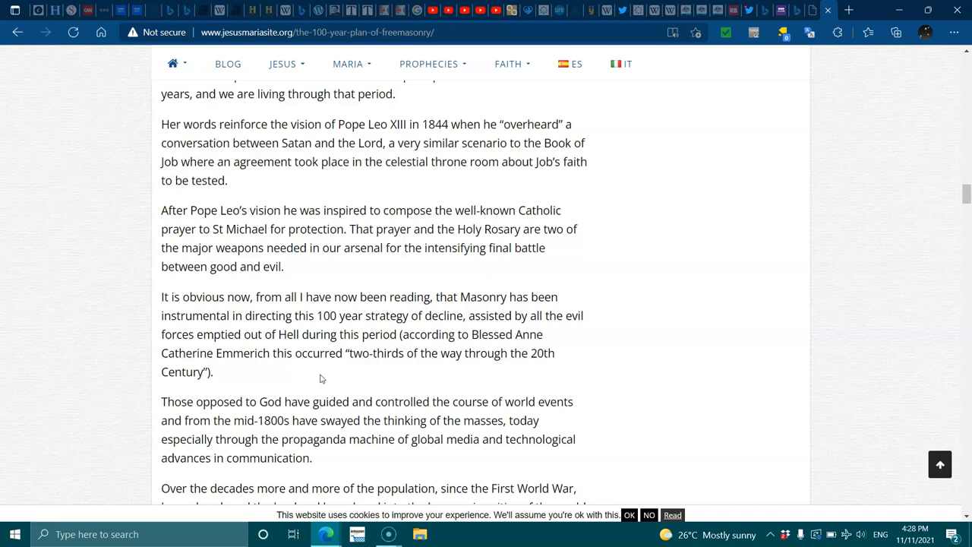
- Scroll to the post-First World War migration paragraph and Saint Faustina's 1931 message
{"action": "scroll", "scroll_direction": "down", "scroll_amount": 3}
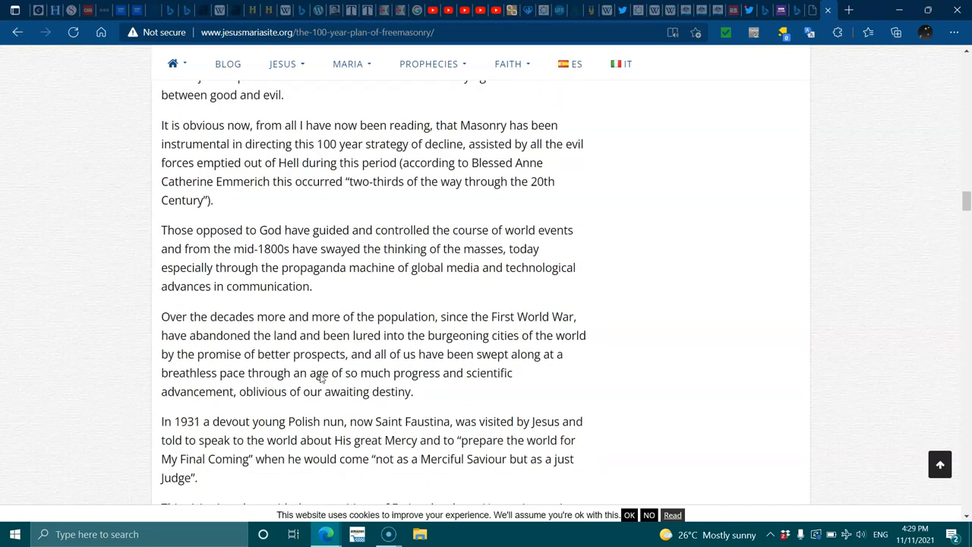
- Select the name Faustina in the 1931 visitation paragraph
{"action": "scroll", "scroll_direction": "down", "scroll_amount": 3}
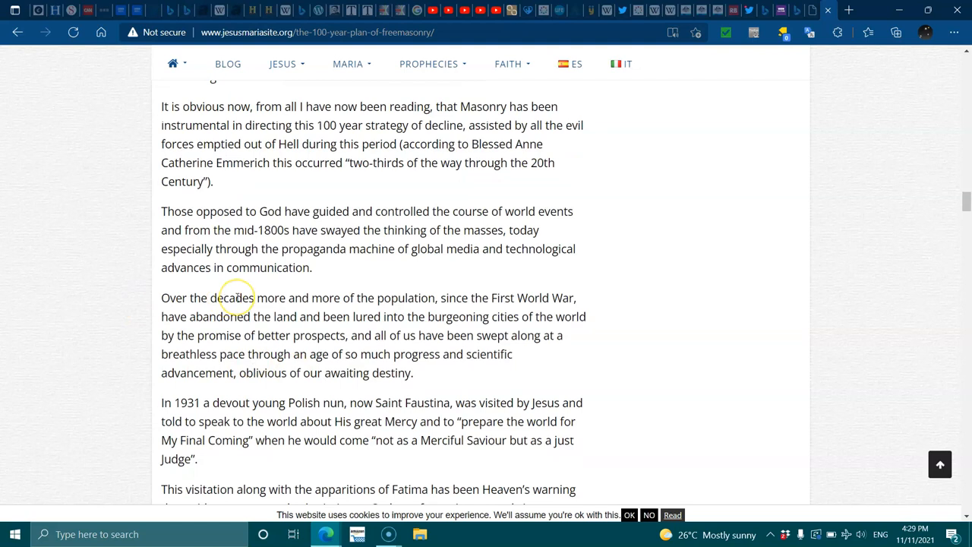
{"action": "mouse_move", "coordinate": [447, 291]}
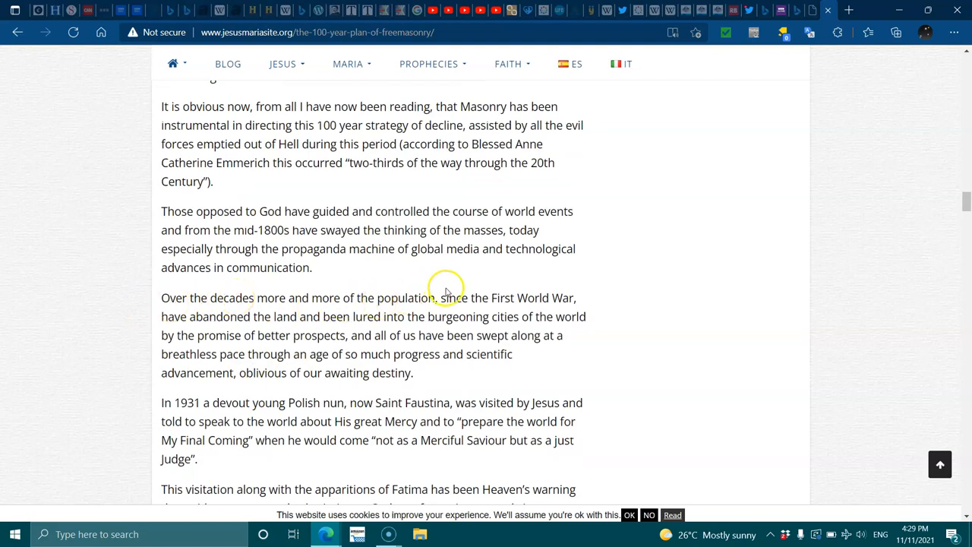
{"action": "mouse_move", "coordinate": [344, 319]}
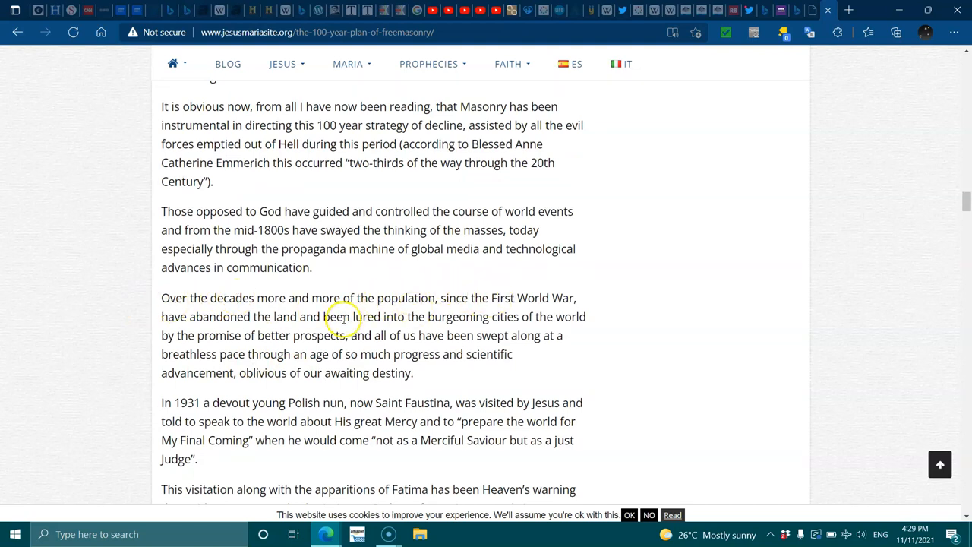
{"action": "mouse_move", "coordinate": [438, 329]}
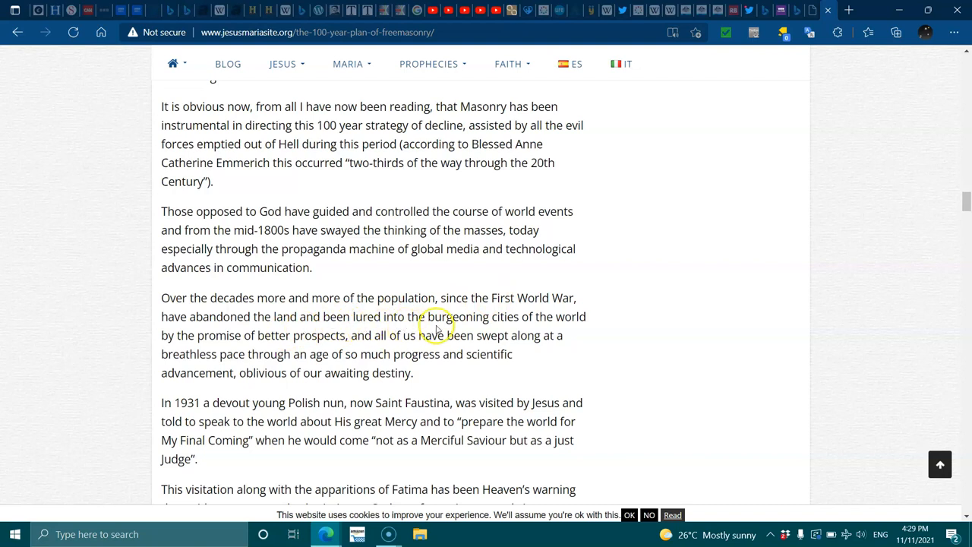
{"action": "mouse_move", "coordinate": [255, 341]}
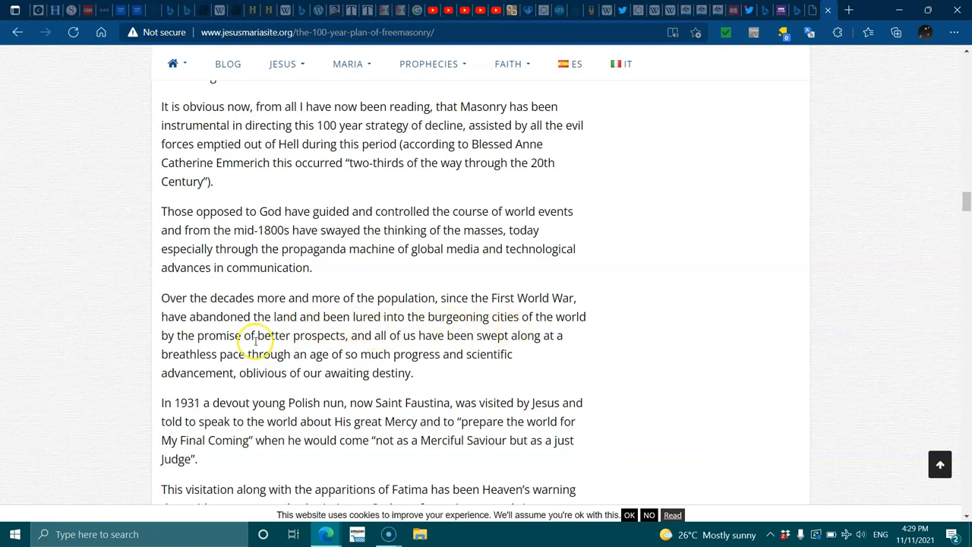
{"action": "mouse_move", "coordinate": [387, 348]}
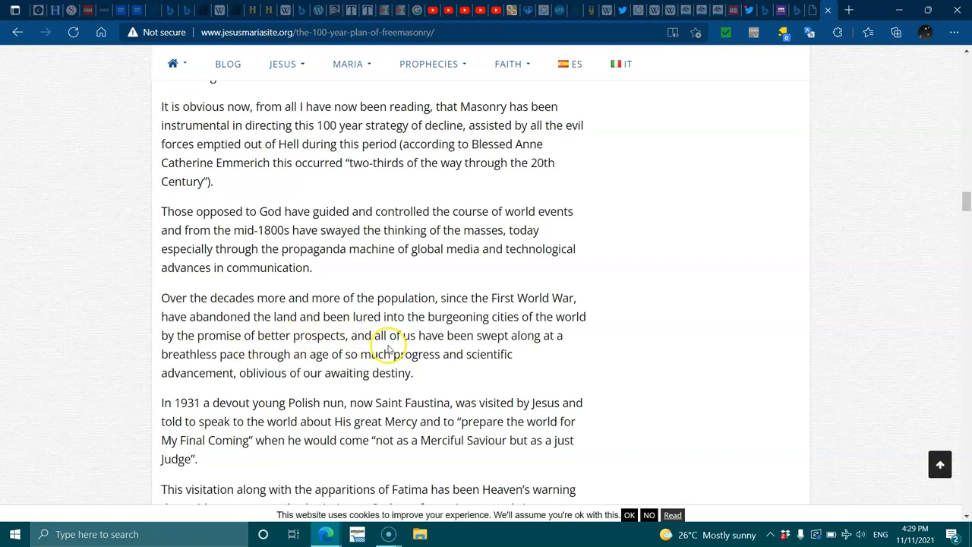
{"action": "mouse_move", "coordinate": [243, 348]}
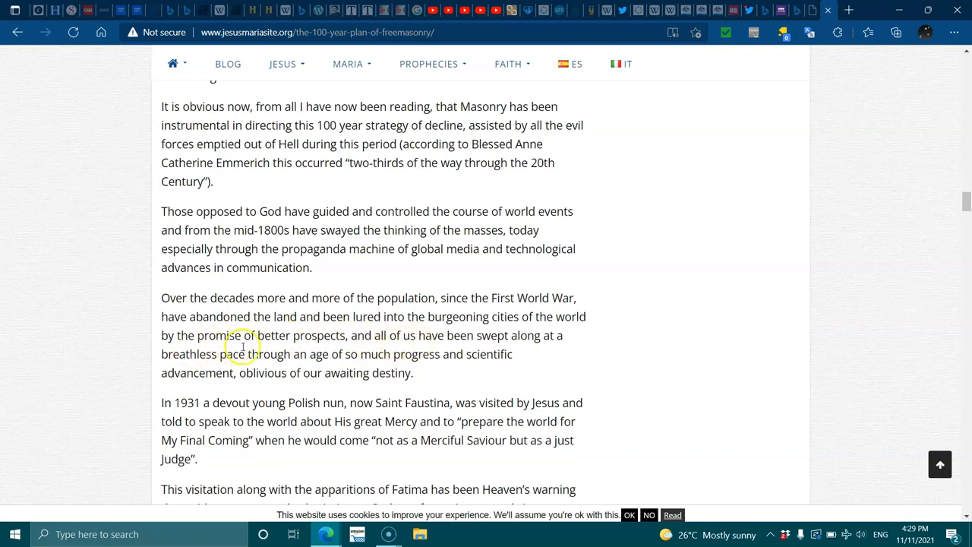
{"action": "mouse_move", "coordinate": [258, 365]}
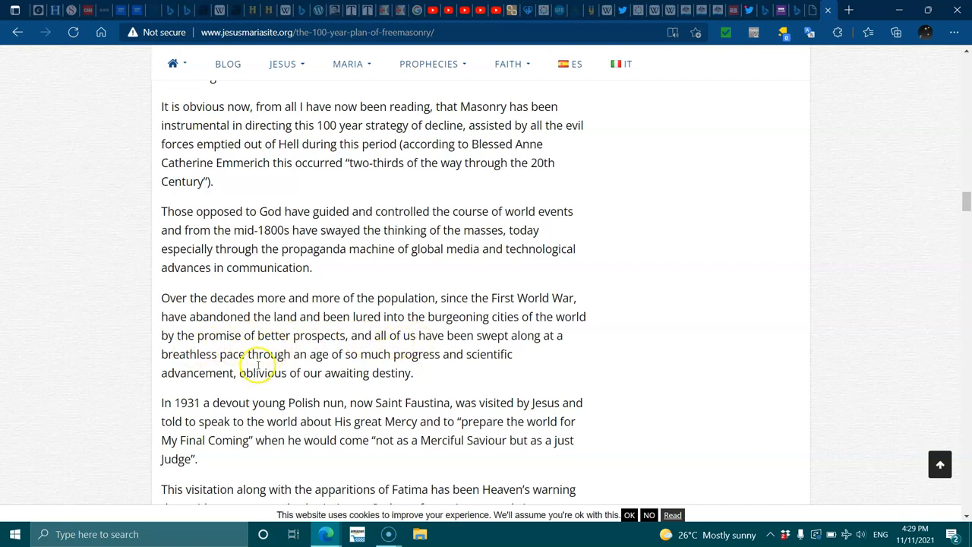
{"action": "mouse_move", "coordinate": [333, 350]}
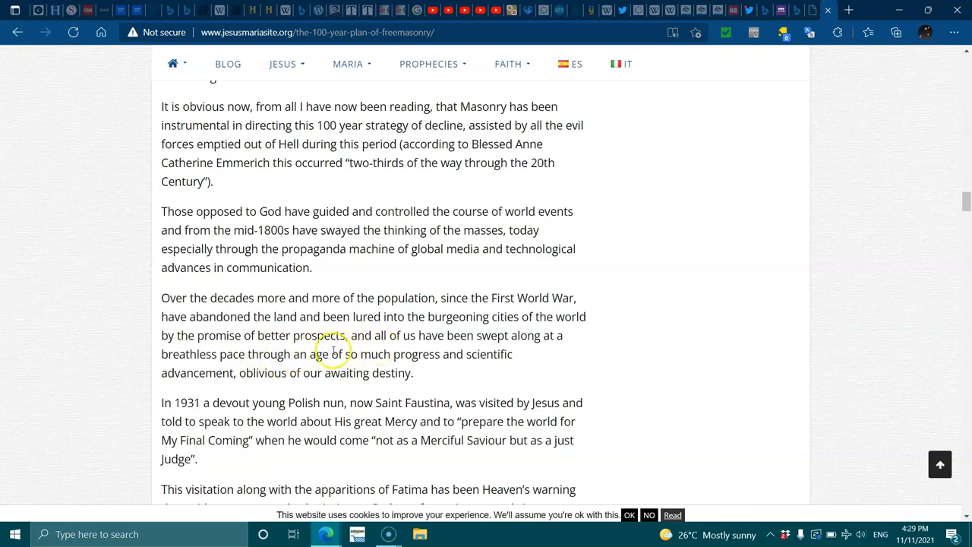
{"action": "mouse_move", "coordinate": [304, 366]}
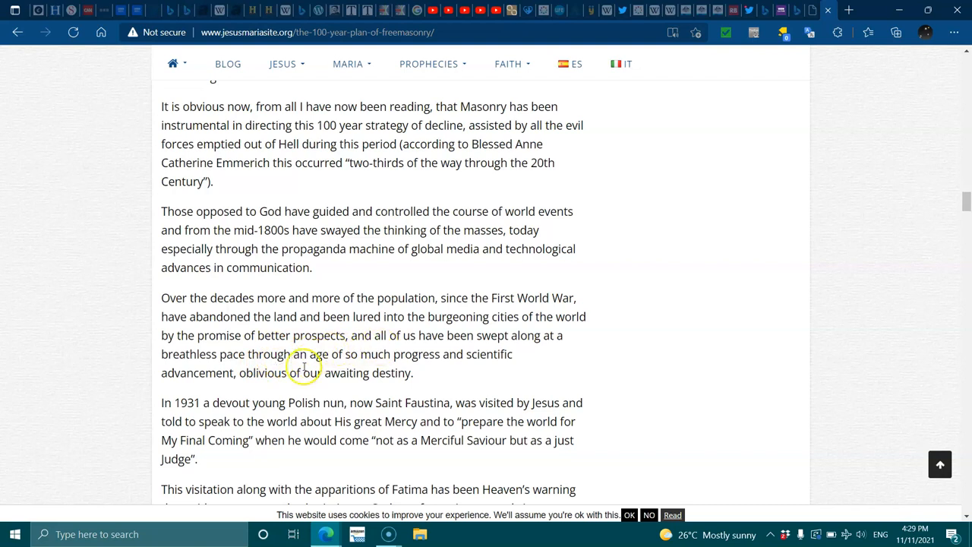
{"action": "mouse_move", "coordinate": [322, 368]}
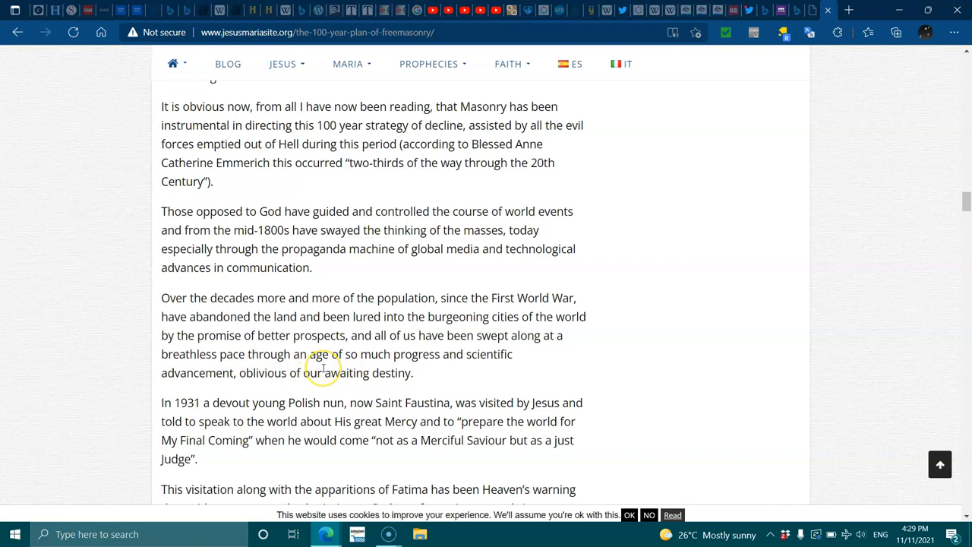
{"action": "mouse_move", "coordinate": [327, 398]}
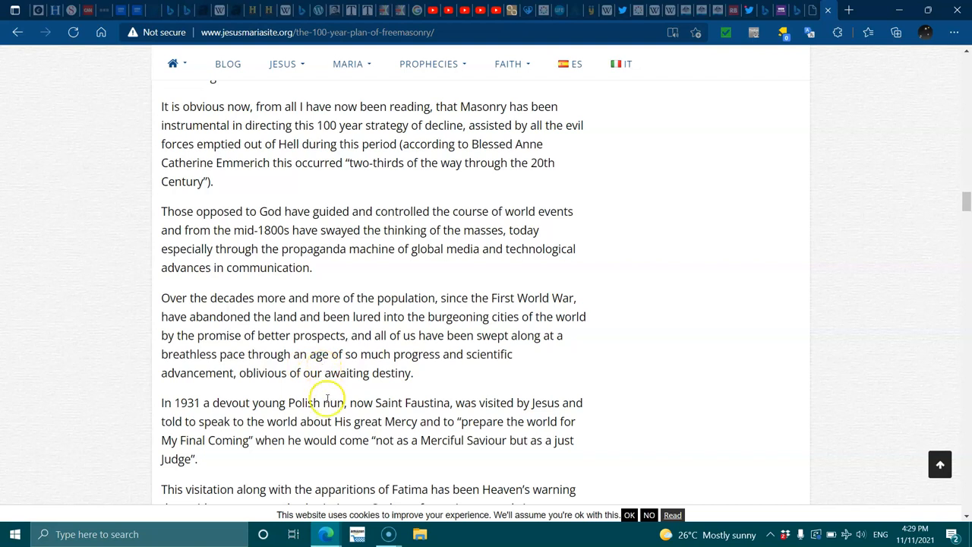
{"action": "mouse_move", "coordinate": [416, 416]}
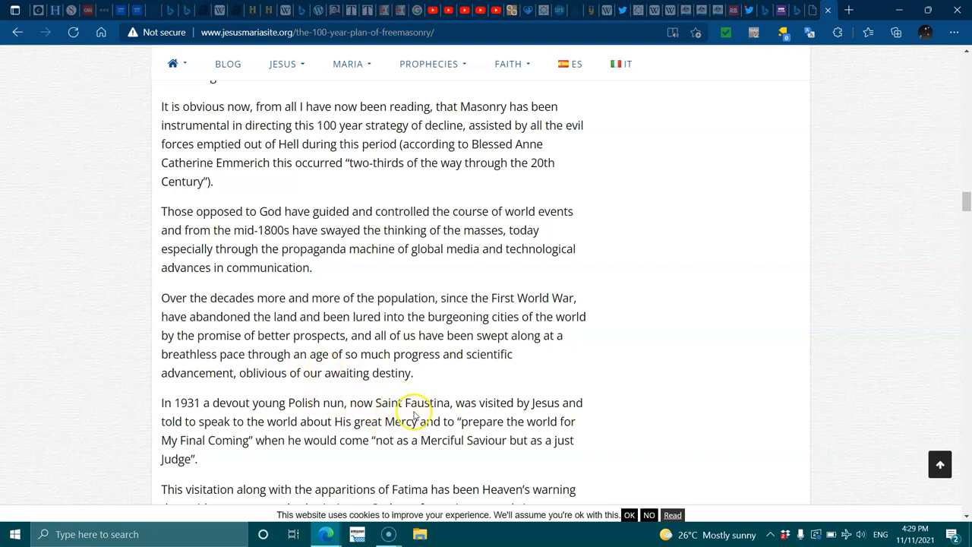
{"action": "double_click", "coordinate": [429, 402]}
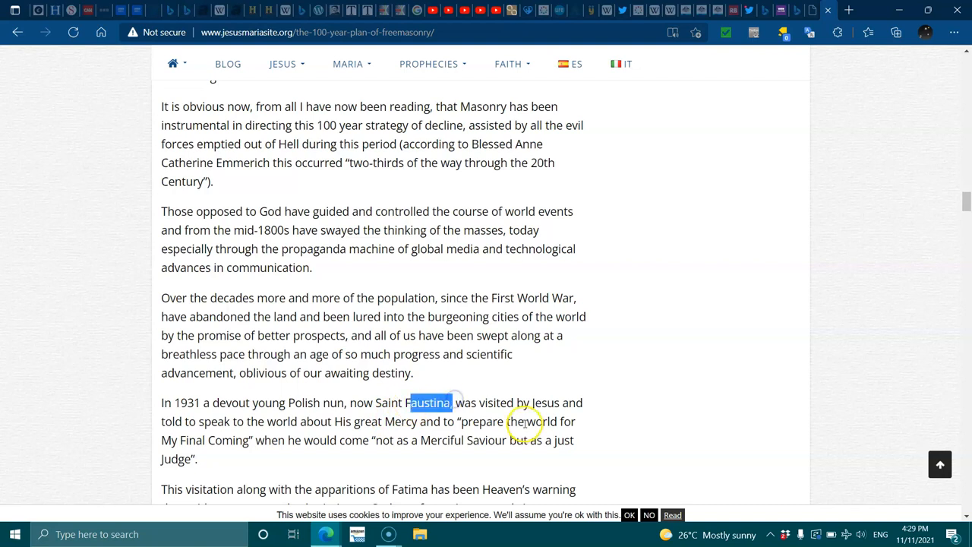
{"action": "mouse_move", "coordinate": [305, 427]}
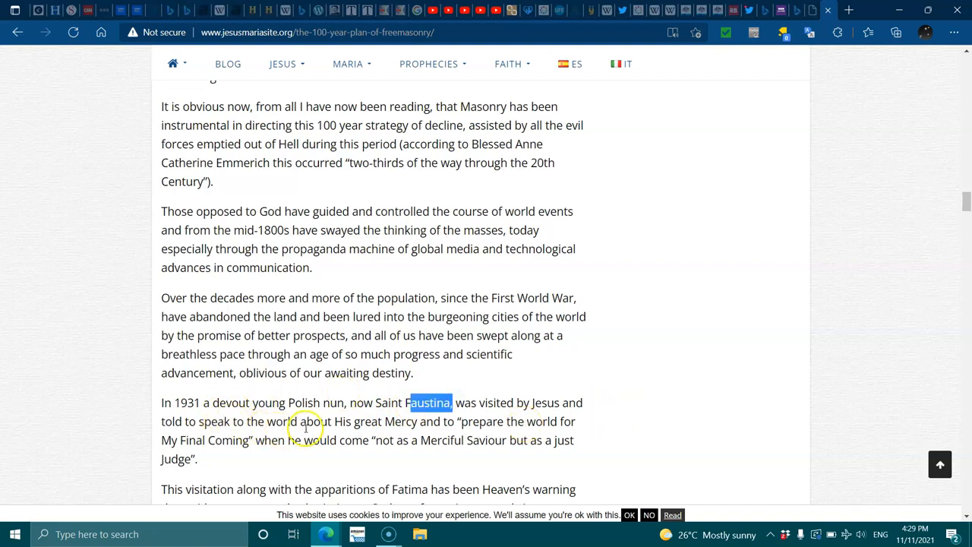
{"action": "mouse_move", "coordinate": [449, 423]}
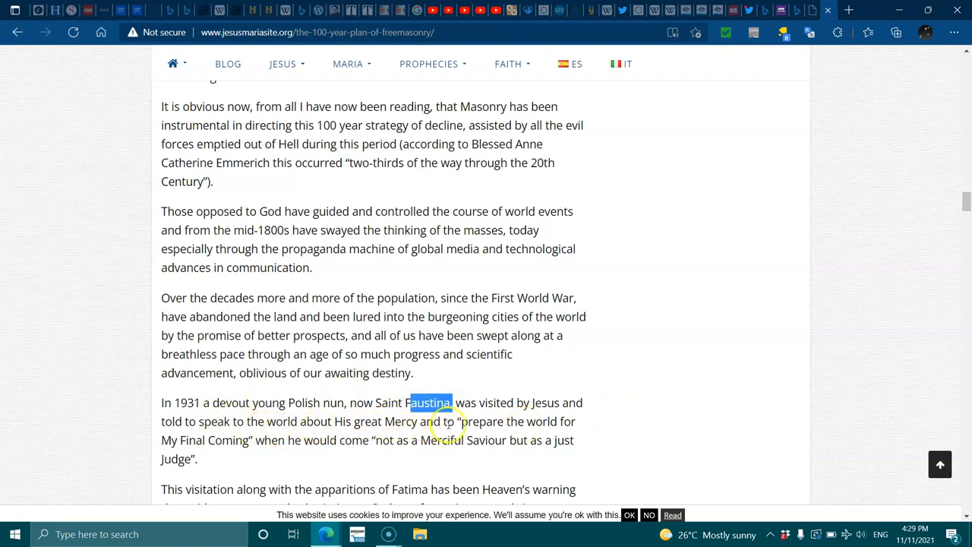
{"action": "mouse_move", "coordinate": [235, 453]}
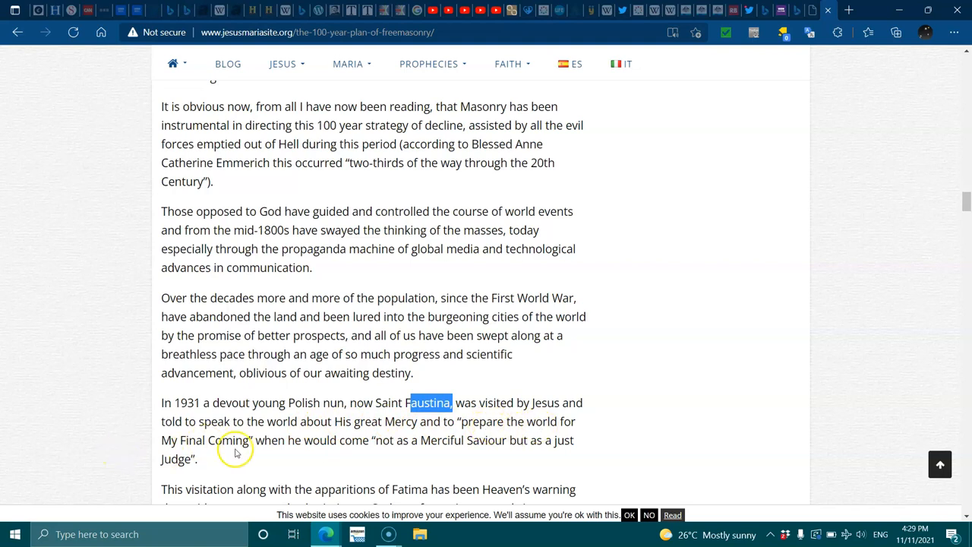
{"action": "mouse_move", "coordinate": [398, 445]}
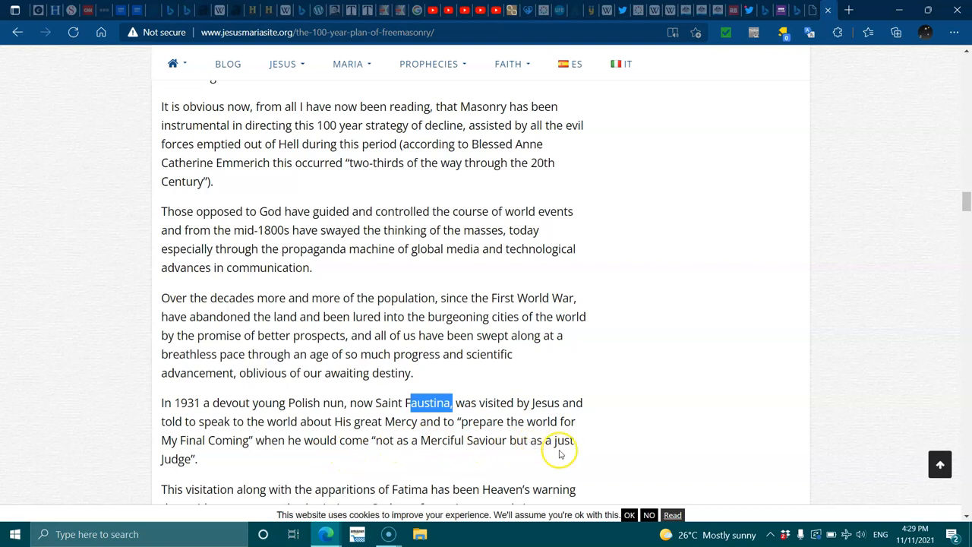
- Scroll past the Faustina paragraph to the Fatima warning and Footnotes section
{"action": "scroll", "scroll_direction": "down", "scroll_amount": 3}
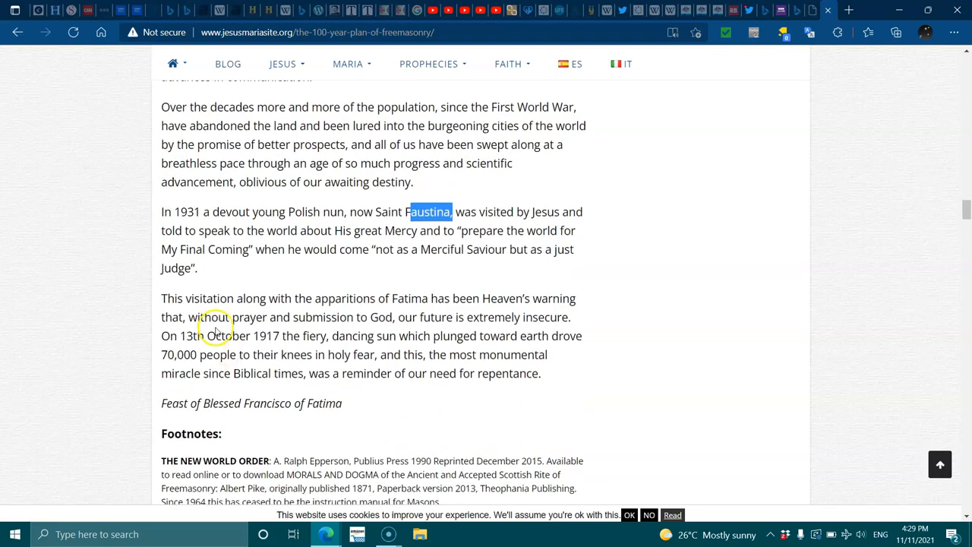
{"action": "mouse_move", "coordinate": [422, 311]}
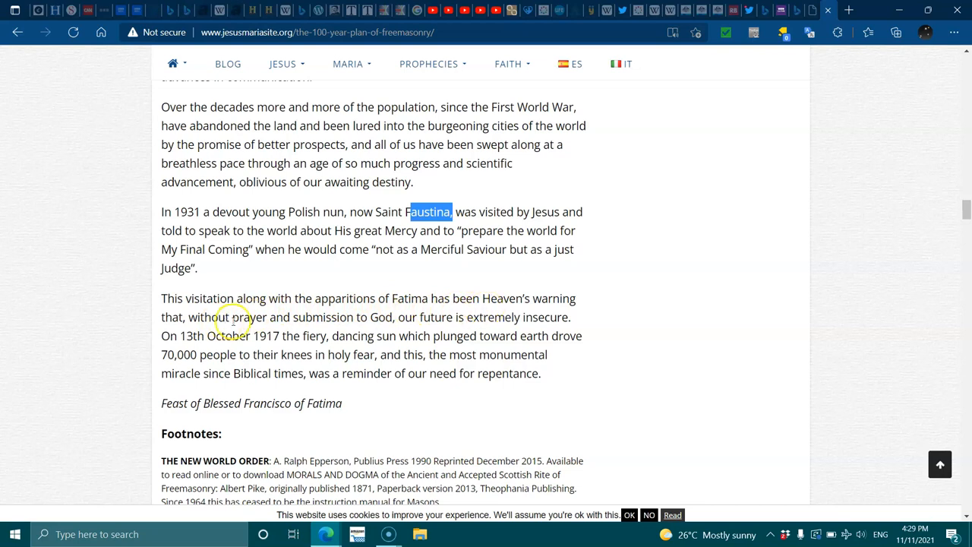
{"action": "mouse_move", "coordinate": [372, 321]}
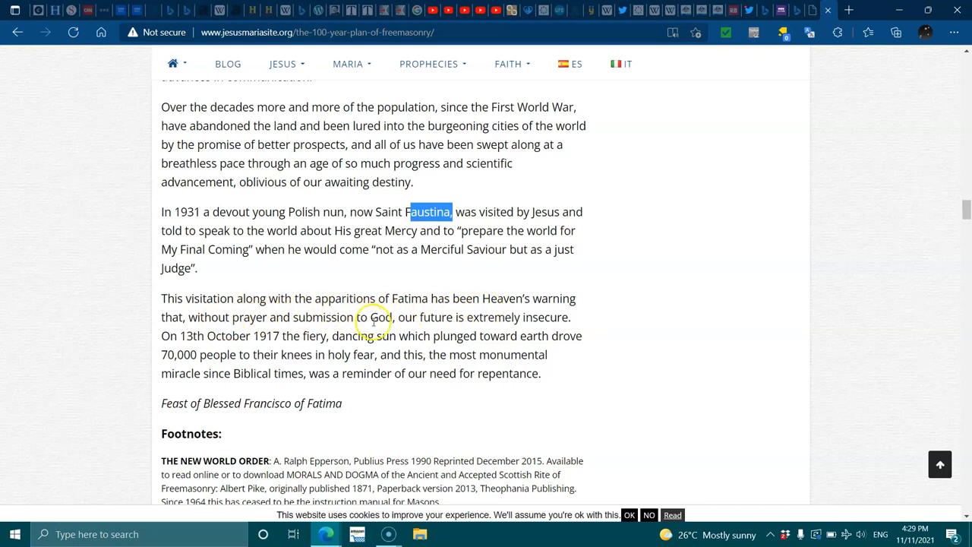
{"action": "mouse_move", "coordinate": [221, 342]}
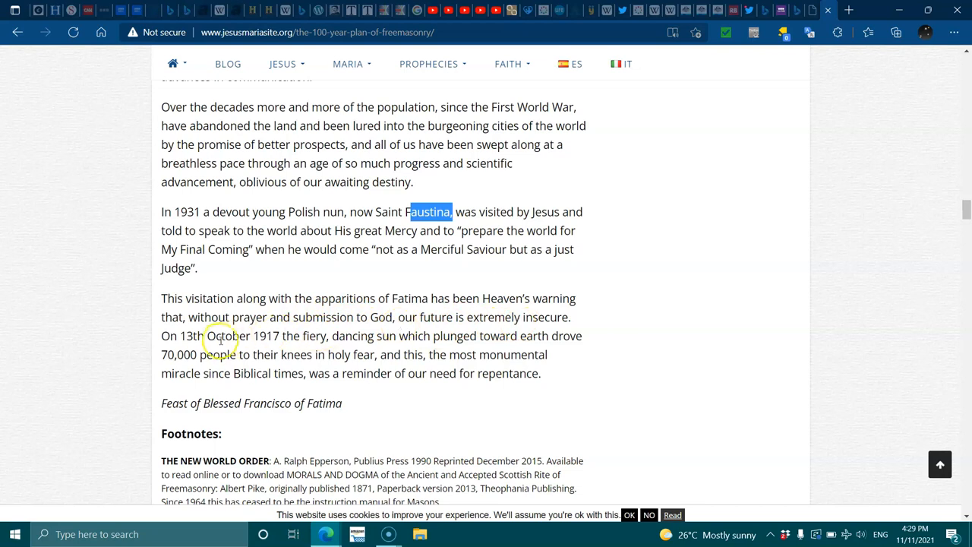
{"action": "mouse_move", "coordinate": [288, 342]}
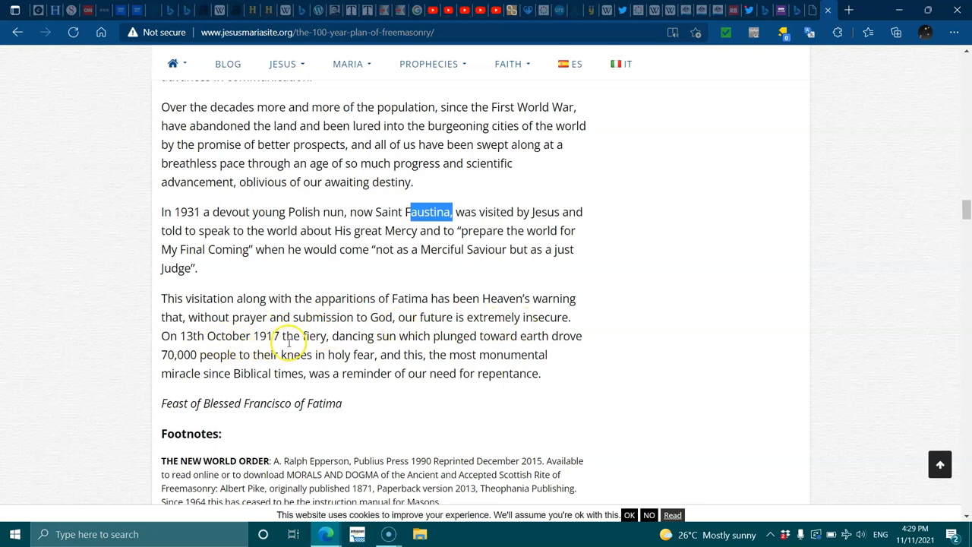
{"action": "mouse_move", "coordinate": [419, 337]}
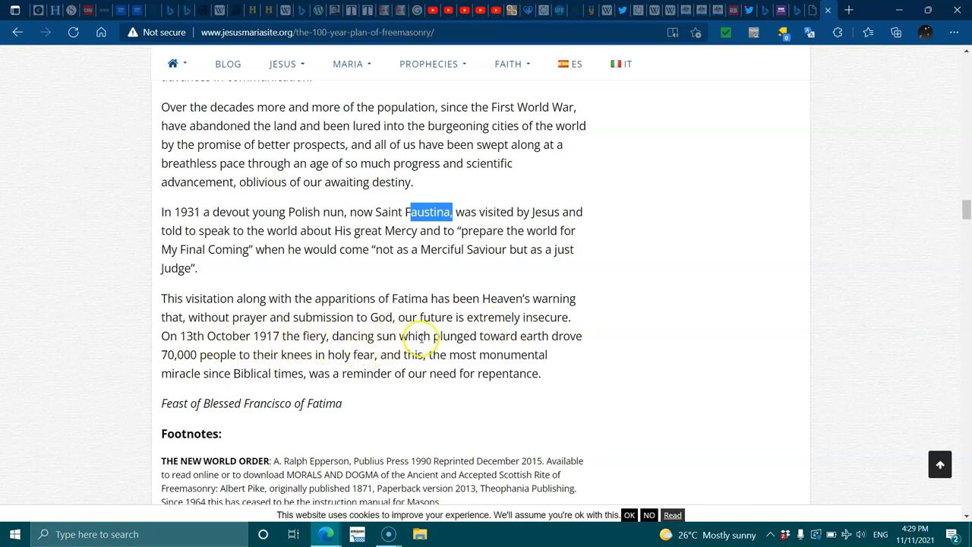
{"action": "mouse_move", "coordinate": [302, 349]}
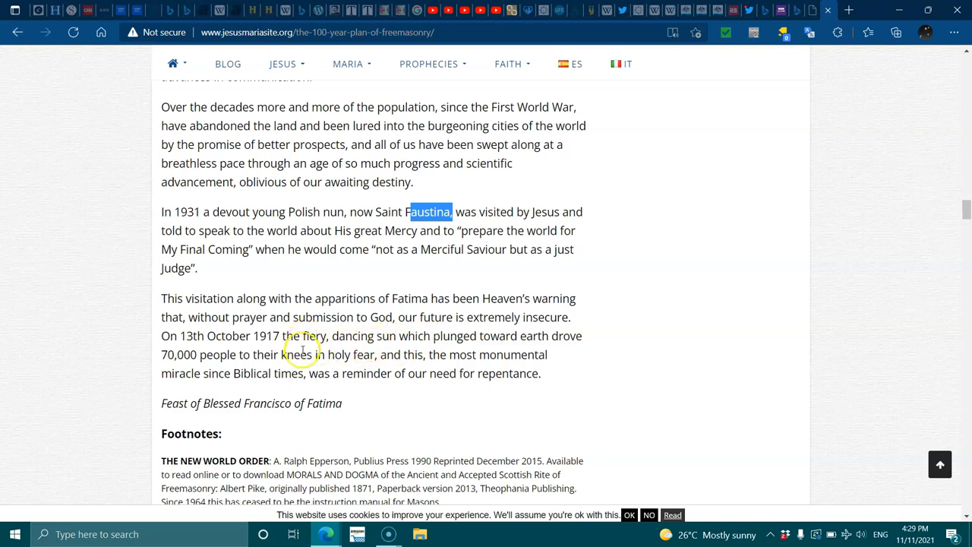
{"action": "mouse_move", "coordinate": [428, 369]}
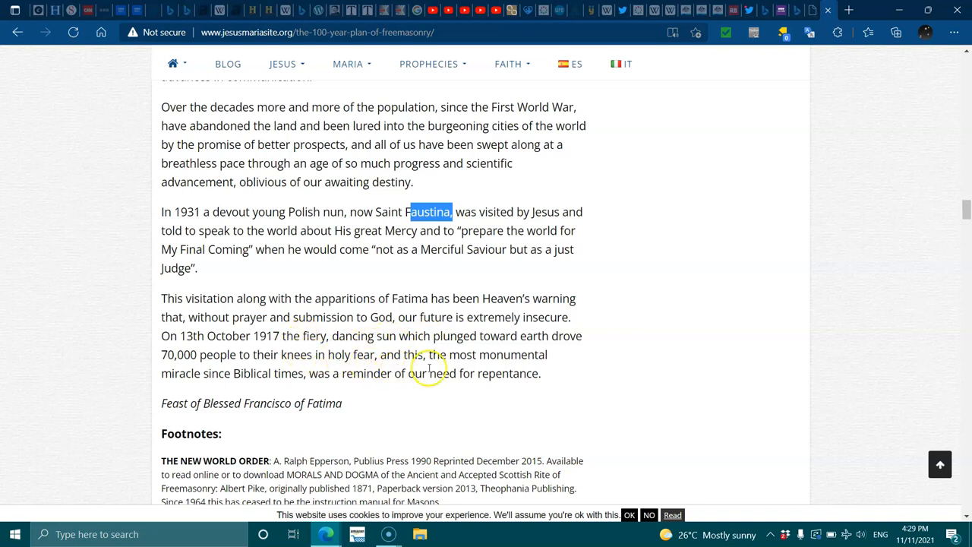
{"action": "mouse_move", "coordinate": [273, 389]}
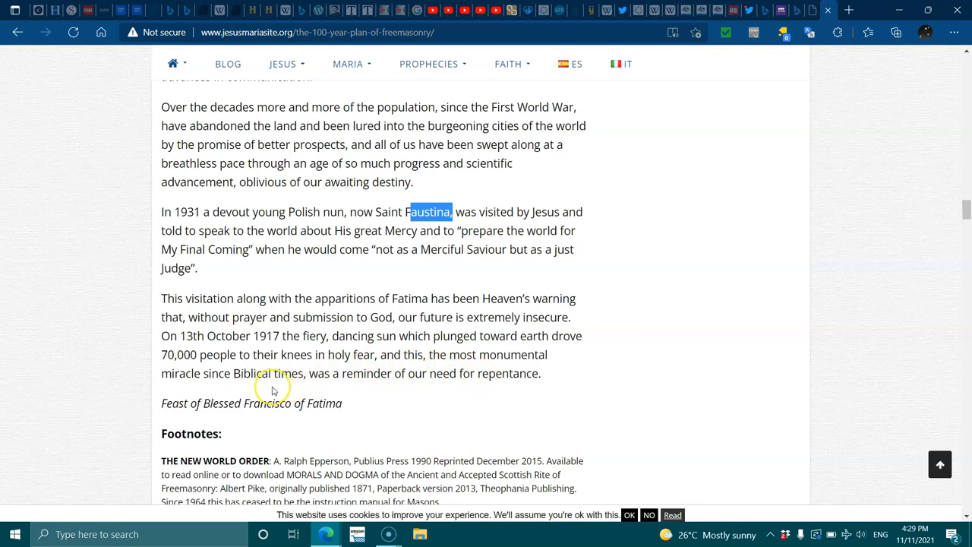
{"action": "mouse_move", "coordinate": [370, 387]}
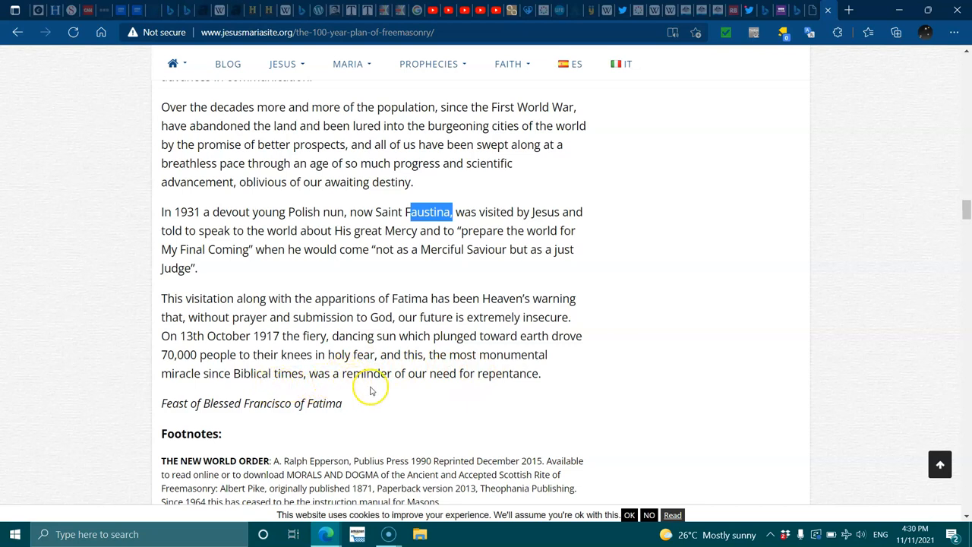
{"action": "mouse_move", "coordinate": [310, 440]}
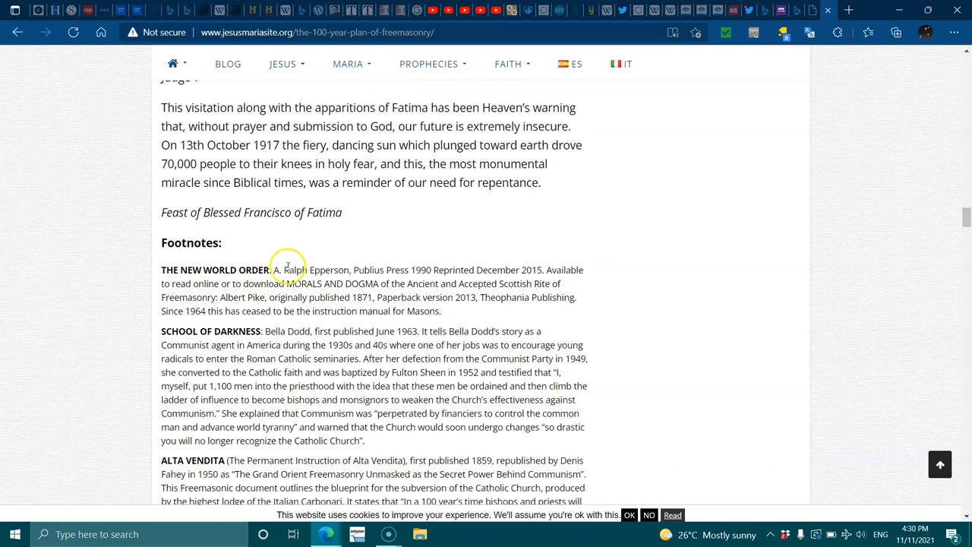
- Scroll into the Footnotes showing the School of Darkness, Alta Vendita and AA 1025 entries
{"action": "scroll", "scroll_direction": "down", "scroll_amount": 3}
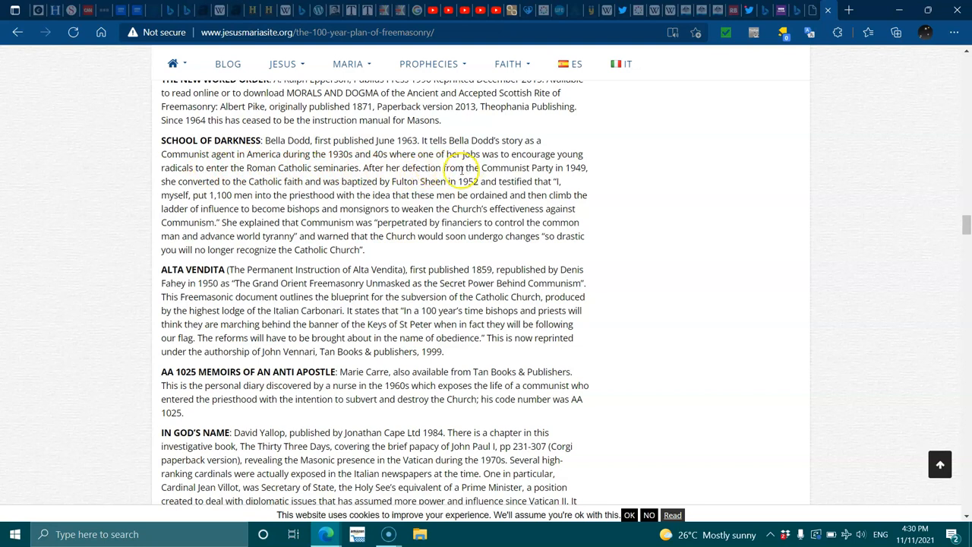
{"action": "mouse_move", "coordinate": [246, 186]}
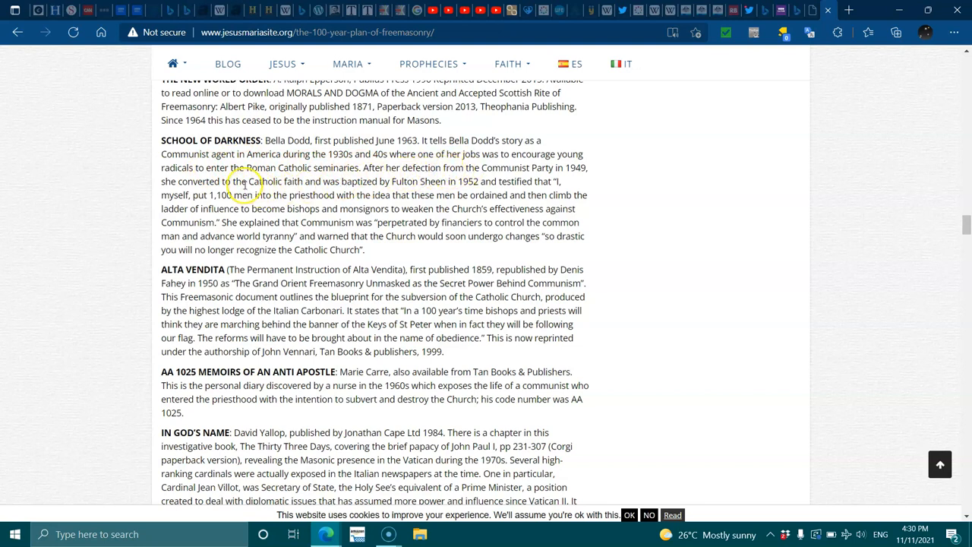
{"action": "mouse_move", "coordinate": [296, 181]}
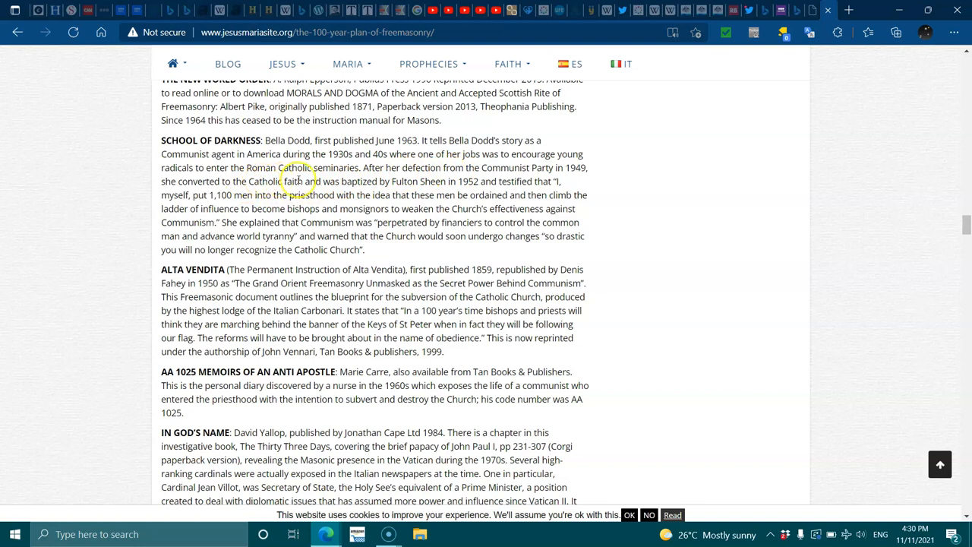
{"action": "mouse_move", "coordinate": [423, 188]}
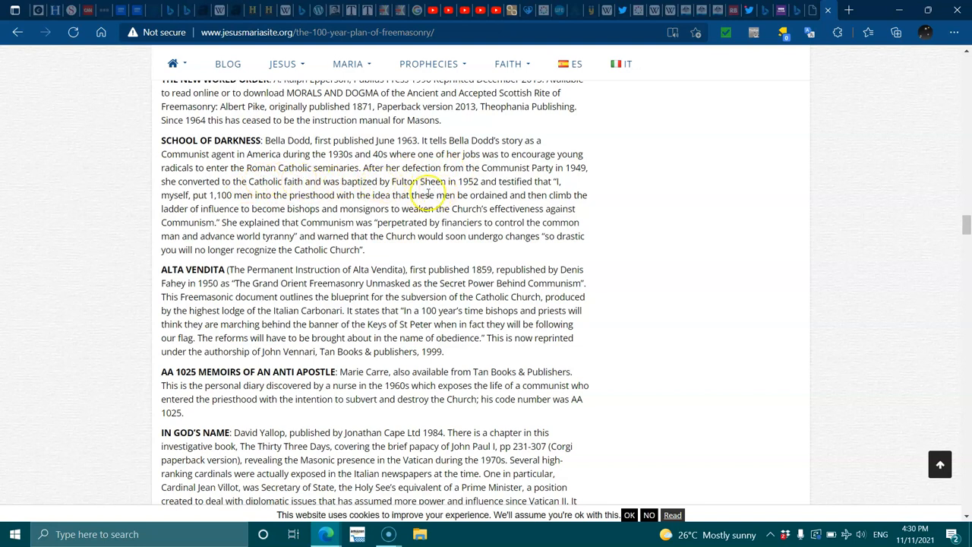
{"action": "mouse_move", "coordinate": [231, 205]}
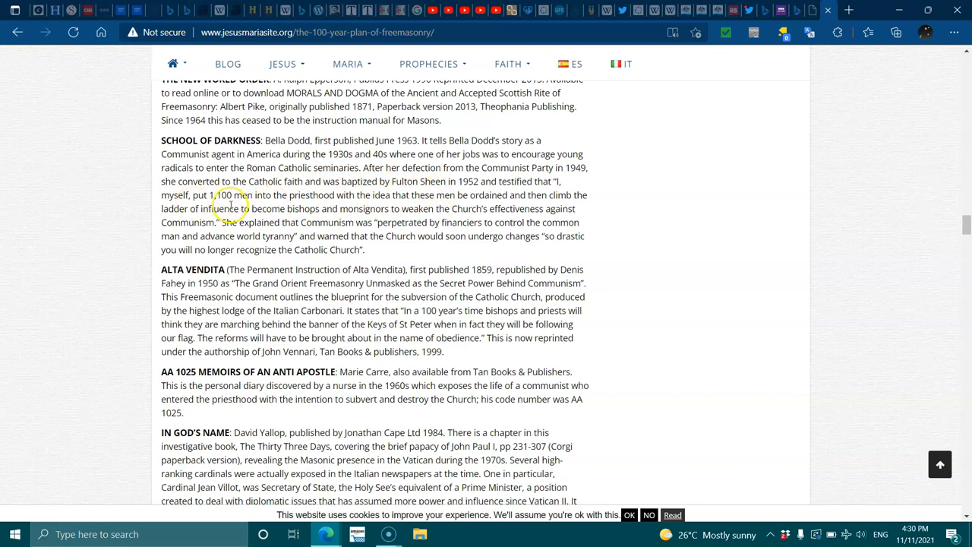
{"action": "mouse_move", "coordinate": [342, 197]}
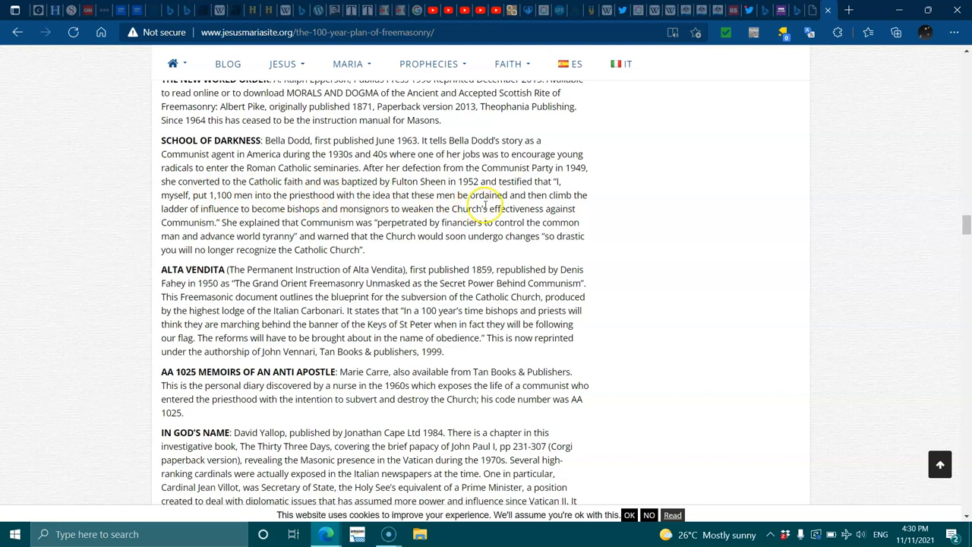
{"action": "mouse_move", "coordinate": [307, 210]}
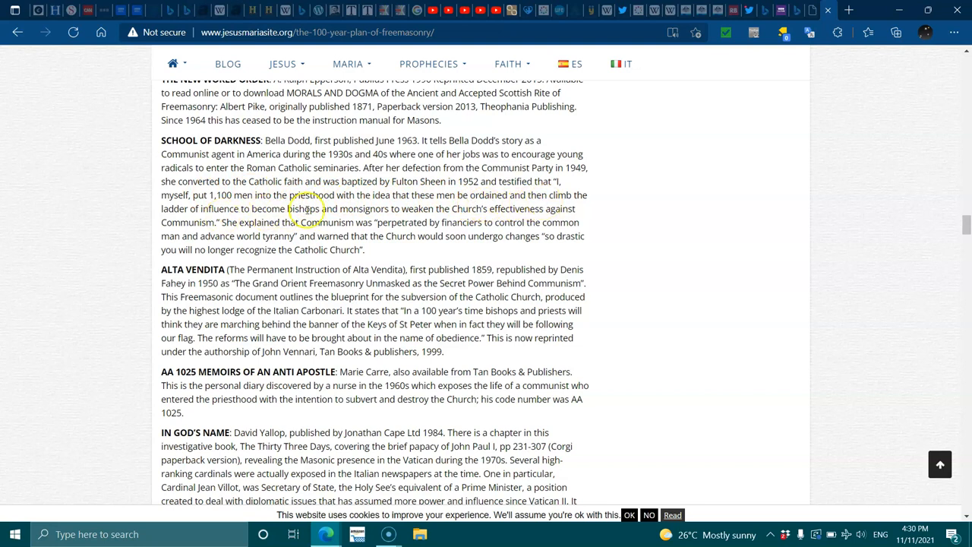
{"action": "mouse_move", "coordinate": [388, 208]}
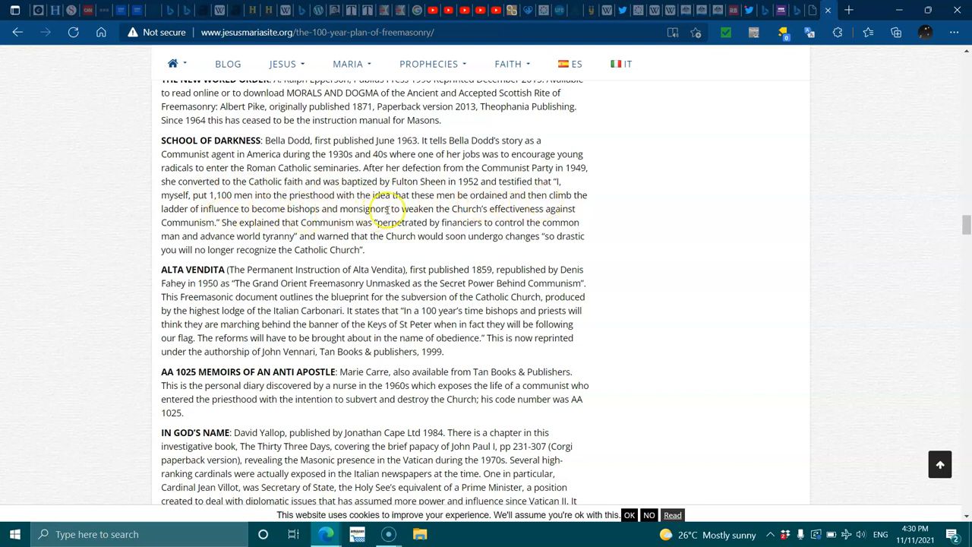
{"action": "mouse_move", "coordinate": [500, 218]}
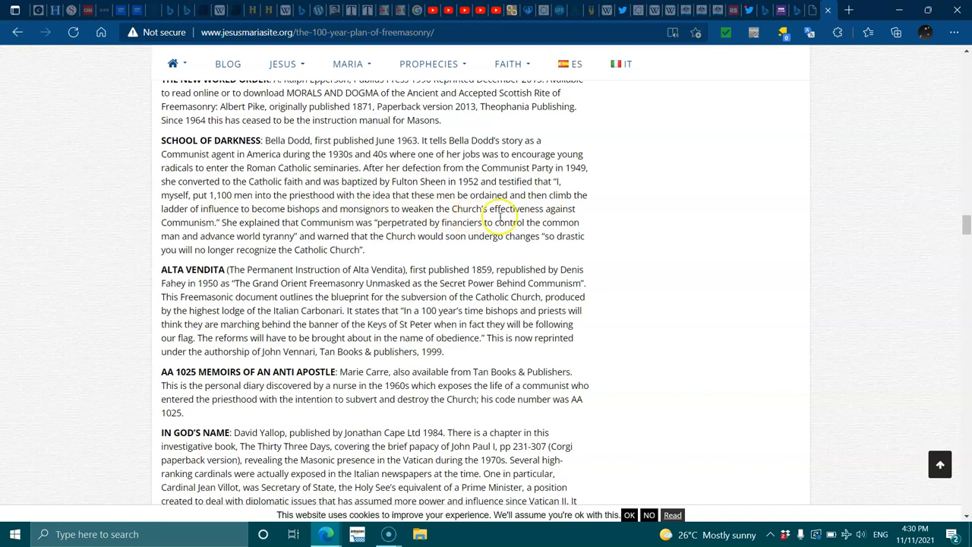
{"action": "mouse_move", "coordinate": [322, 228]}
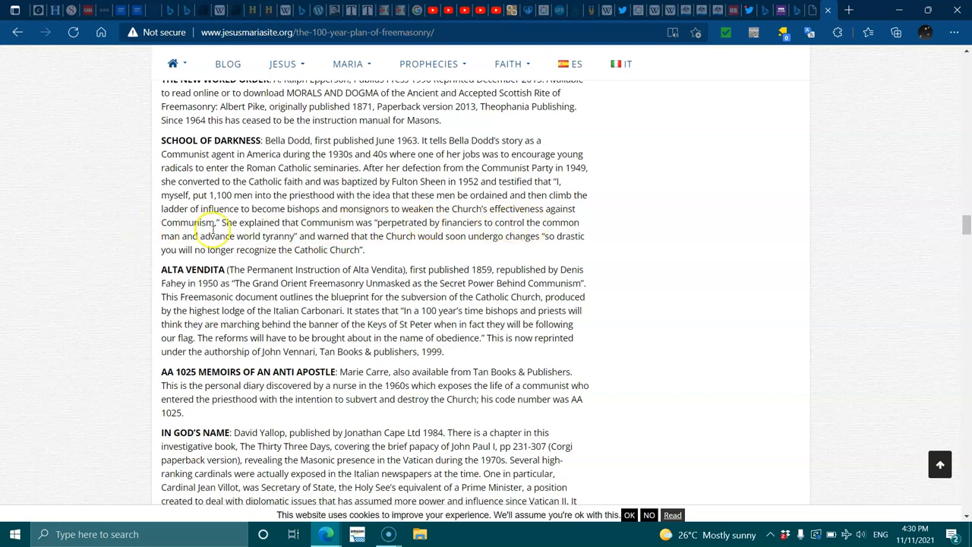
{"action": "mouse_move", "coordinate": [368, 221]}
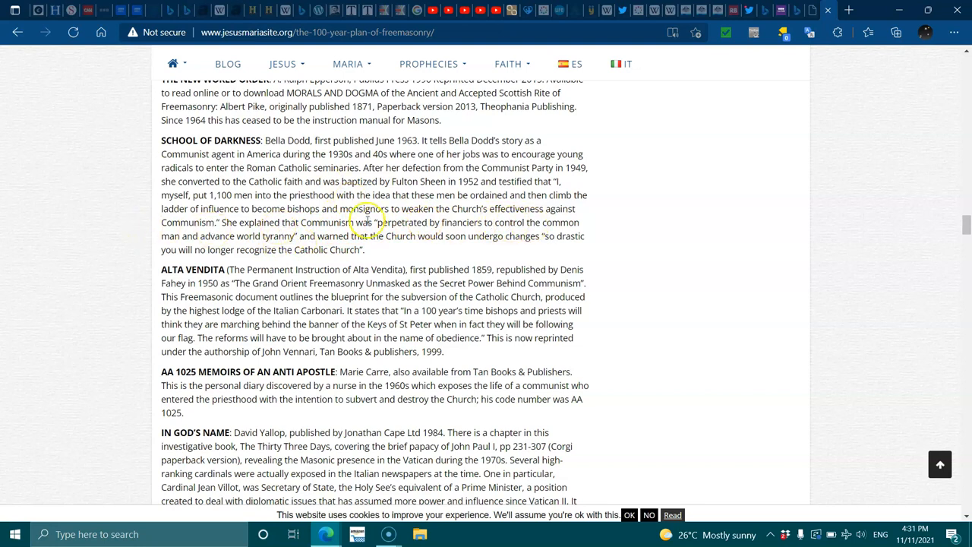
{"action": "mouse_move", "coordinate": [483, 247]}
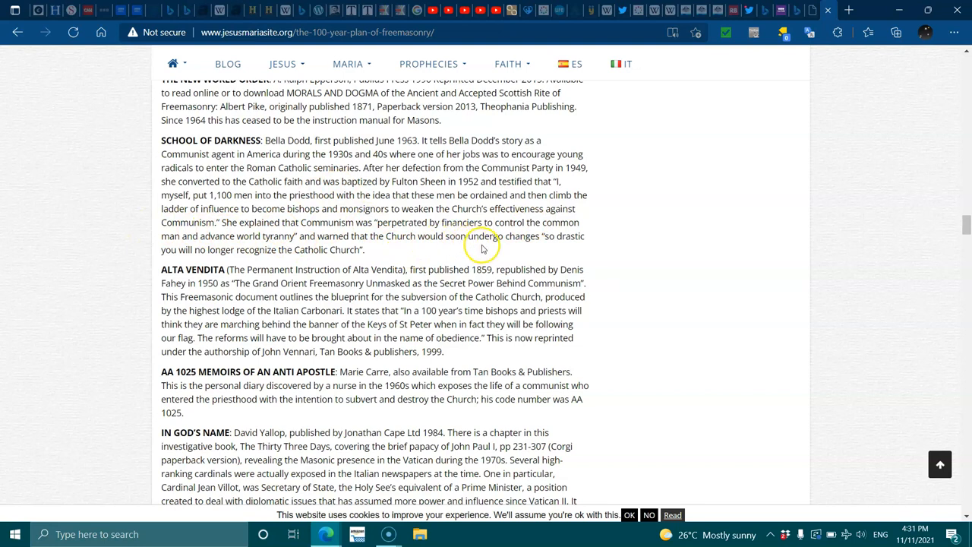
{"action": "mouse_move", "coordinate": [297, 261]}
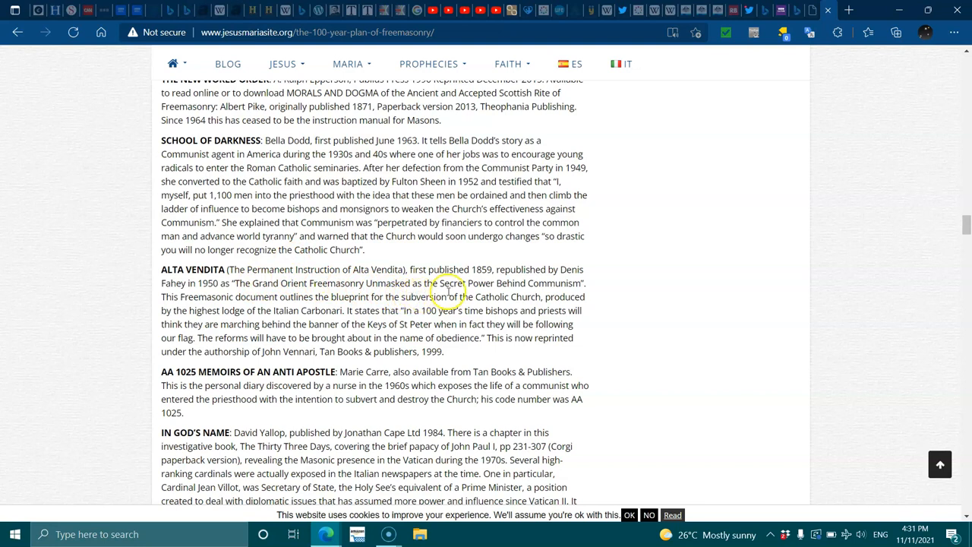
{"action": "mouse_move", "coordinate": [243, 292]}
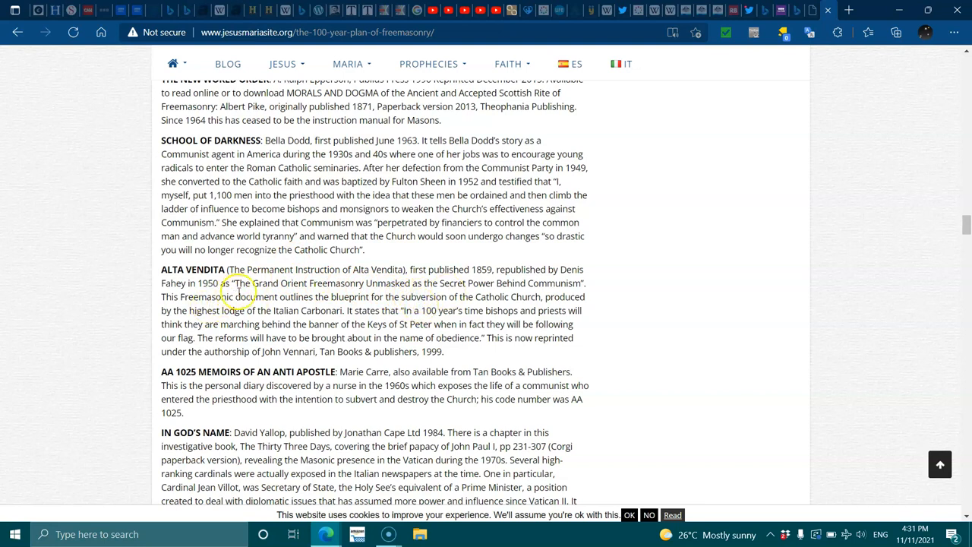
{"action": "mouse_move", "coordinate": [352, 307]}
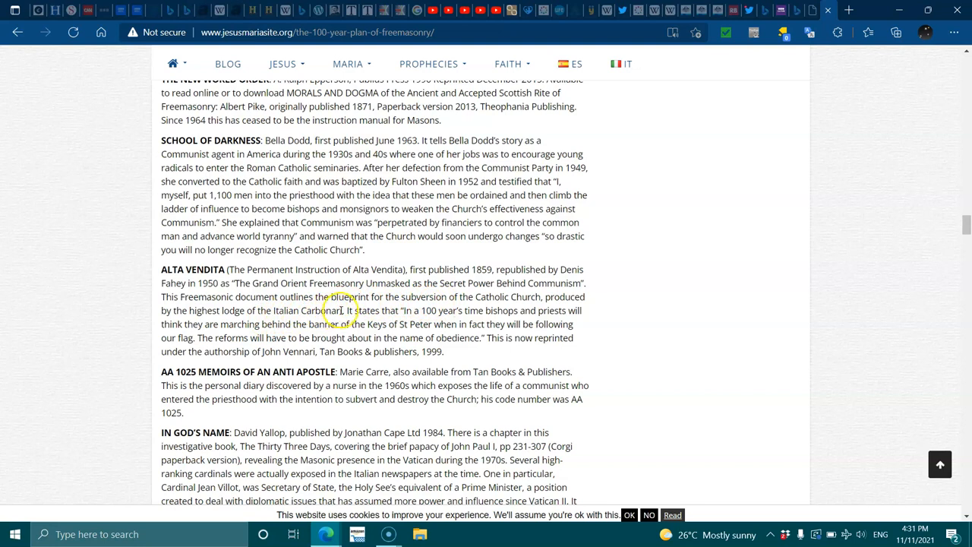
{"action": "mouse_move", "coordinate": [443, 310]}
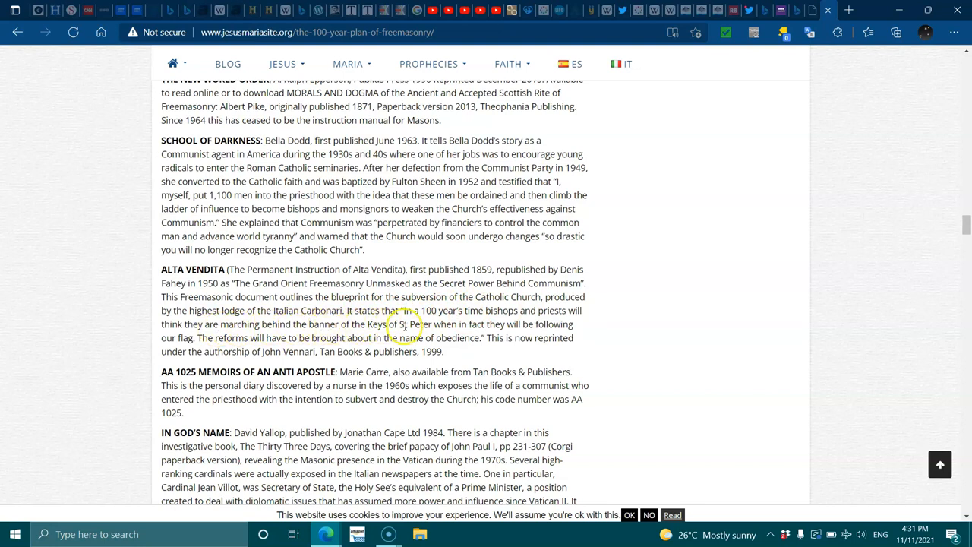
{"action": "mouse_move", "coordinate": [316, 334]}
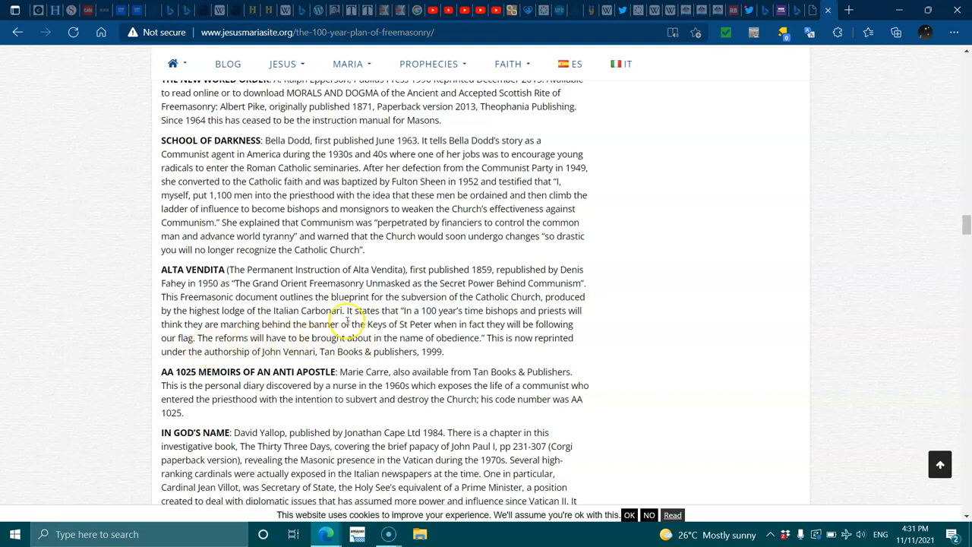
{"action": "mouse_move", "coordinate": [203, 366]}
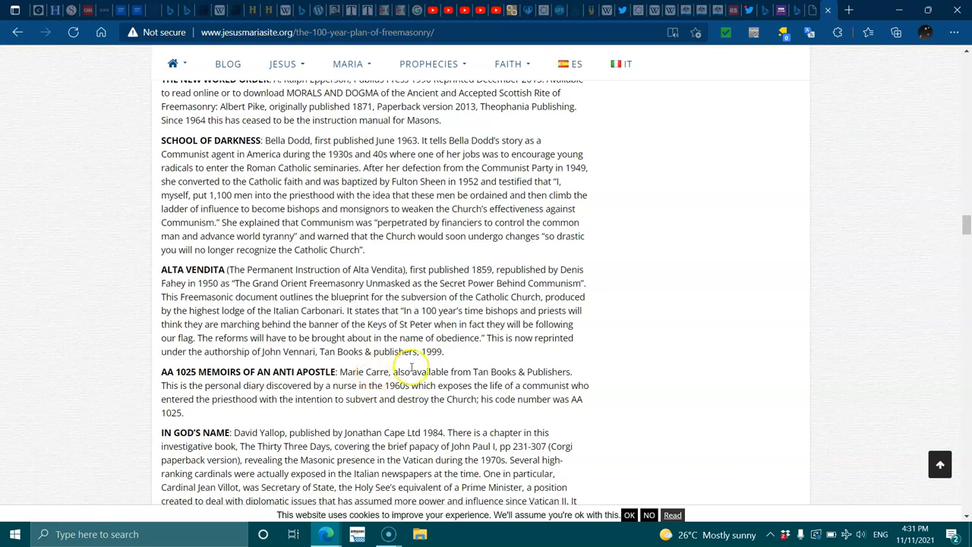
{"action": "mouse_move", "coordinate": [206, 395]}
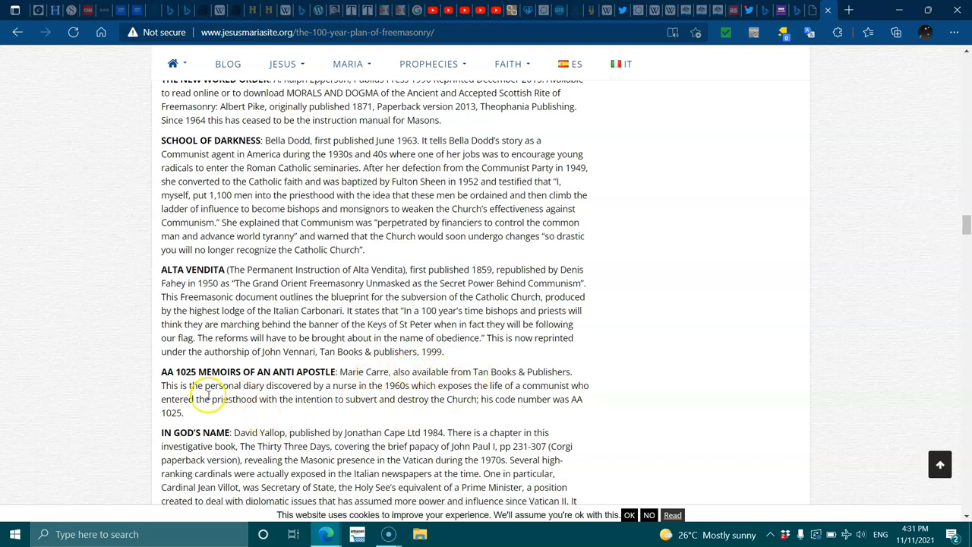
{"action": "mouse_move", "coordinate": [334, 380]}
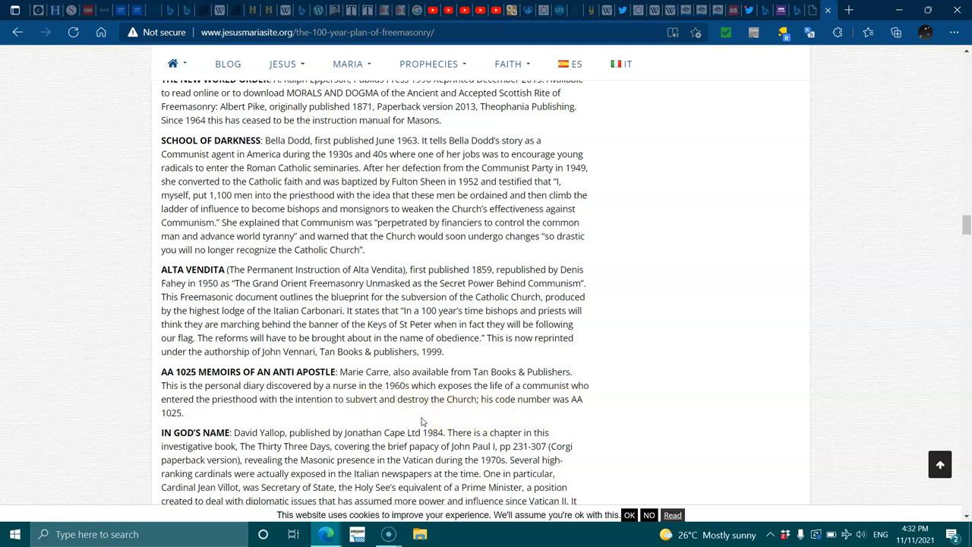
{"action": "scroll", "scroll_direction": "down", "scroll_amount": 3}
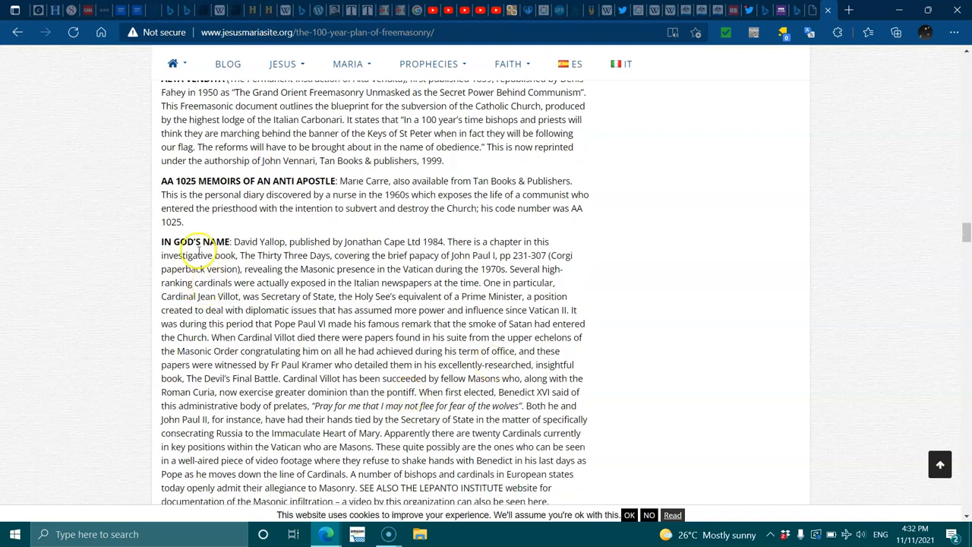
{"action": "mouse_move", "coordinate": [370, 242]}
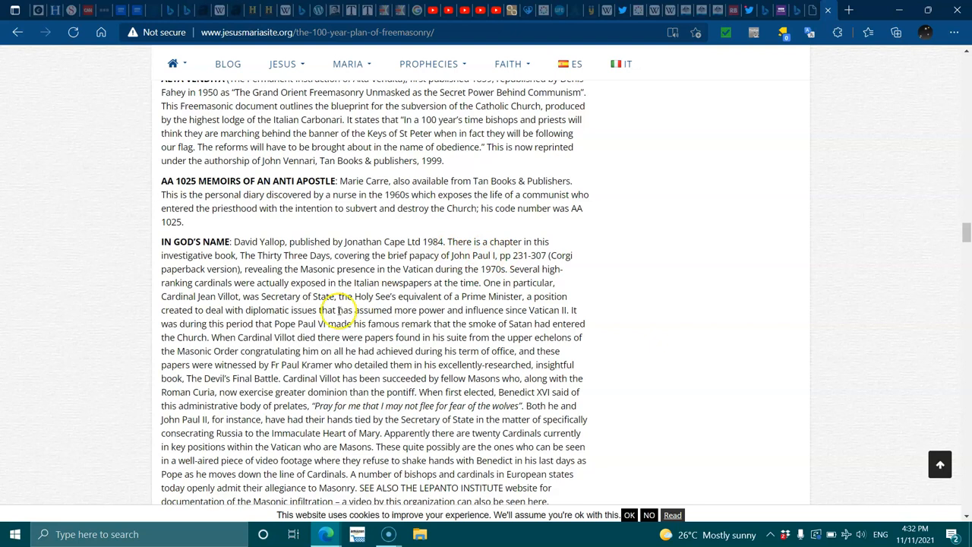
{"action": "mouse_move", "coordinate": [311, 252]}
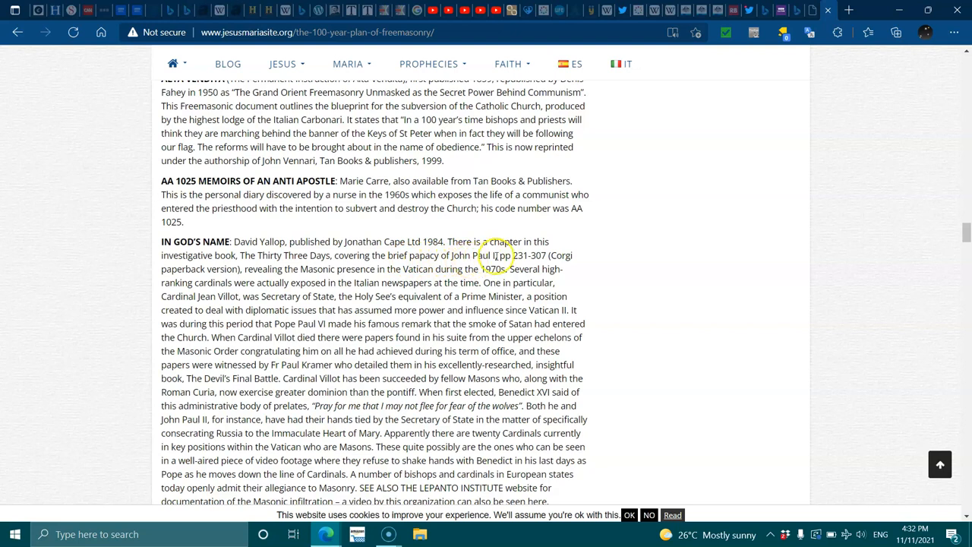
{"action": "mouse_move", "coordinate": [312, 268]}
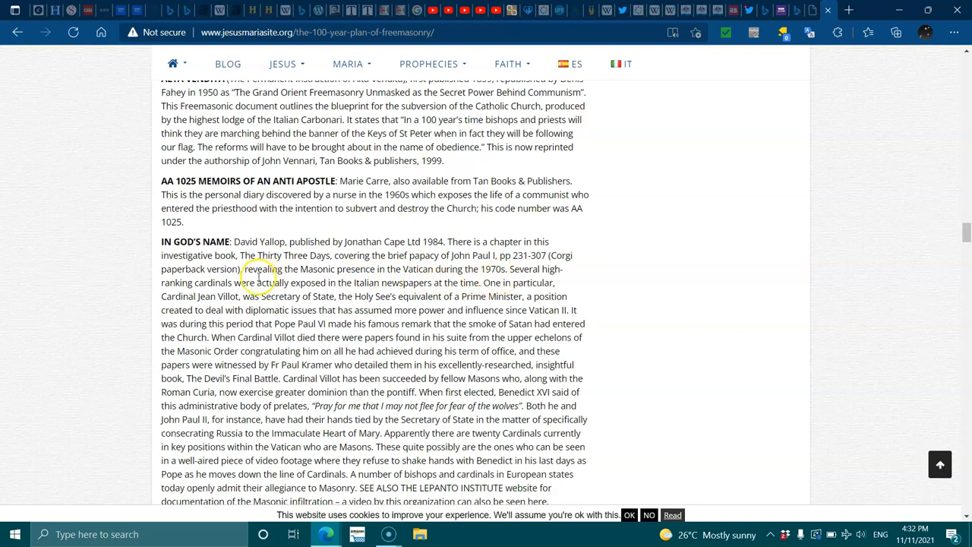
{"action": "mouse_move", "coordinate": [433, 284]}
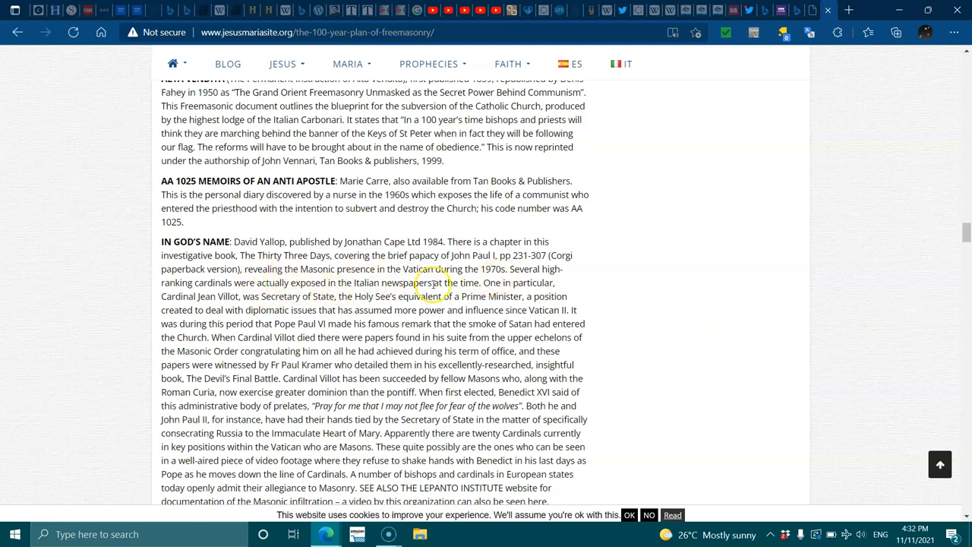
{"action": "mouse_move", "coordinate": [492, 282]}
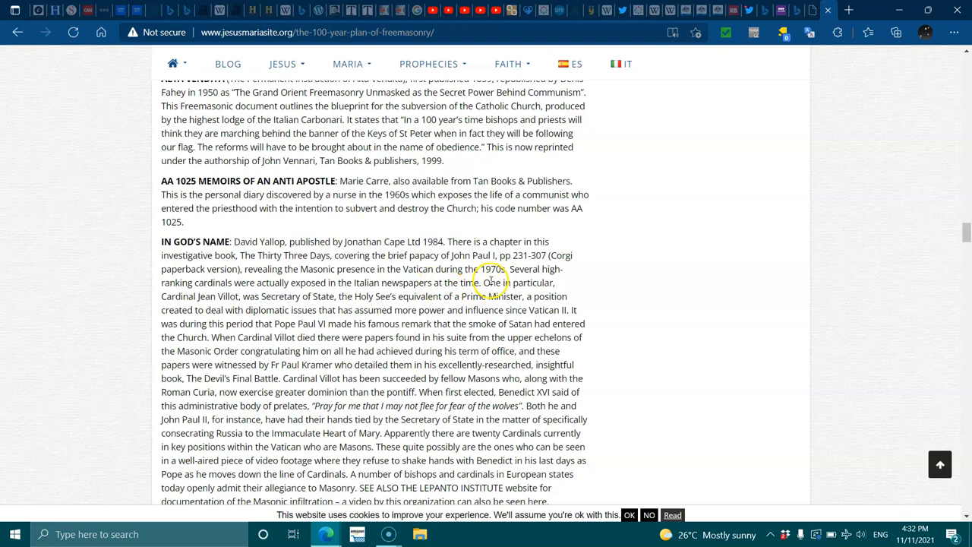
{"action": "double_click", "coordinate": [189, 296]}
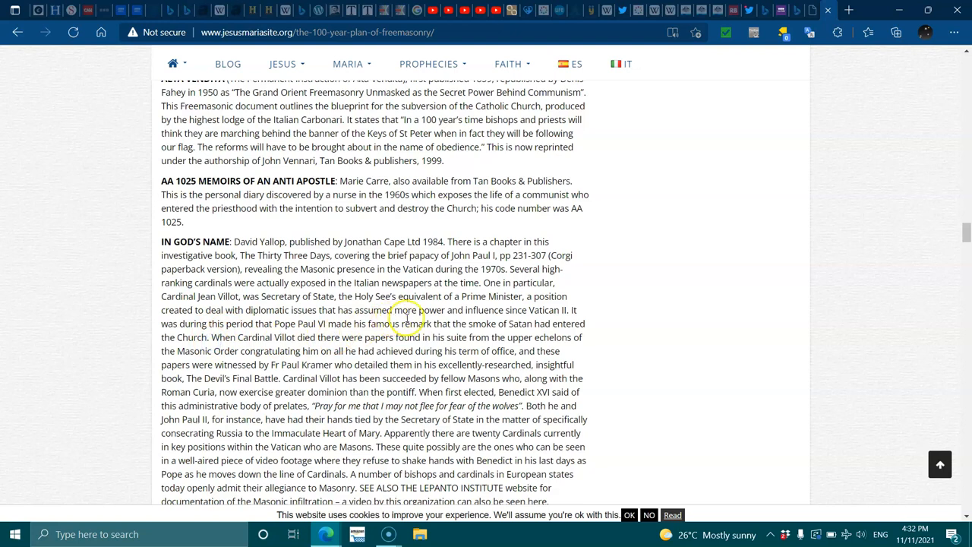
{"action": "mouse_move", "coordinate": [502, 315]}
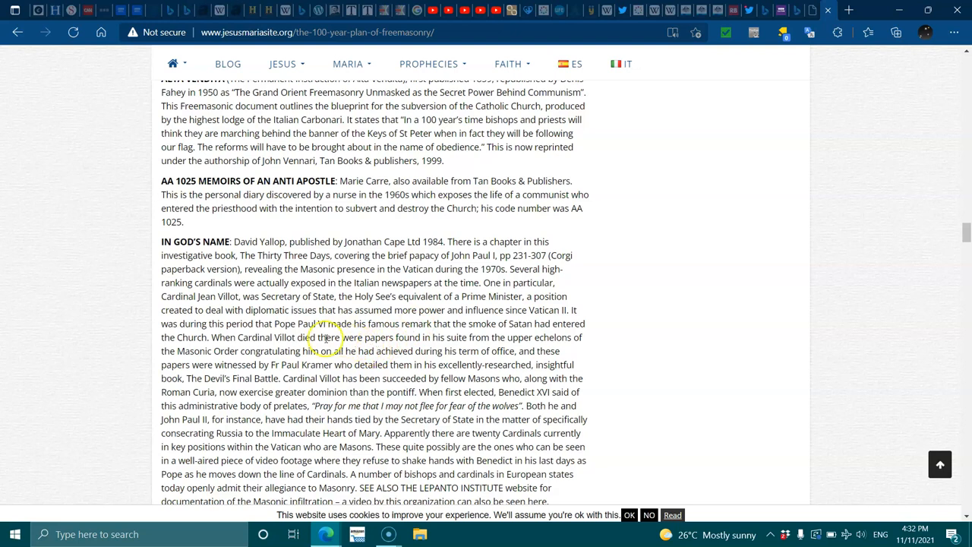
{"action": "mouse_move", "coordinate": [352, 339]}
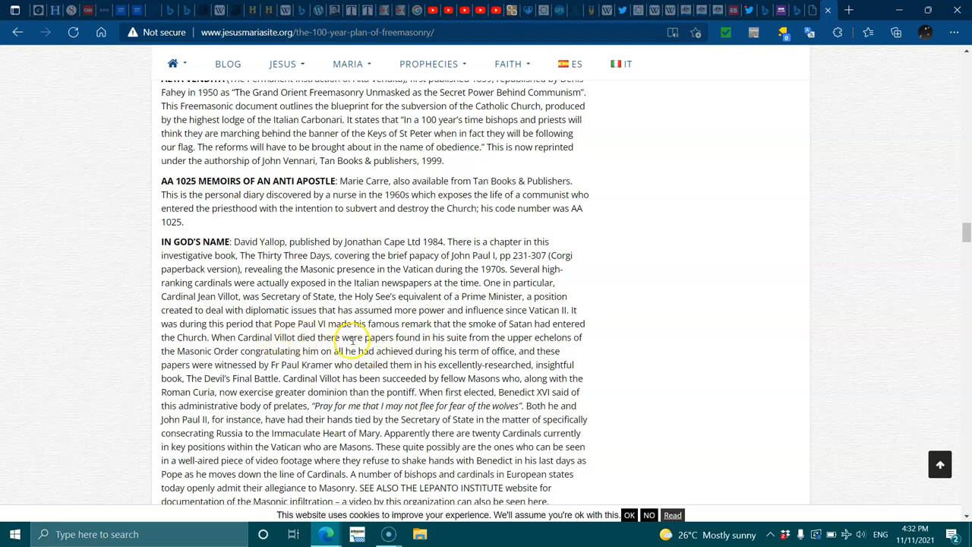
{"action": "mouse_move", "coordinate": [453, 353]}
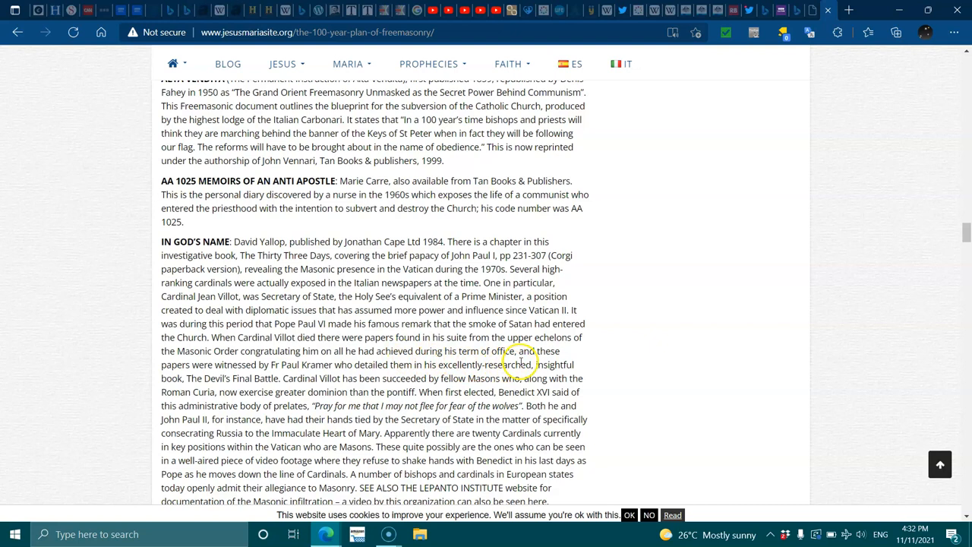
{"action": "mouse_move", "coordinate": [289, 366]}
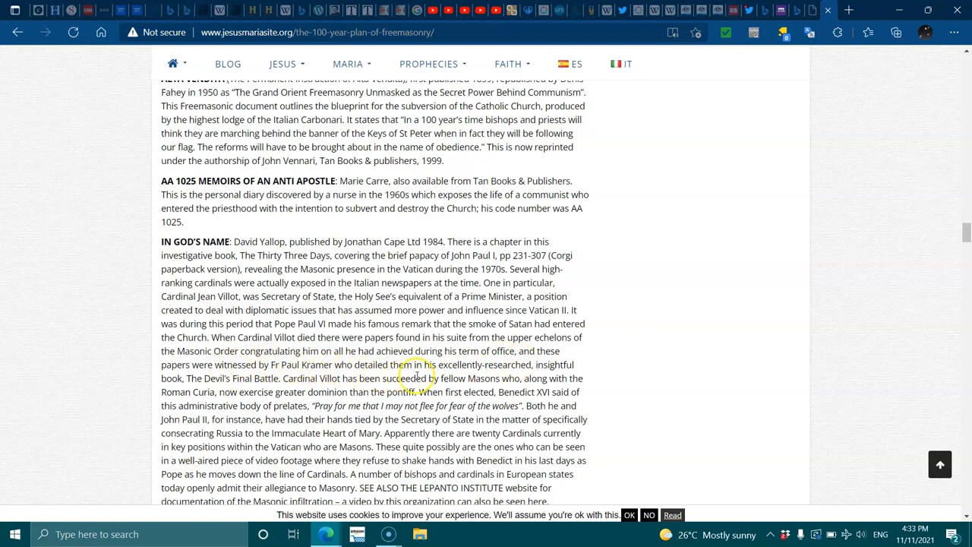
{"action": "mouse_move", "coordinate": [249, 387]}
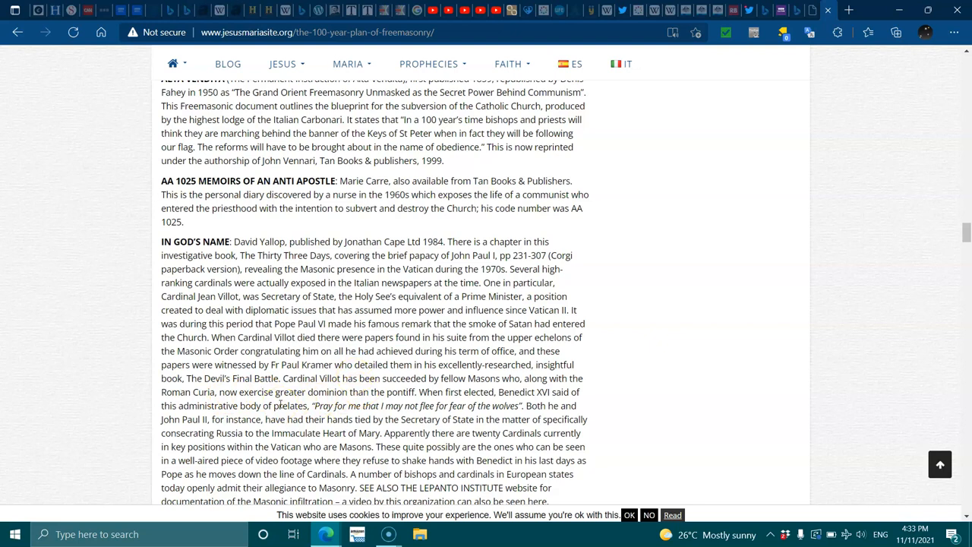
- Scroll to the end of the In God's Name footnote and highlight 'LEPANTO INSTITUTE website'
{"action": "scroll", "scroll_direction": "down", "scroll_amount": 3}
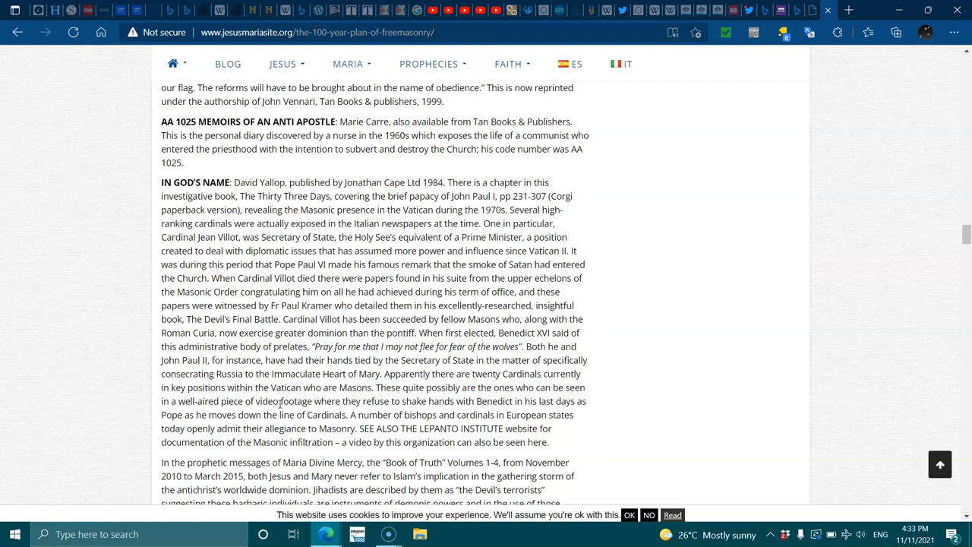
{"action": "scroll", "scroll_direction": "down", "scroll_amount": 3}
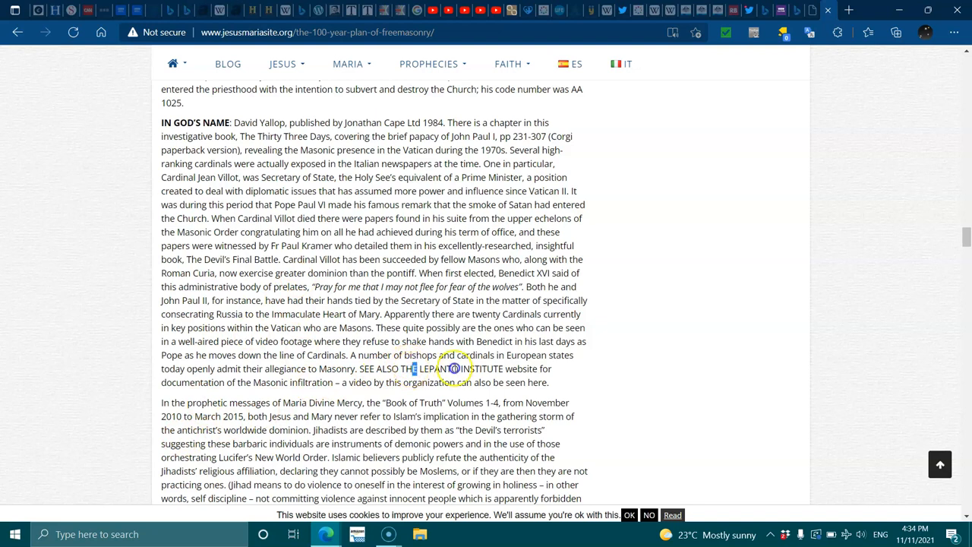
{"action": "left_click_drag", "start_coordinate": [414, 369], "coordinate": [535, 369]}
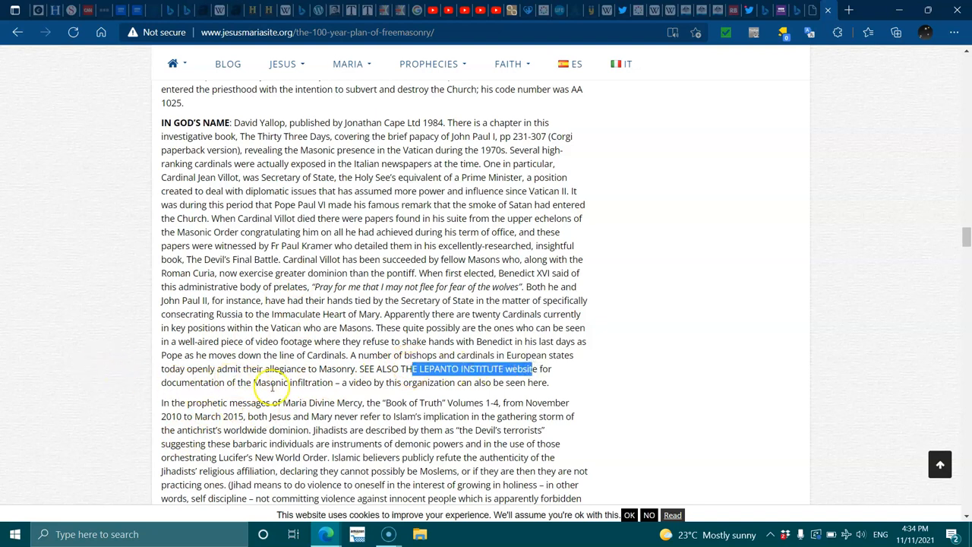
{"action": "mouse_move", "coordinate": [392, 388]}
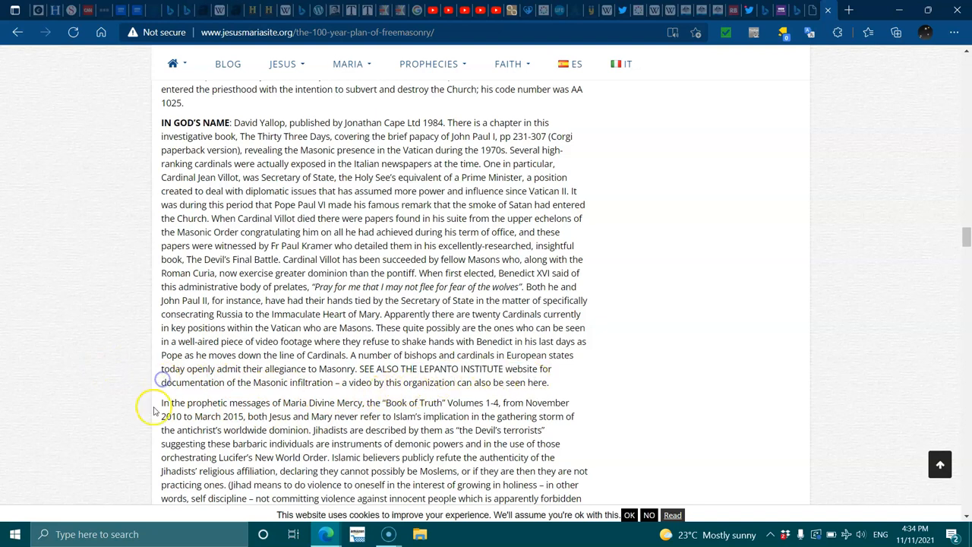
- Scroll past Lord of the World to the Fr. Michel Rodrigue end-times banner
{"action": "scroll", "scroll_direction": "down", "scroll_amount": 3}
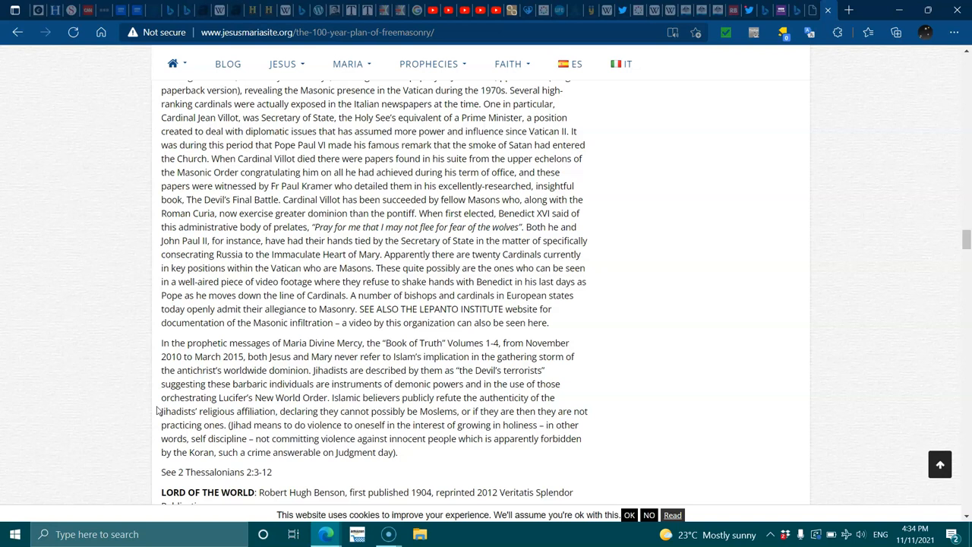
{"action": "scroll", "scroll_direction": "down", "scroll_amount": 3}
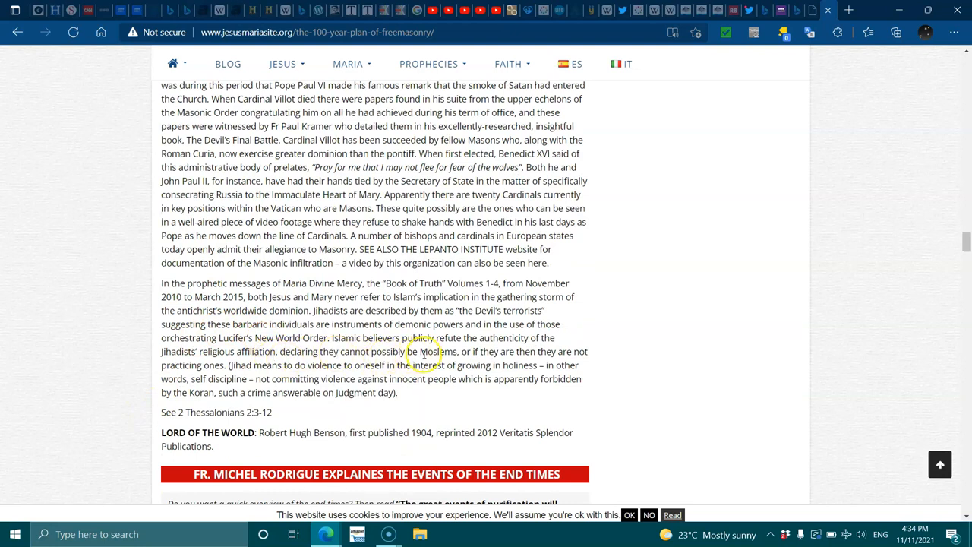
{"action": "mouse_move", "coordinate": [486, 363]}
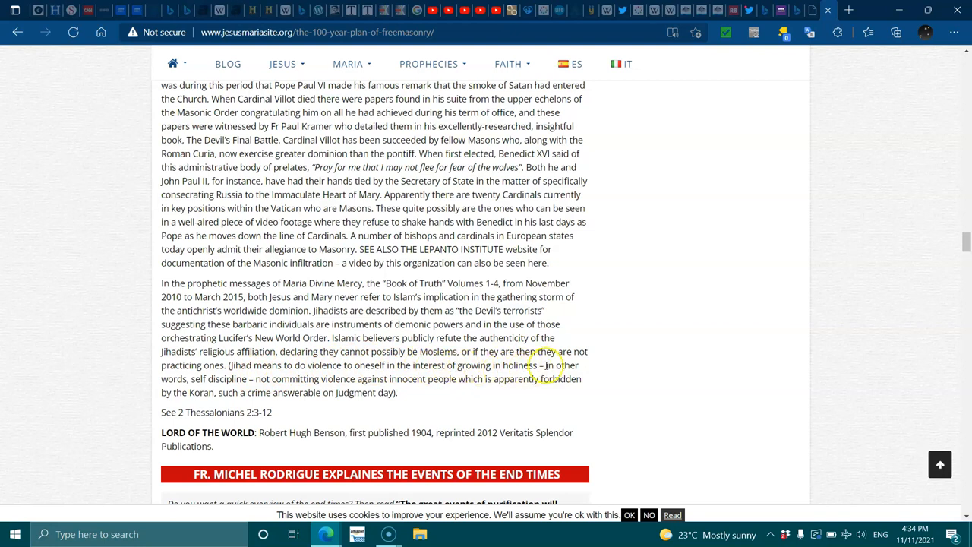
{"action": "mouse_move", "coordinate": [294, 398]}
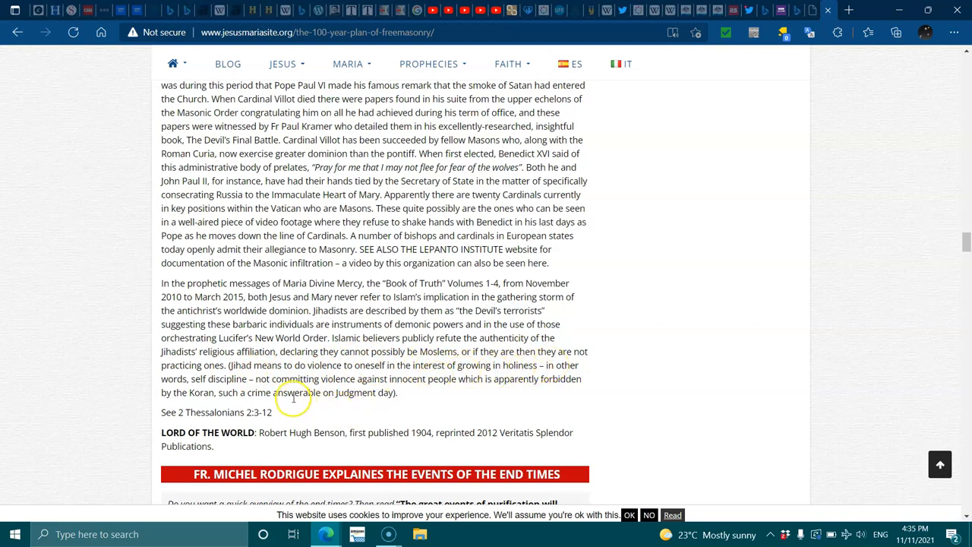
{"action": "mouse_move", "coordinate": [408, 391]}
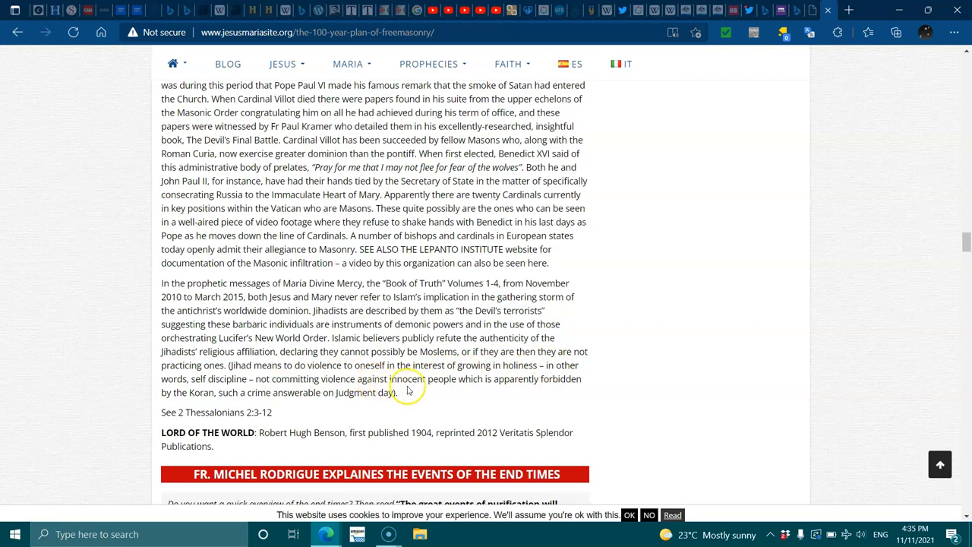
{"action": "mouse_move", "coordinate": [529, 385]}
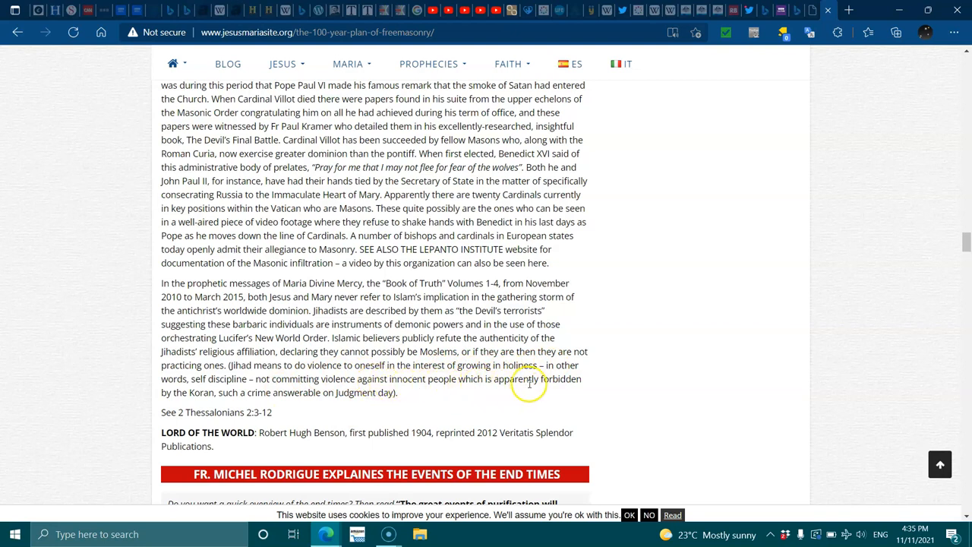
{"action": "mouse_move", "coordinate": [244, 402]}
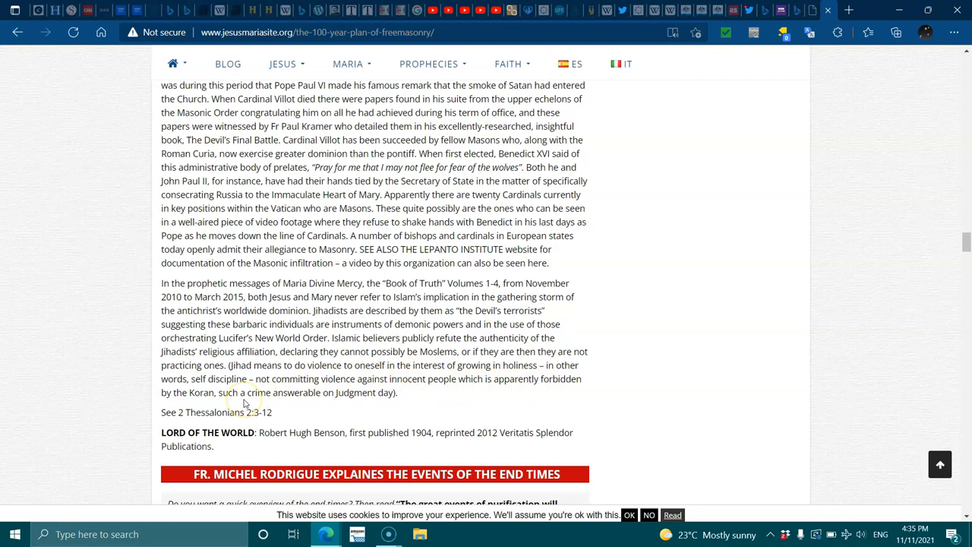
{"action": "scroll", "scroll_direction": "down", "scroll_amount": 3}
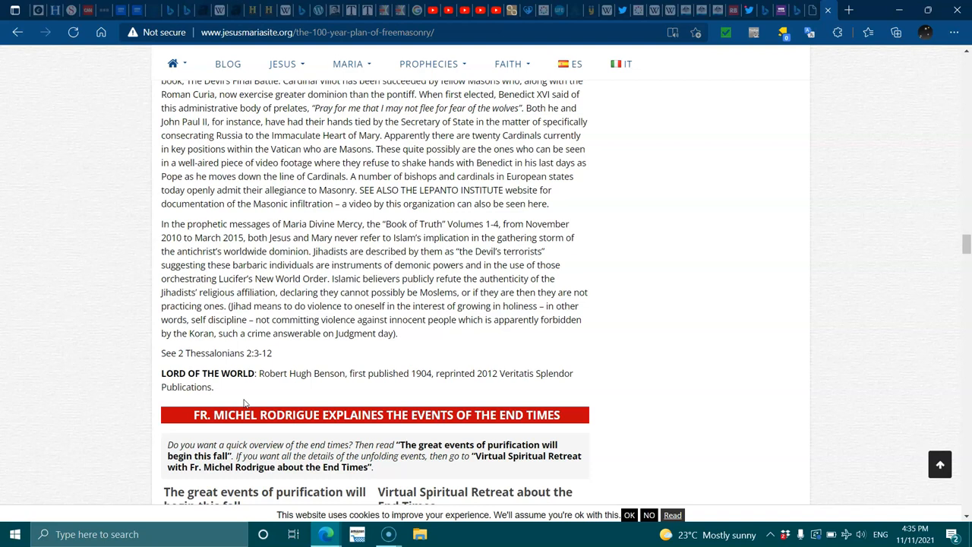
{"action": "scroll", "scroll_direction": "down", "scroll_amount": 3}
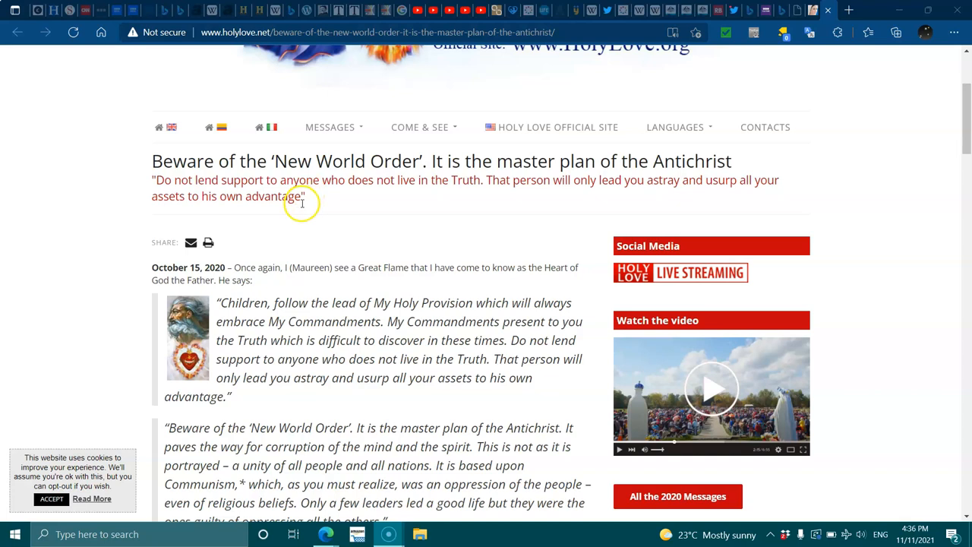
{"action": "mouse_move", "coordinate": [266, 285]}
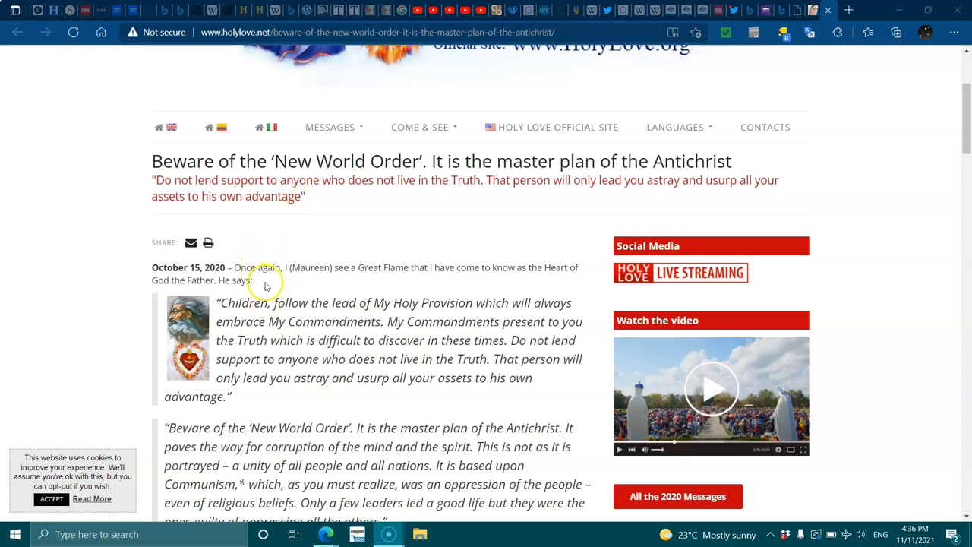
{"action": "mouse_move", "coordinate": [324, 293]}
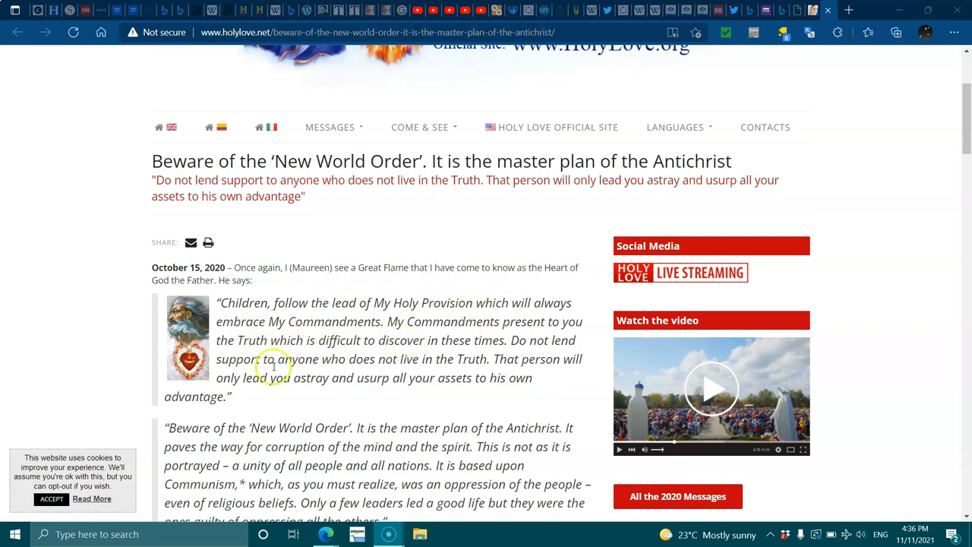
{"action": "mouse_move", "coordinate": [468, 372]}
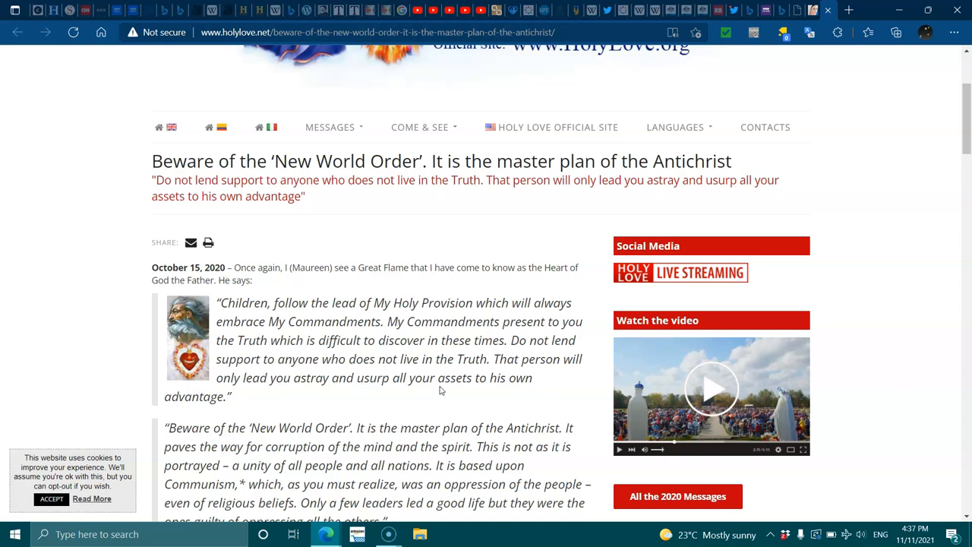
- Scroll the holylove.net page past the October 15, 2020 message to the 2 Thessalonians 2:9-15 reading
{"action": "scroll", "scroll_direction": "down", "scroll_amount": 3}
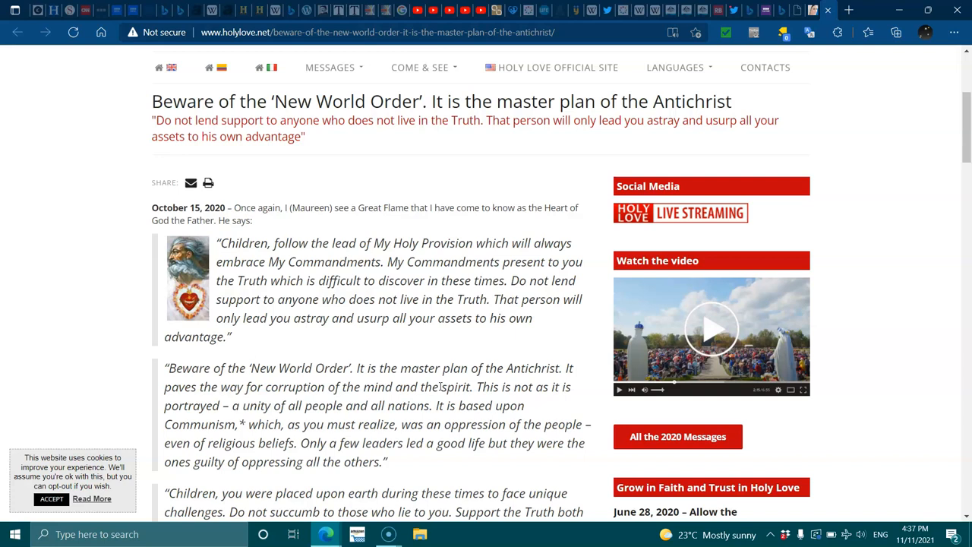
{"action": "scroll", "scroll_direction": "down", "scroll_amount": 3}
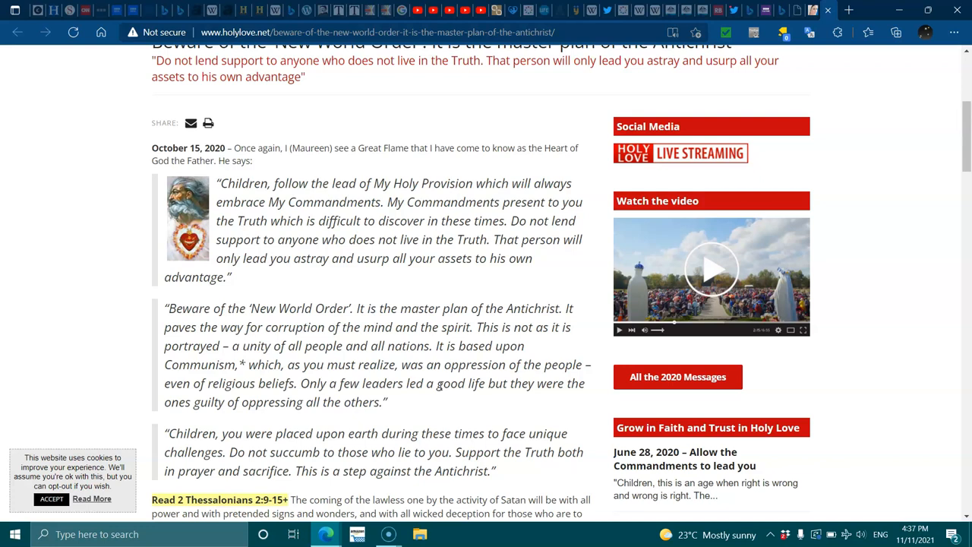
{"action": "scroll", "scroll_direction": "down", "scroll_amount": 3}
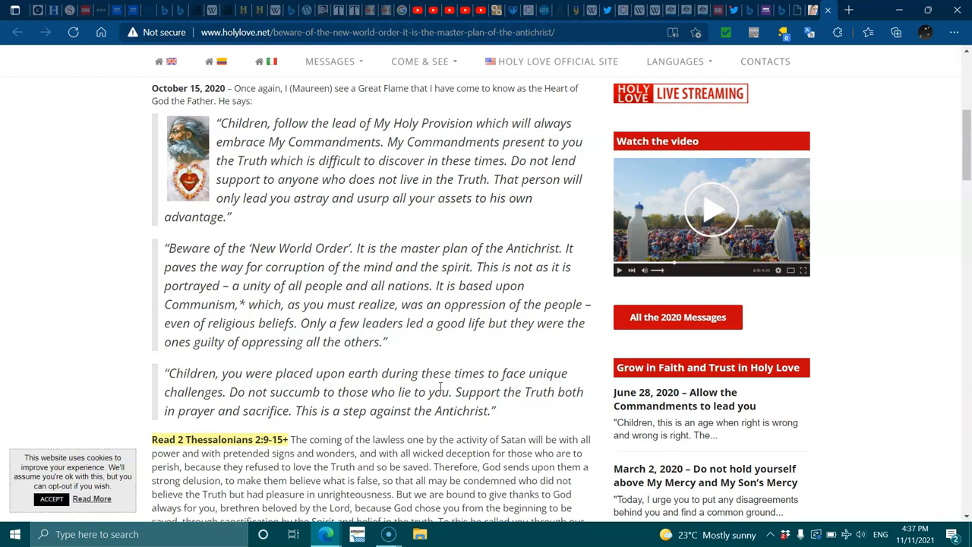
{"action": "scroll", "scroll_direction": "down", "scroll_amount": 3}
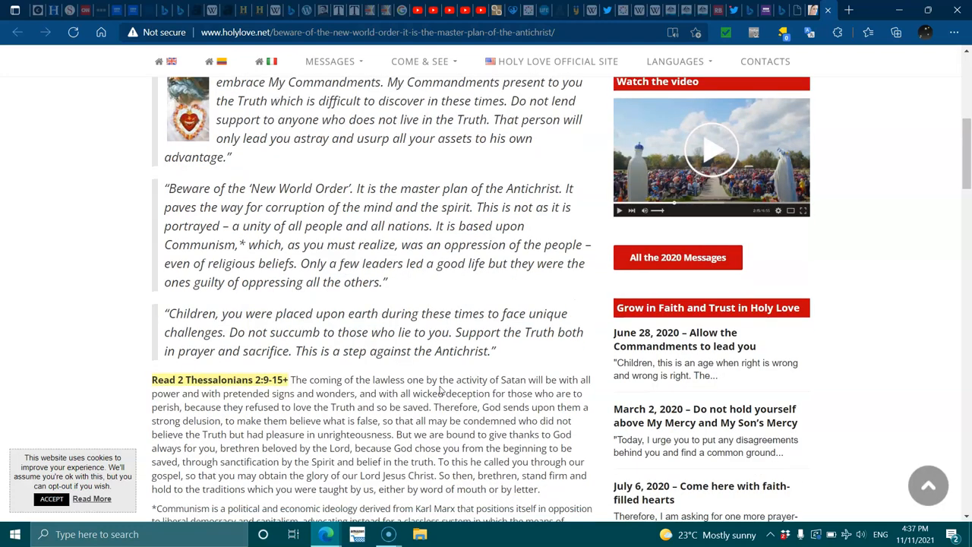
{"action": "scroll", "scroll_direction": "down", "scroll_amount": 3}
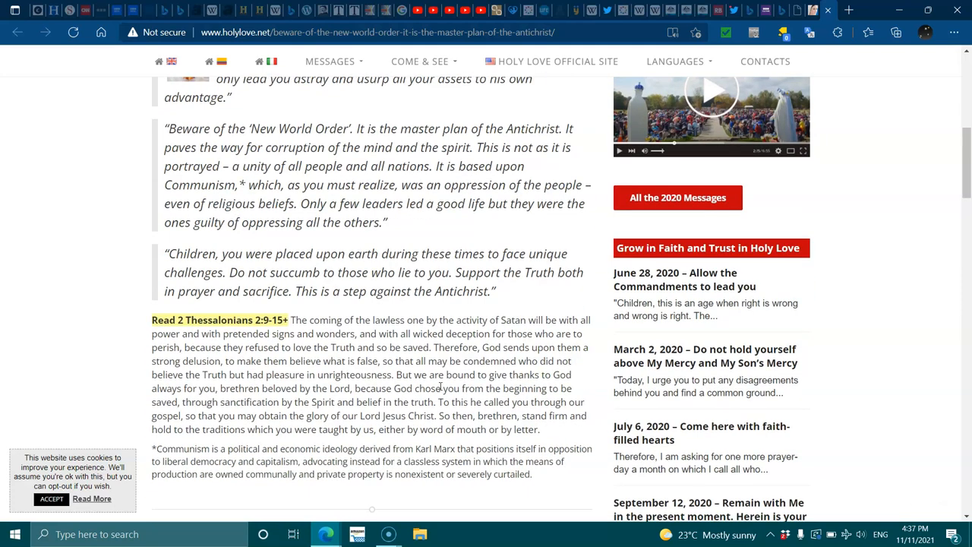
{"action": "scroll", "scroll_direction": "down", "scroll_amount": 3}
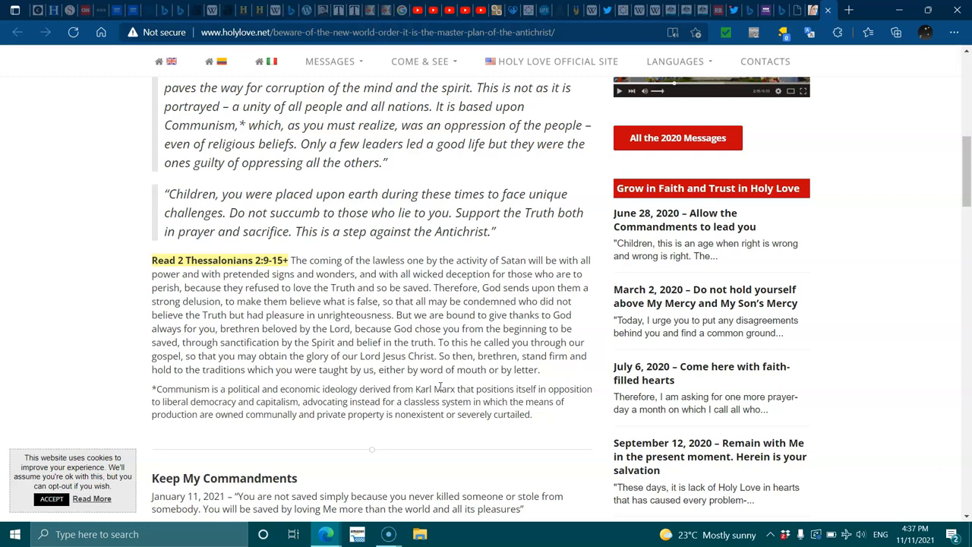
{"action": "mouse_move", "coordinate": [322, 281]}
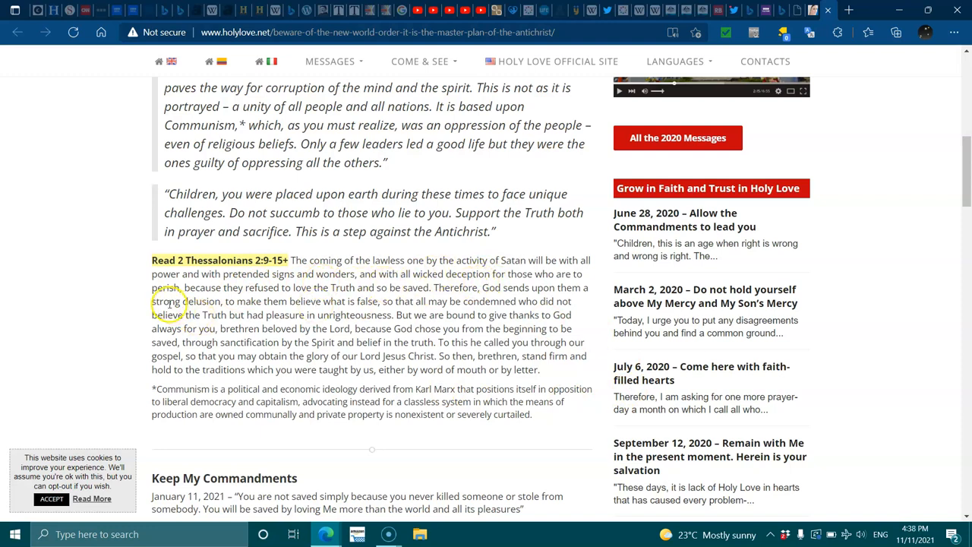
{"action": "mouse_move", "coordinate": [412, 295]}
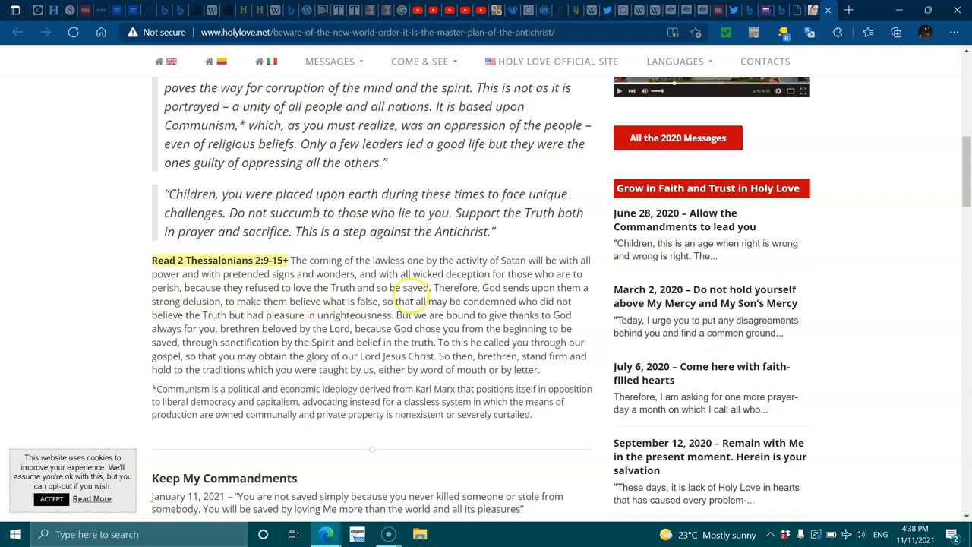
{"action": "mouse_move", "coordinate": [459, 304]}
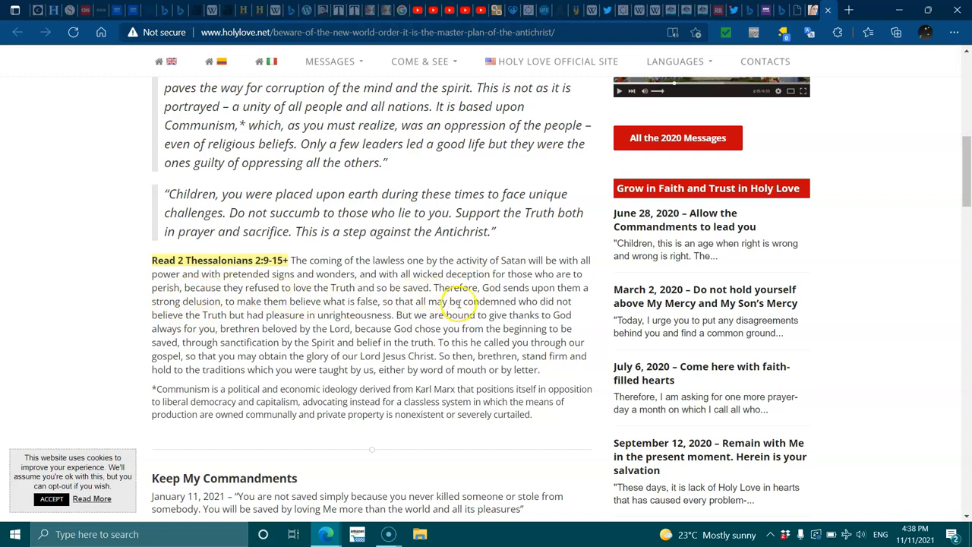
{"action": "mouse_move", "coordinate": [243, 311]}
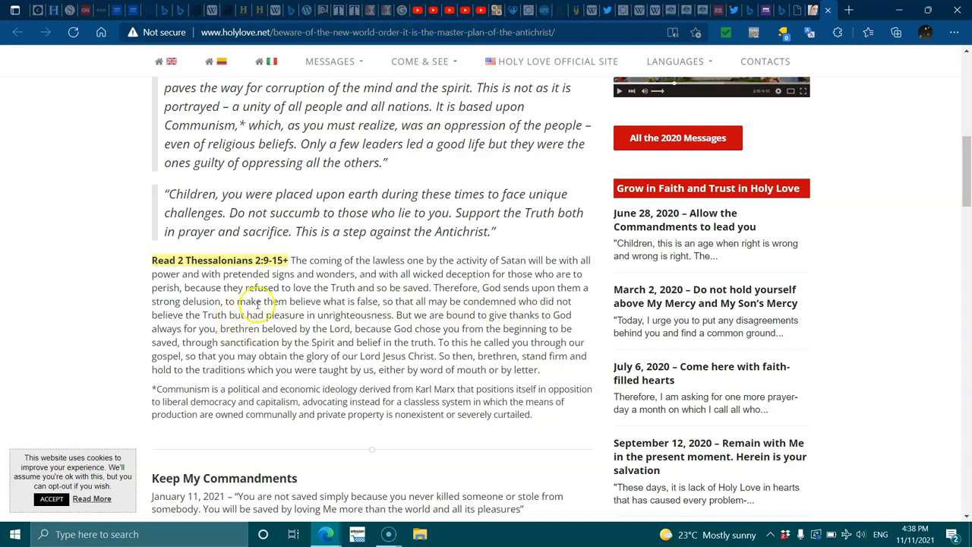
{"action": "mouse_move", "coordinate": [348, 314]}
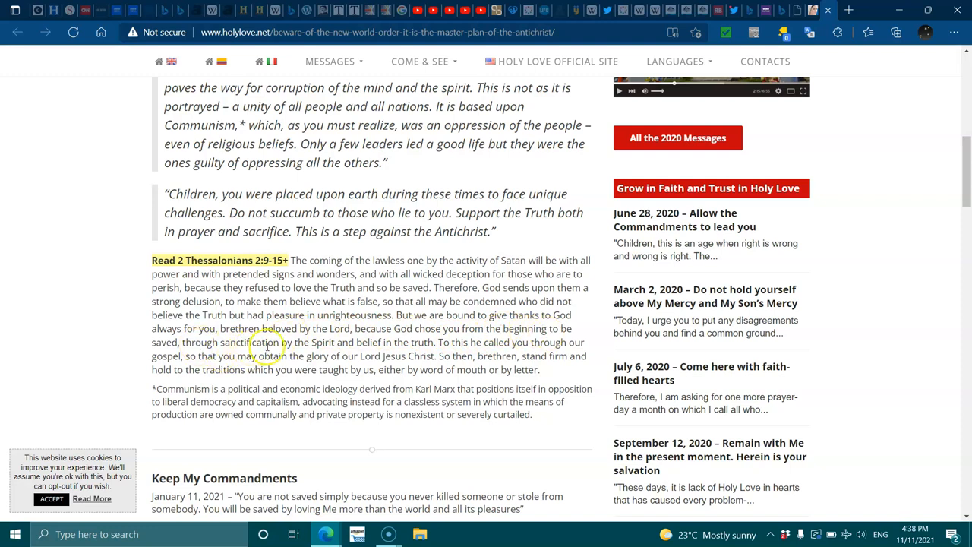
{"action": "mouse_move", "coordinate": [422, 342]}
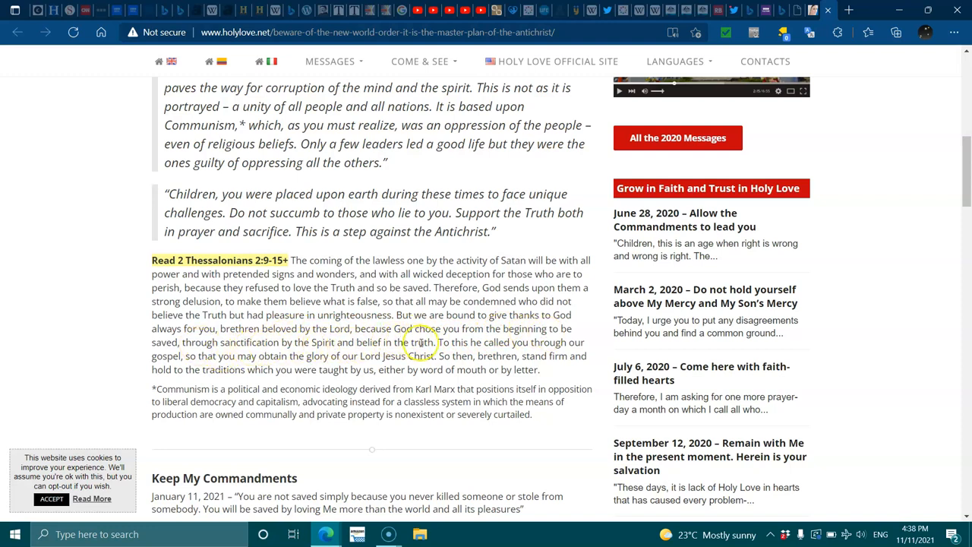
{"action": "mouse_move", "coordinate": [531, 344]}
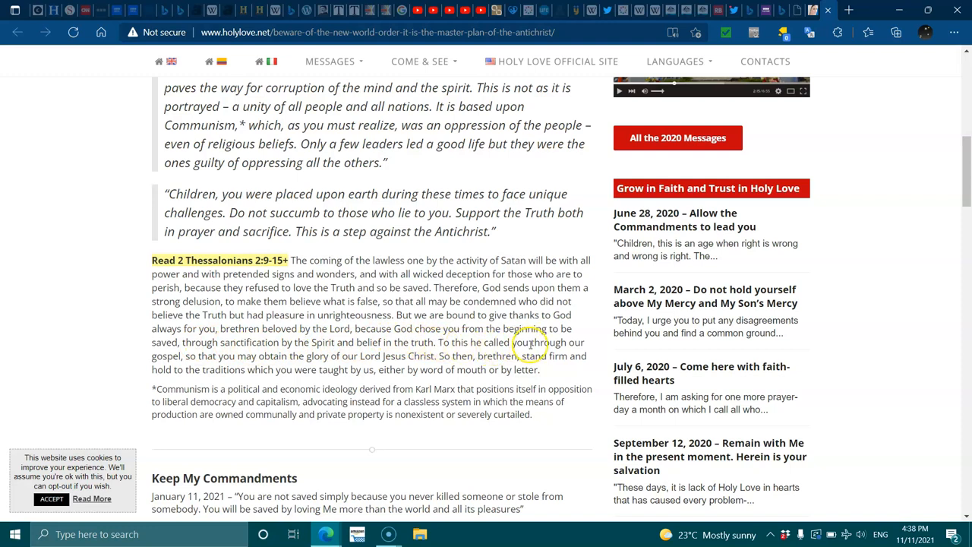
{"action": "mouse_move", "coordinate": [218, 359]}
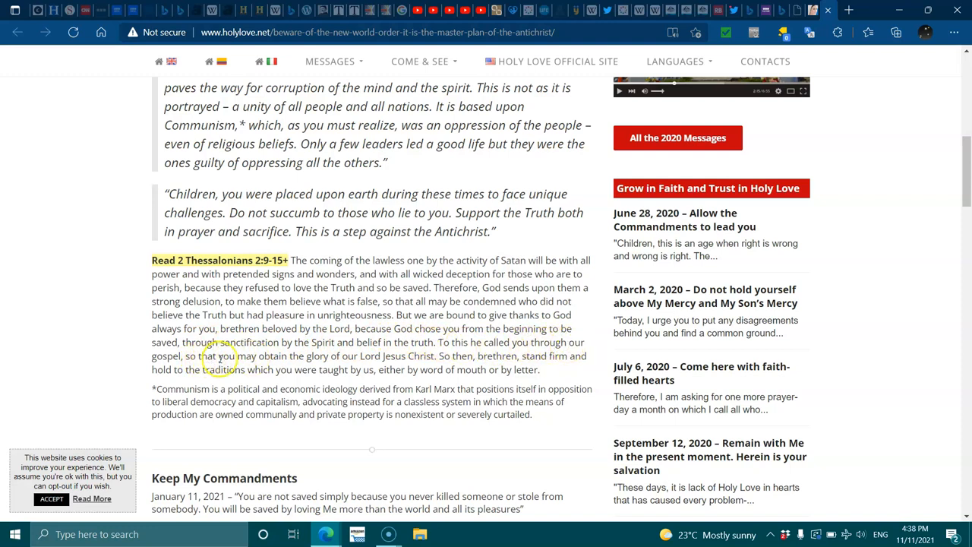
{"action": "mouse_move", "coordinate": [291, 357]}
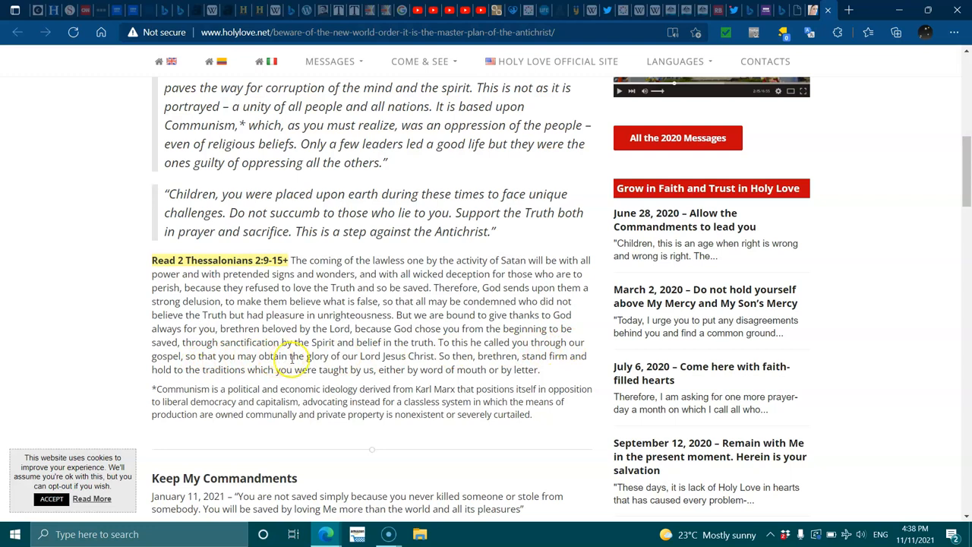
{"action": "mouse_move", "coordinate": [367, 386]}
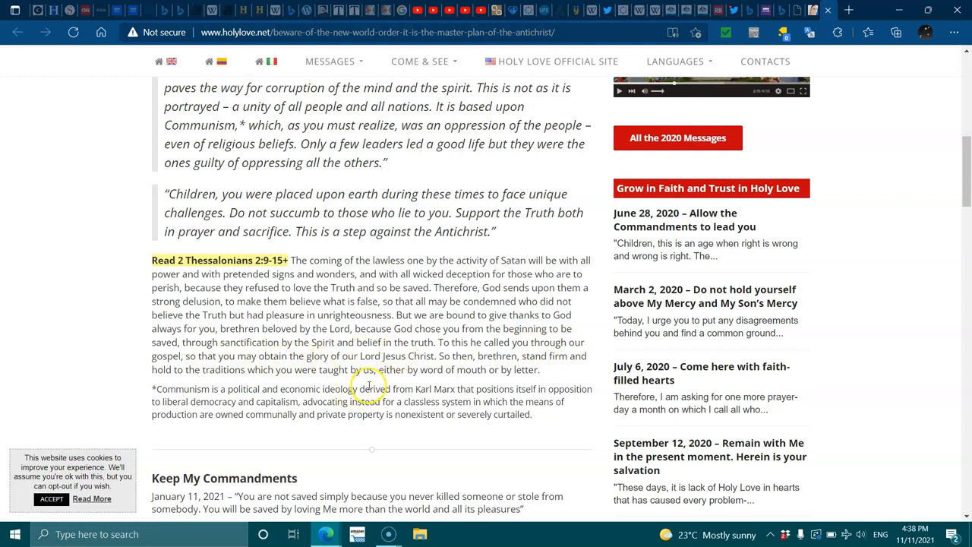
{"action": "mouse_move", "coordinate": [563, 358]}
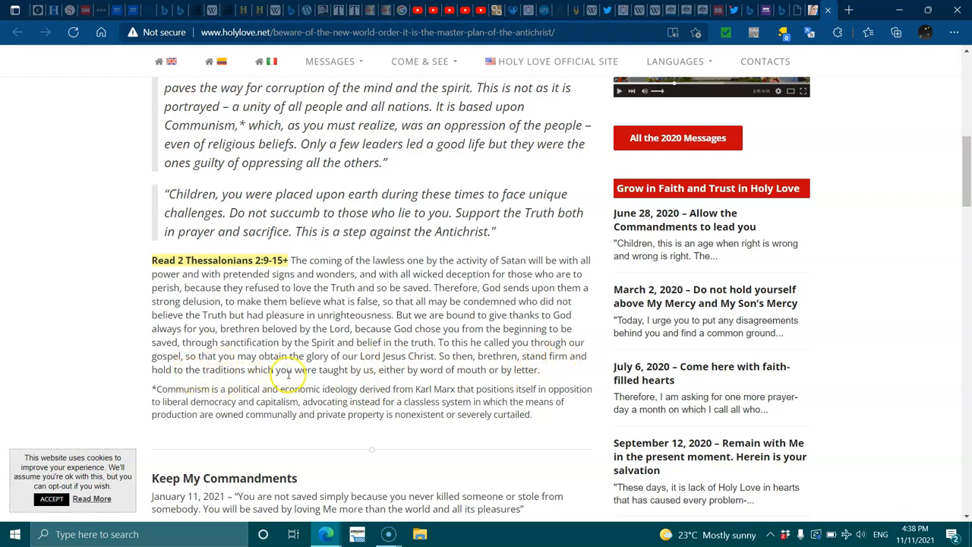
{"action": "mouse_move", "coordinate": [427, 383]}
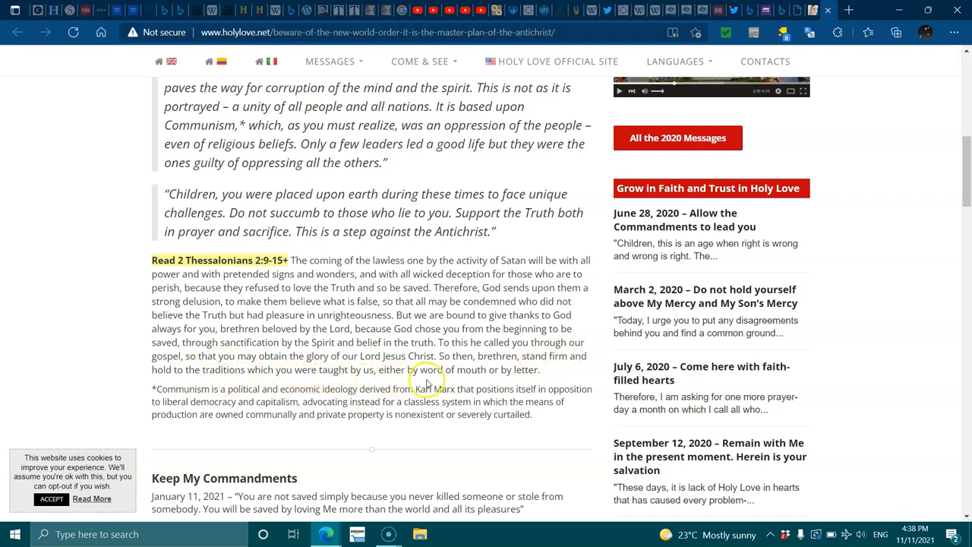
{"action": "mouse_move", "coordinate": [516, 380]}
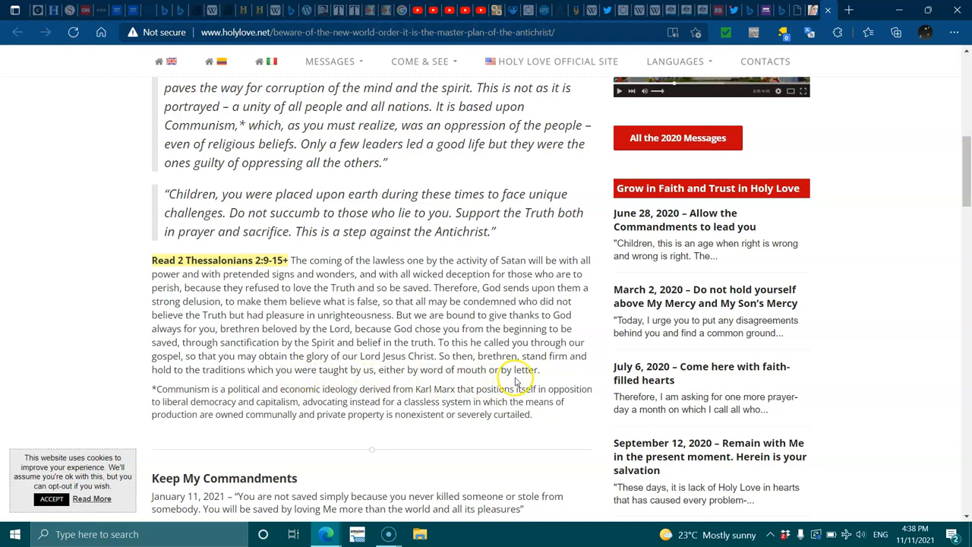
- Scroll past the footnote to the Keep My Commandments and Triple Blessing entries
{"action": "scroll", "scroll_direction": "down", "scroll_amount": 3}
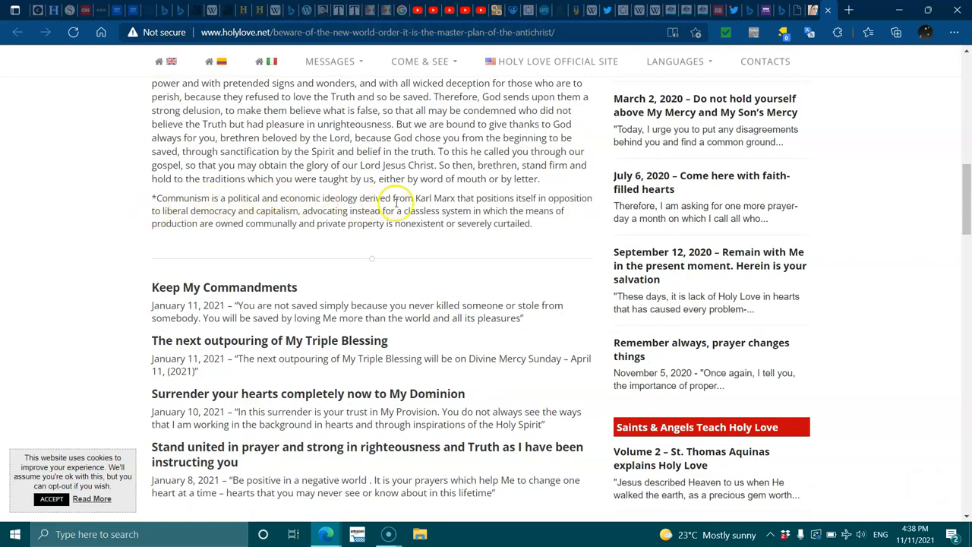
{"action": "mouse_move", "coordinate": [492, 199]}
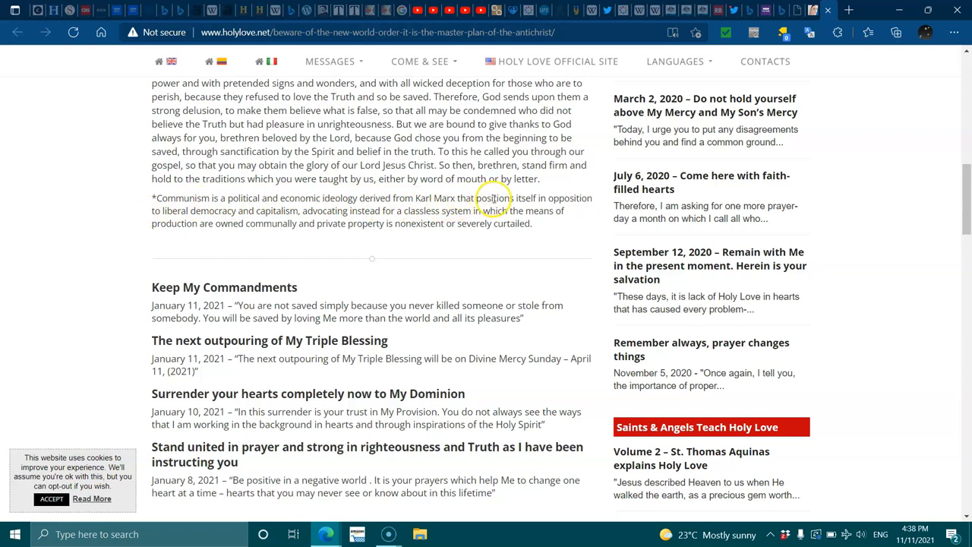
{"action": "mouse_move", "coordinate": [246, 201]}
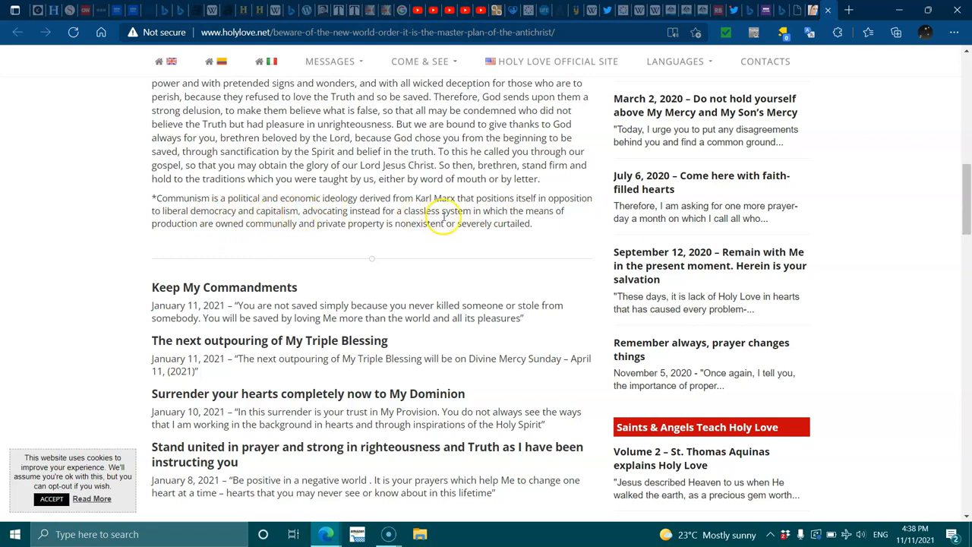
{"action": "mouse_move", "coordinate": [216, 247]}
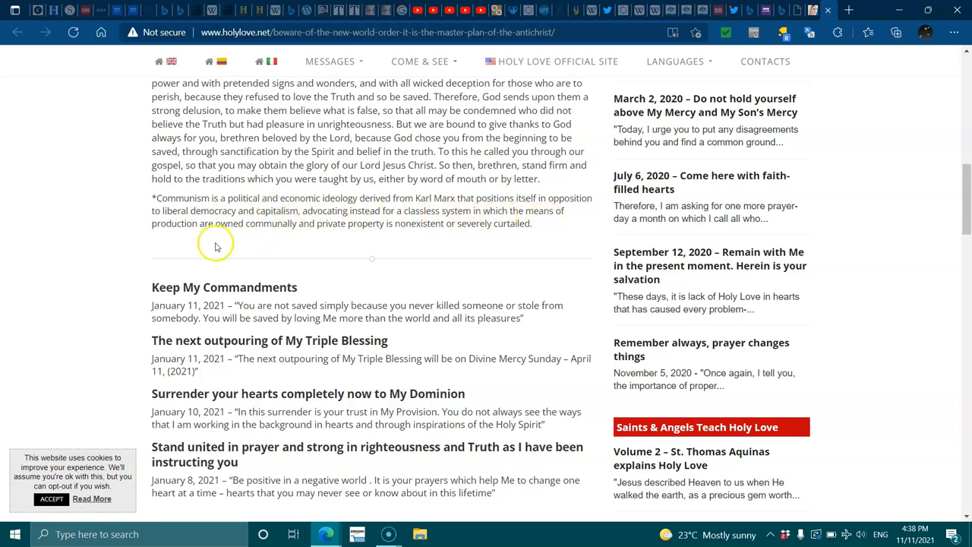
{"action": "mouse_move", "coordinate": [392, 240]}
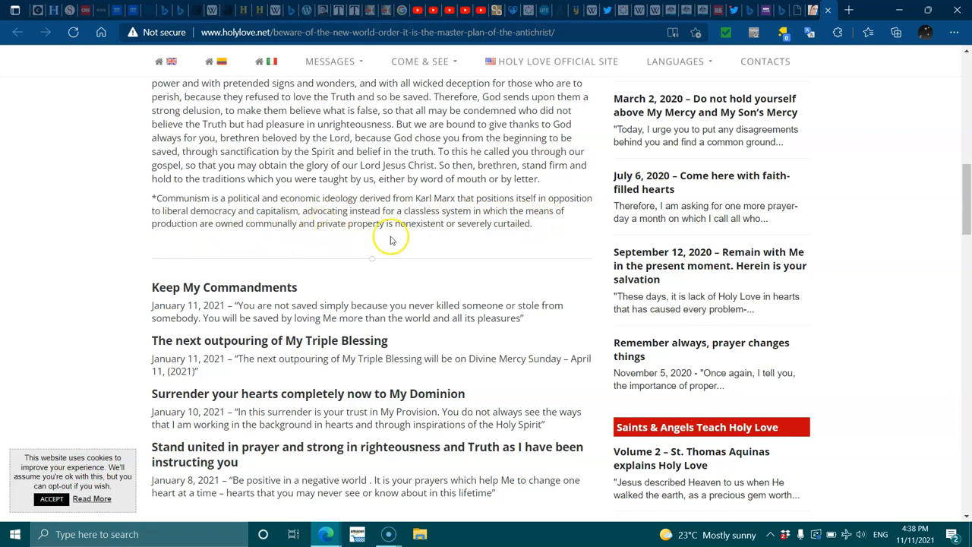
{"action": "mouse_move", "coordinate": [444, 234]}
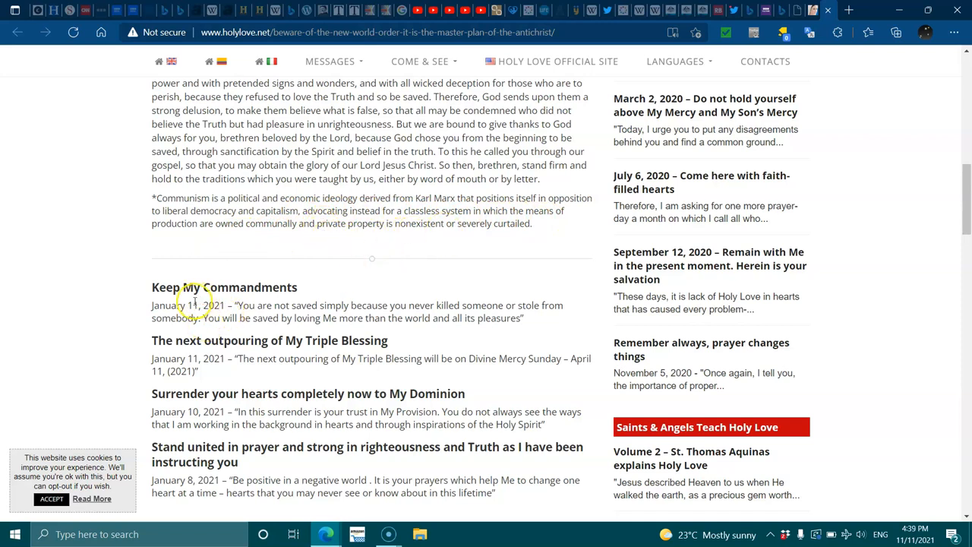
{"action": "mouse_move", "coordinate": [389, 315]}
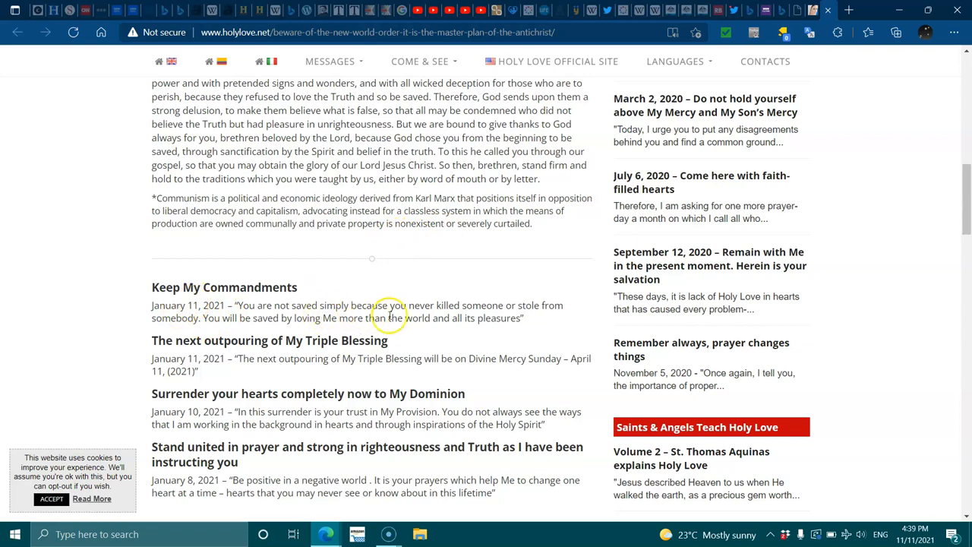
{"action": "mouse_move", "coordinate": [246, 340]}
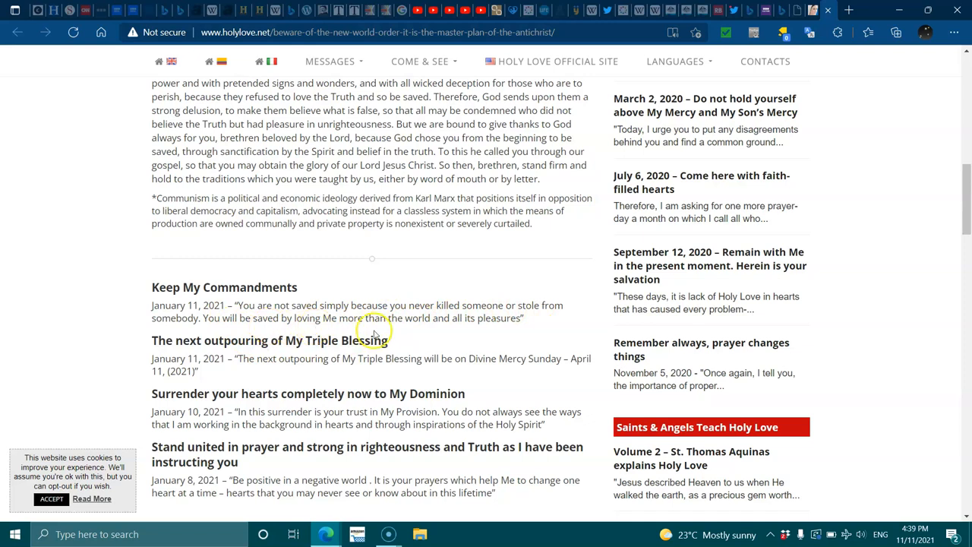
{"action": "mouse_move", "coordinate": [474, 333]}
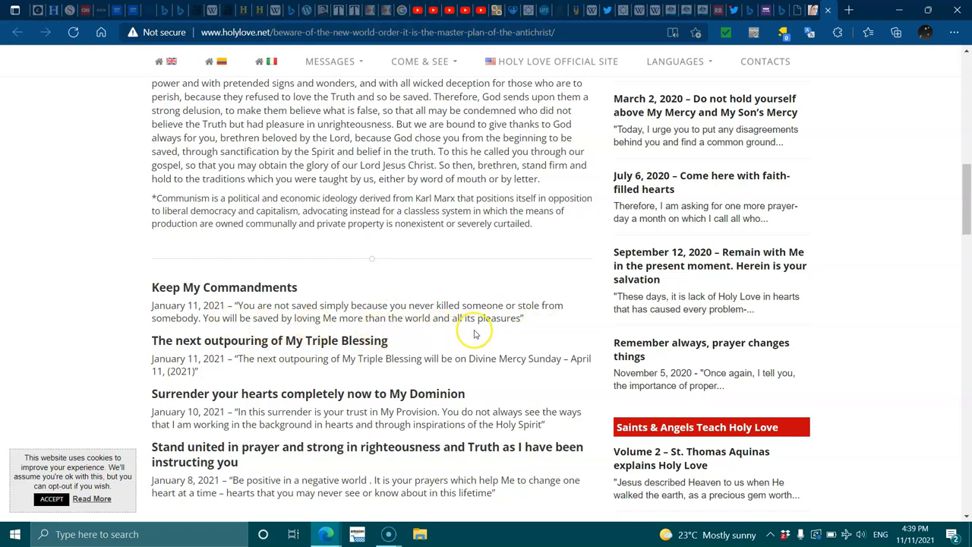
- Scroll to the About the Visionary, Mission of Holy Love and Patron Saints sections
{"action": "scroll", "scroll_direction": "down", "scroll_amount": 3}
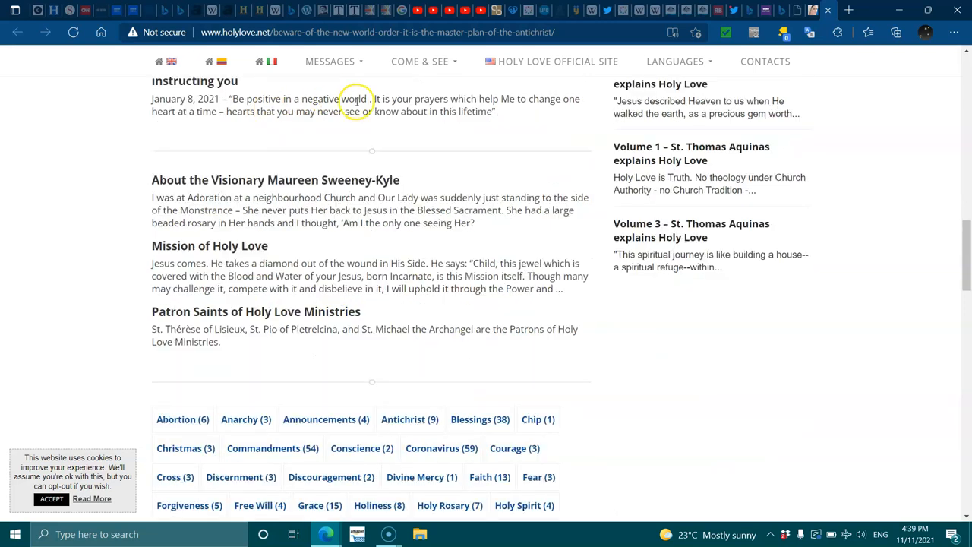
{"action": "mouse_move", "coordinate": [407, 99]}
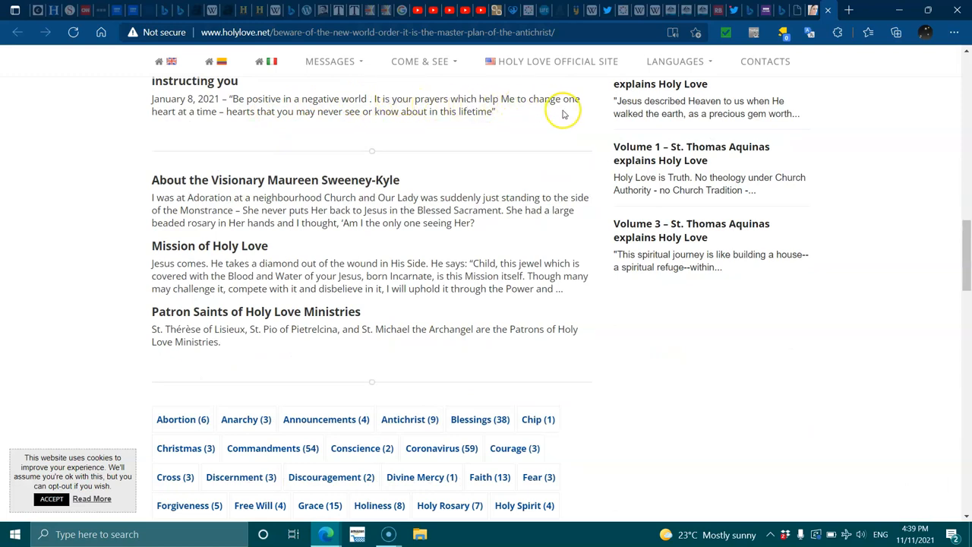
{"action": "mouse_move", "coordinate": [275, 117]}
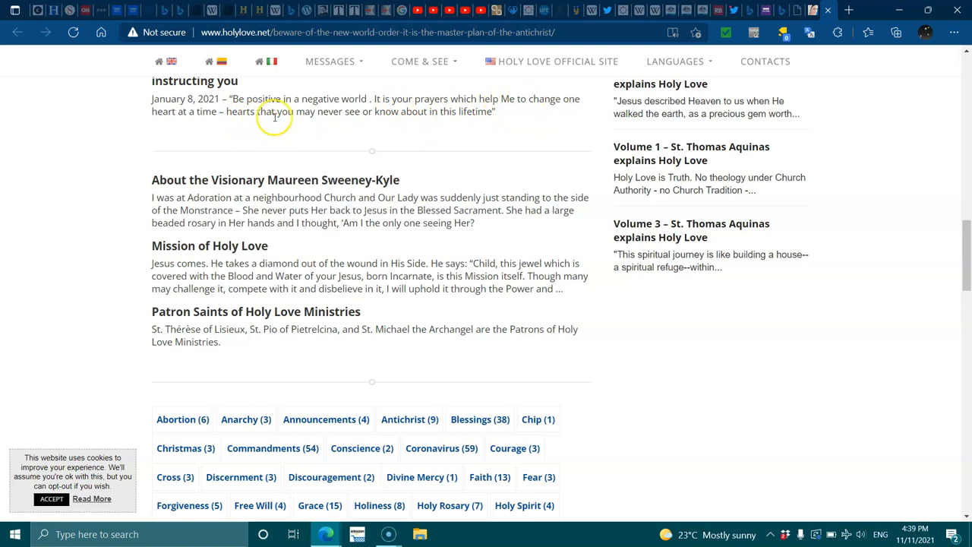
{"action": "mouse_move", "coordinate": [401, 112]}
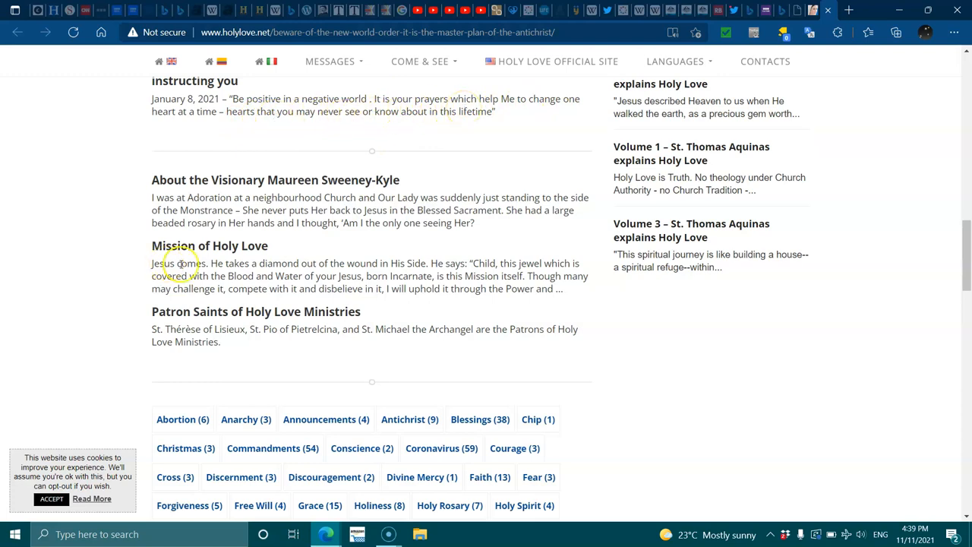
{"action": "mouse_move", "coordinate": [335, 279]}
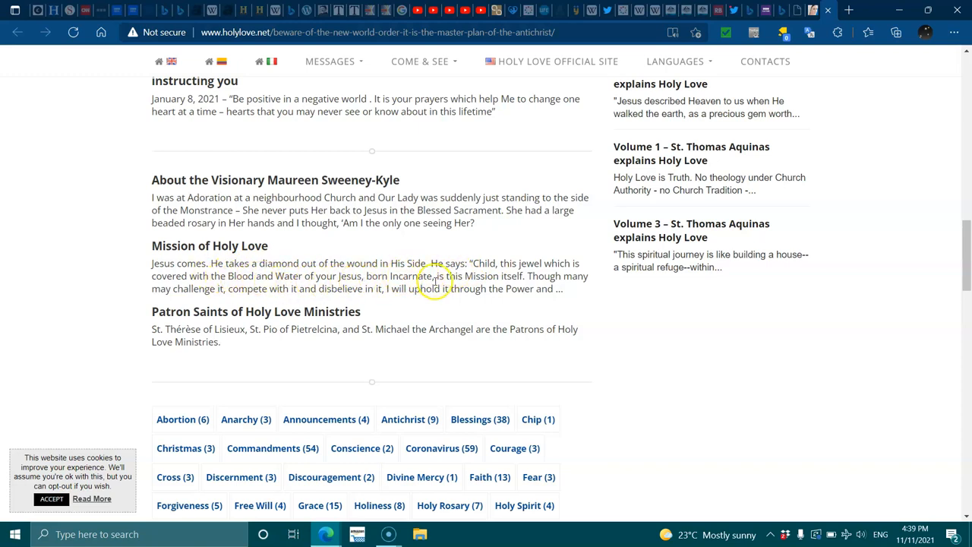
{"action": "mouse_move", "coordinate": [538, 281]}
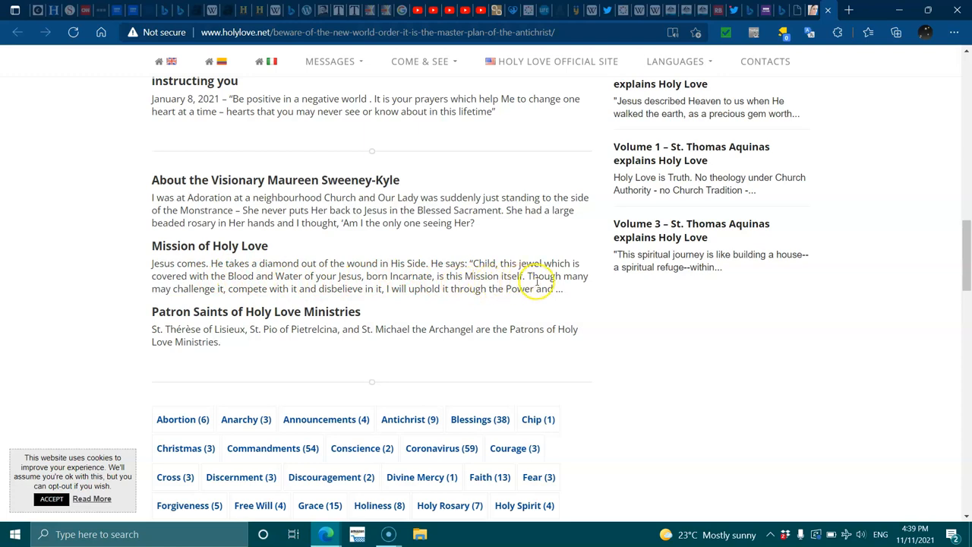
{"action": "mouse_move", "coordinate": [271, 298]}
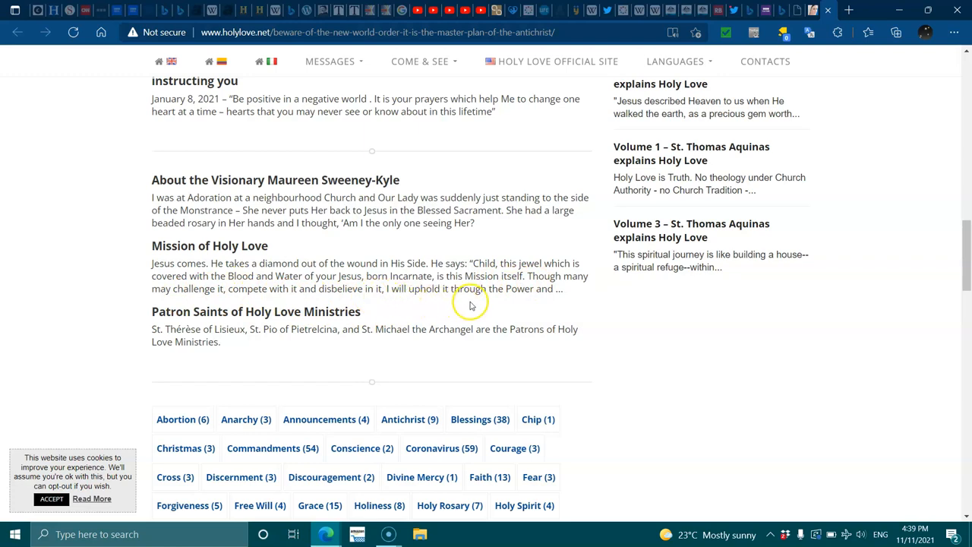
{"action": "mouse_move", "coordinate": [395, 310]}
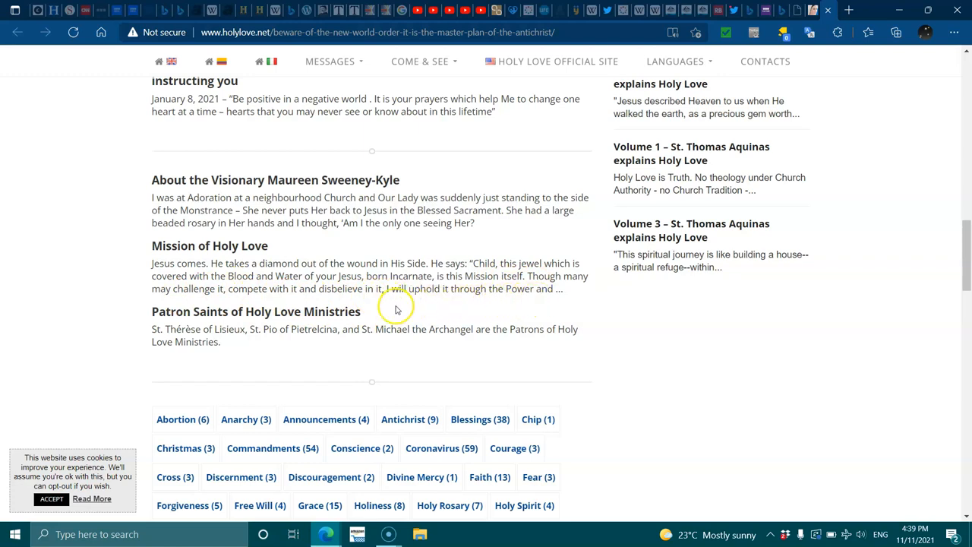